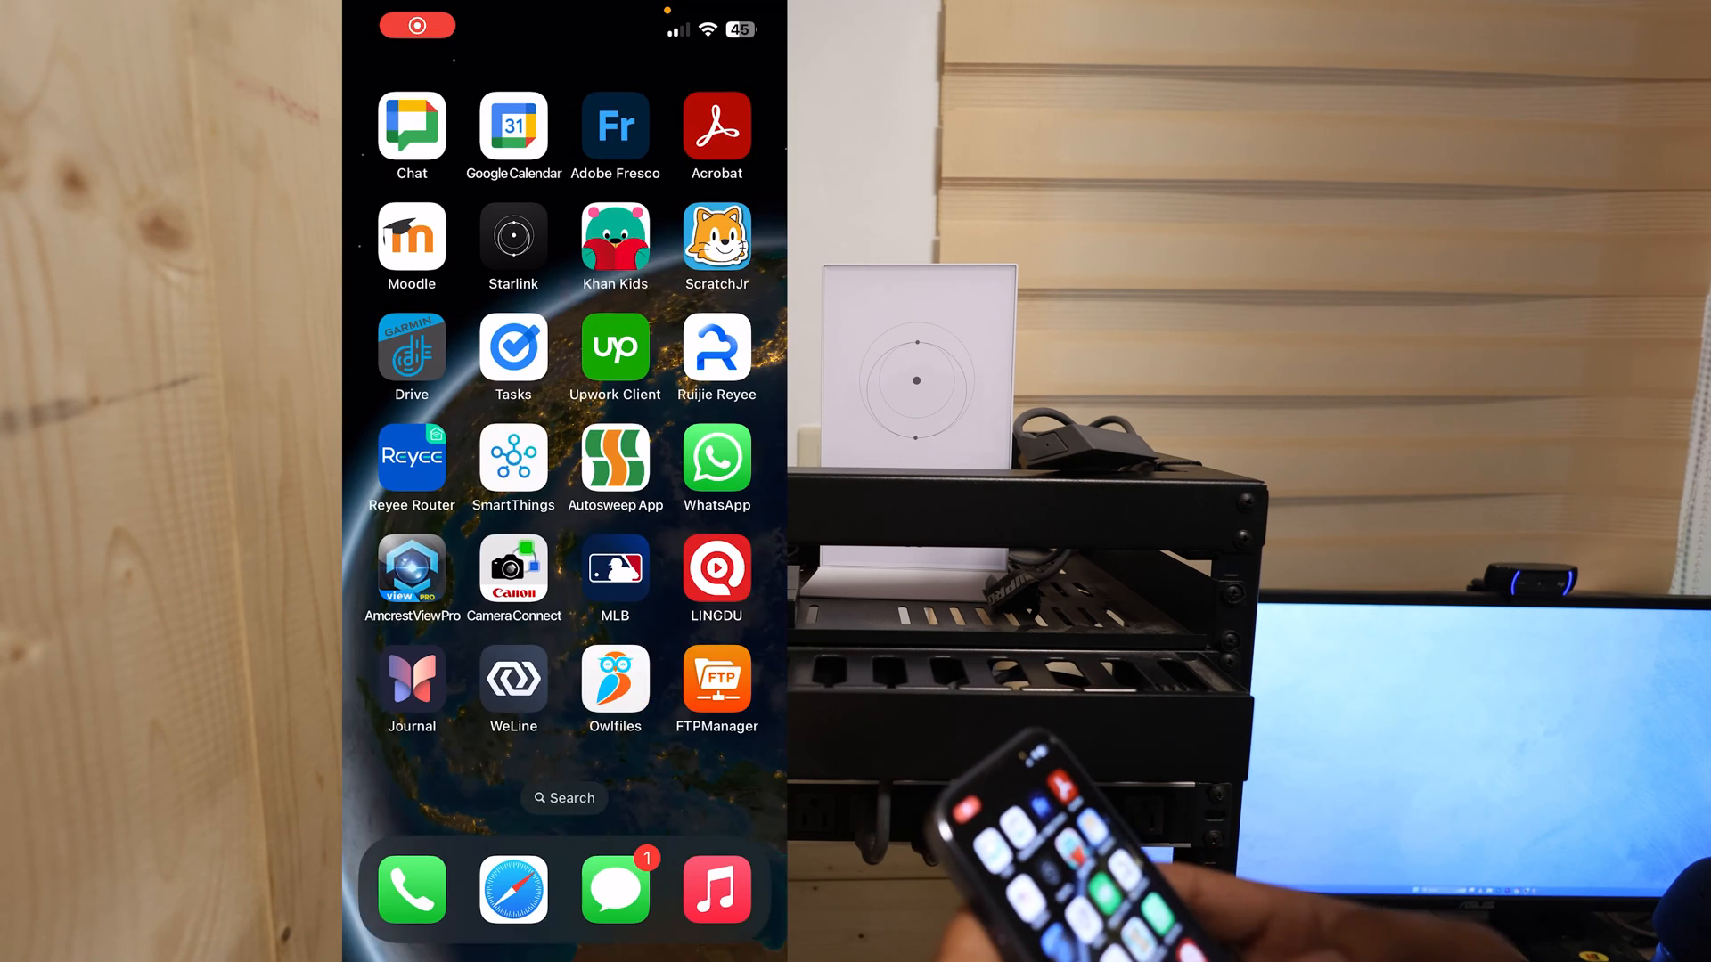
# Step: Open the Starlink app and go into the router settings for the home network
pyautogui.click(512, 235)
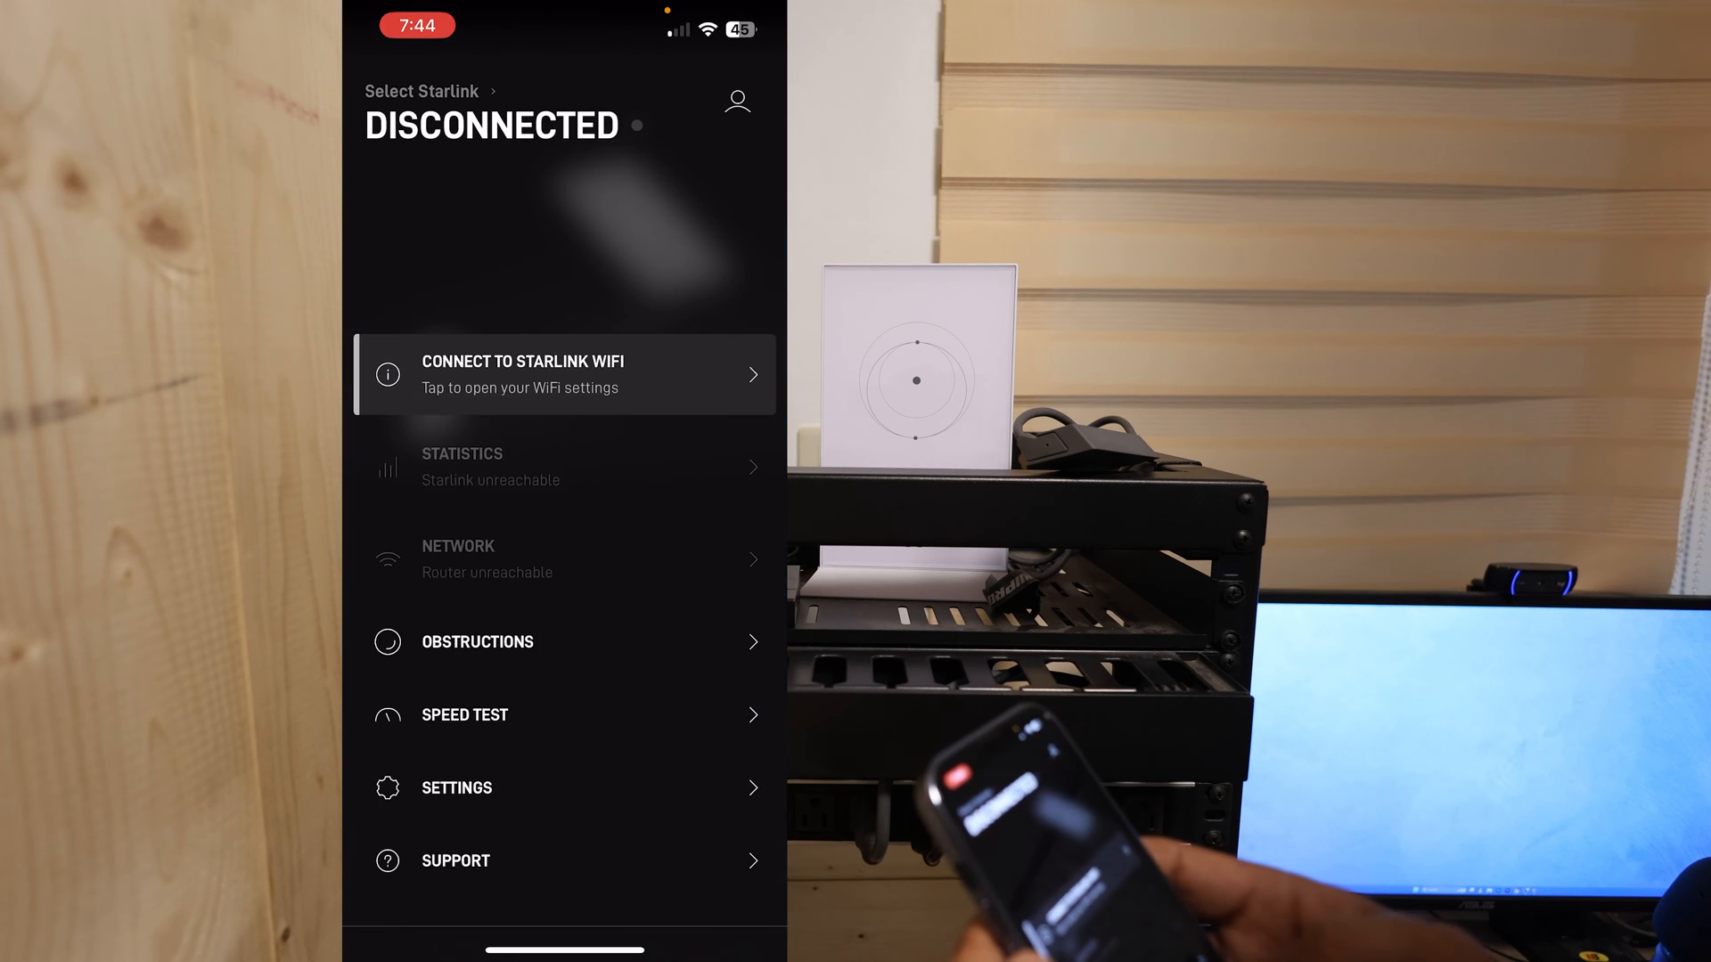
pyautogui.click(456, 788)
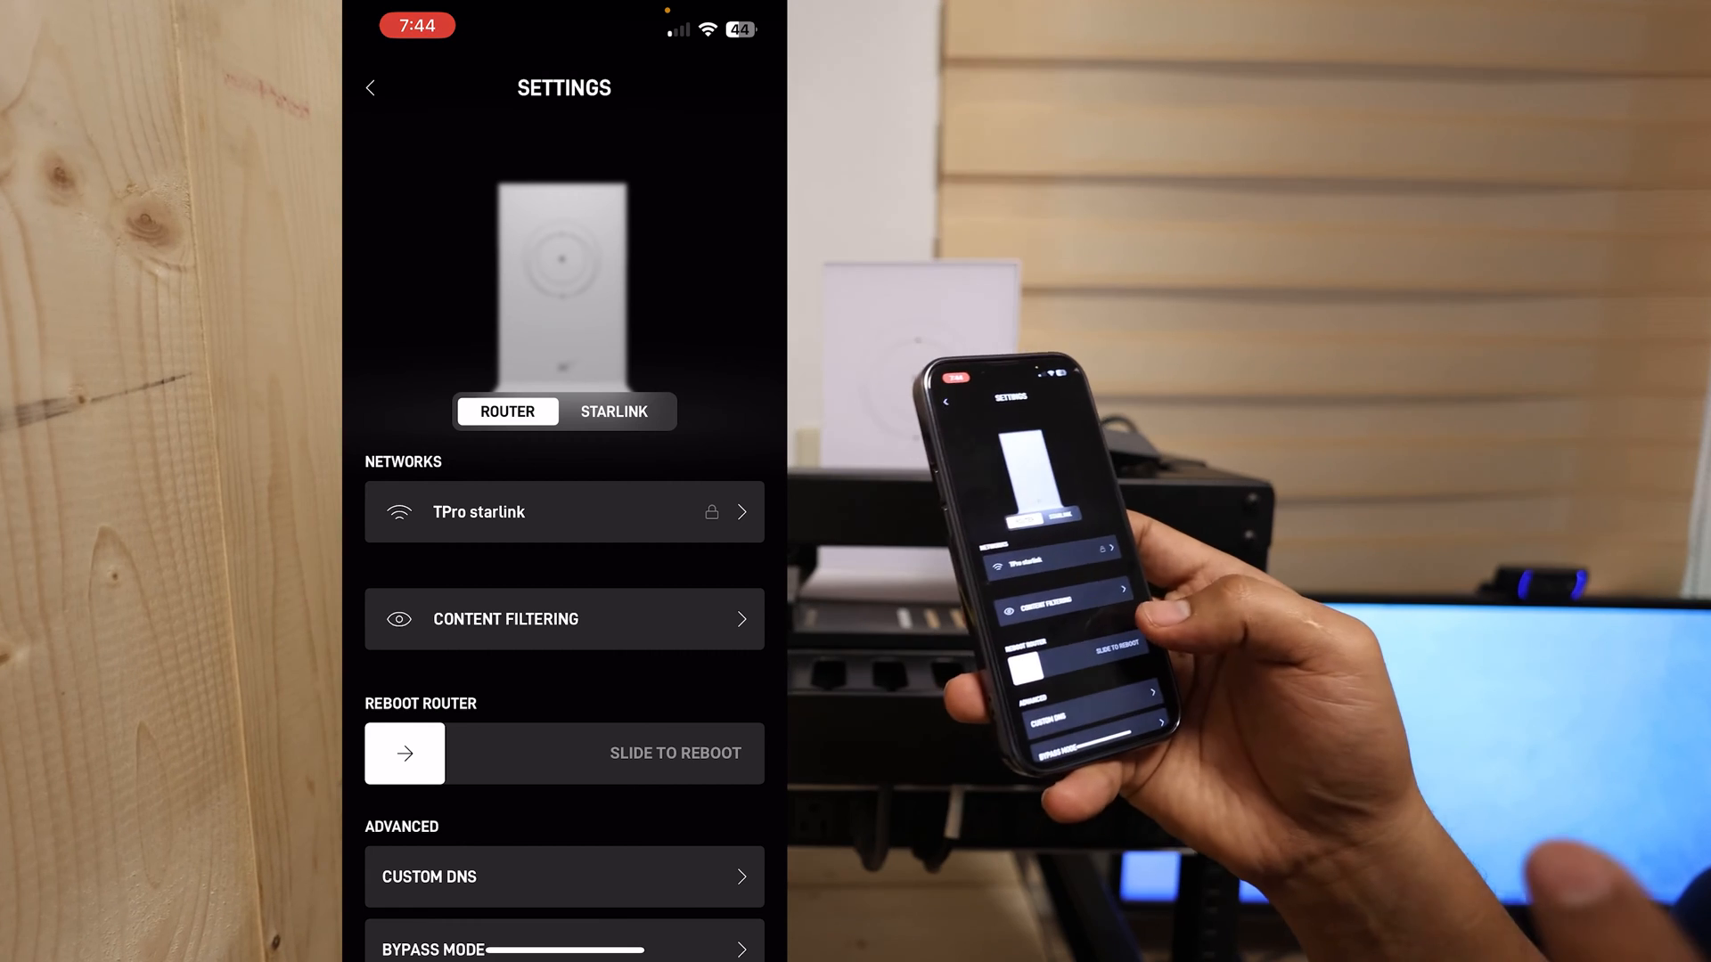
pyautogui.click(563, 618)
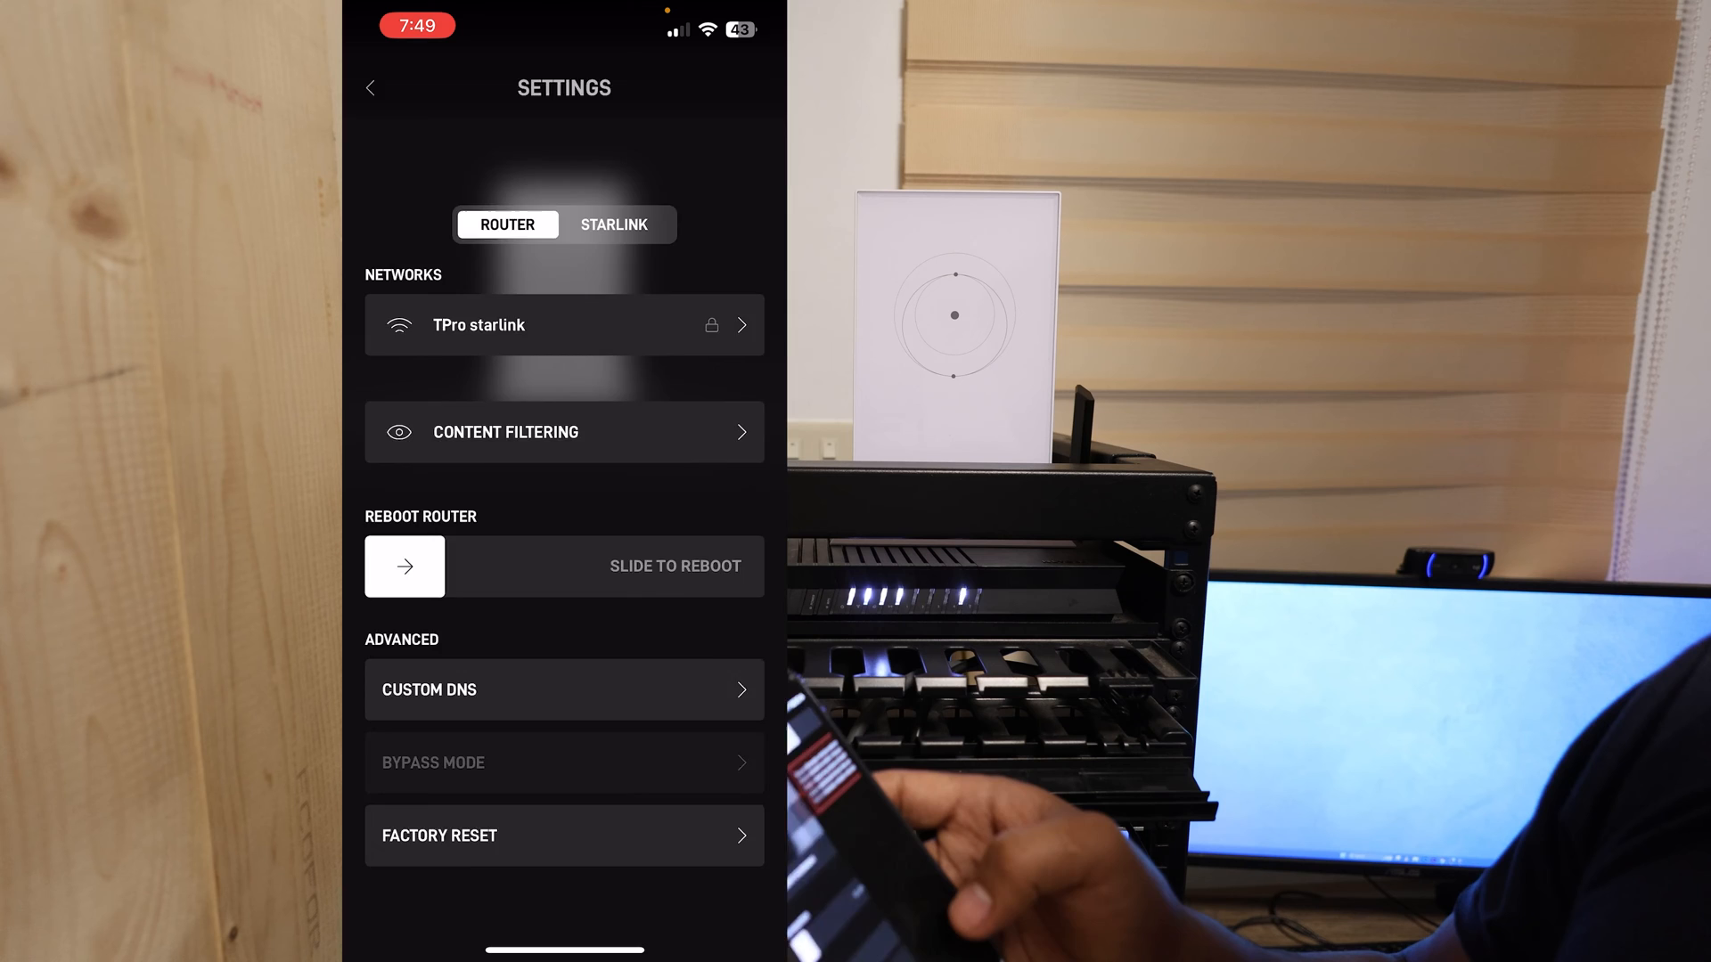
# Step: Enable Bypass Mode under Advanced using Slide to Bypass, disabling the built-in Wi-Fi router
pyautogui.click(565, 763)
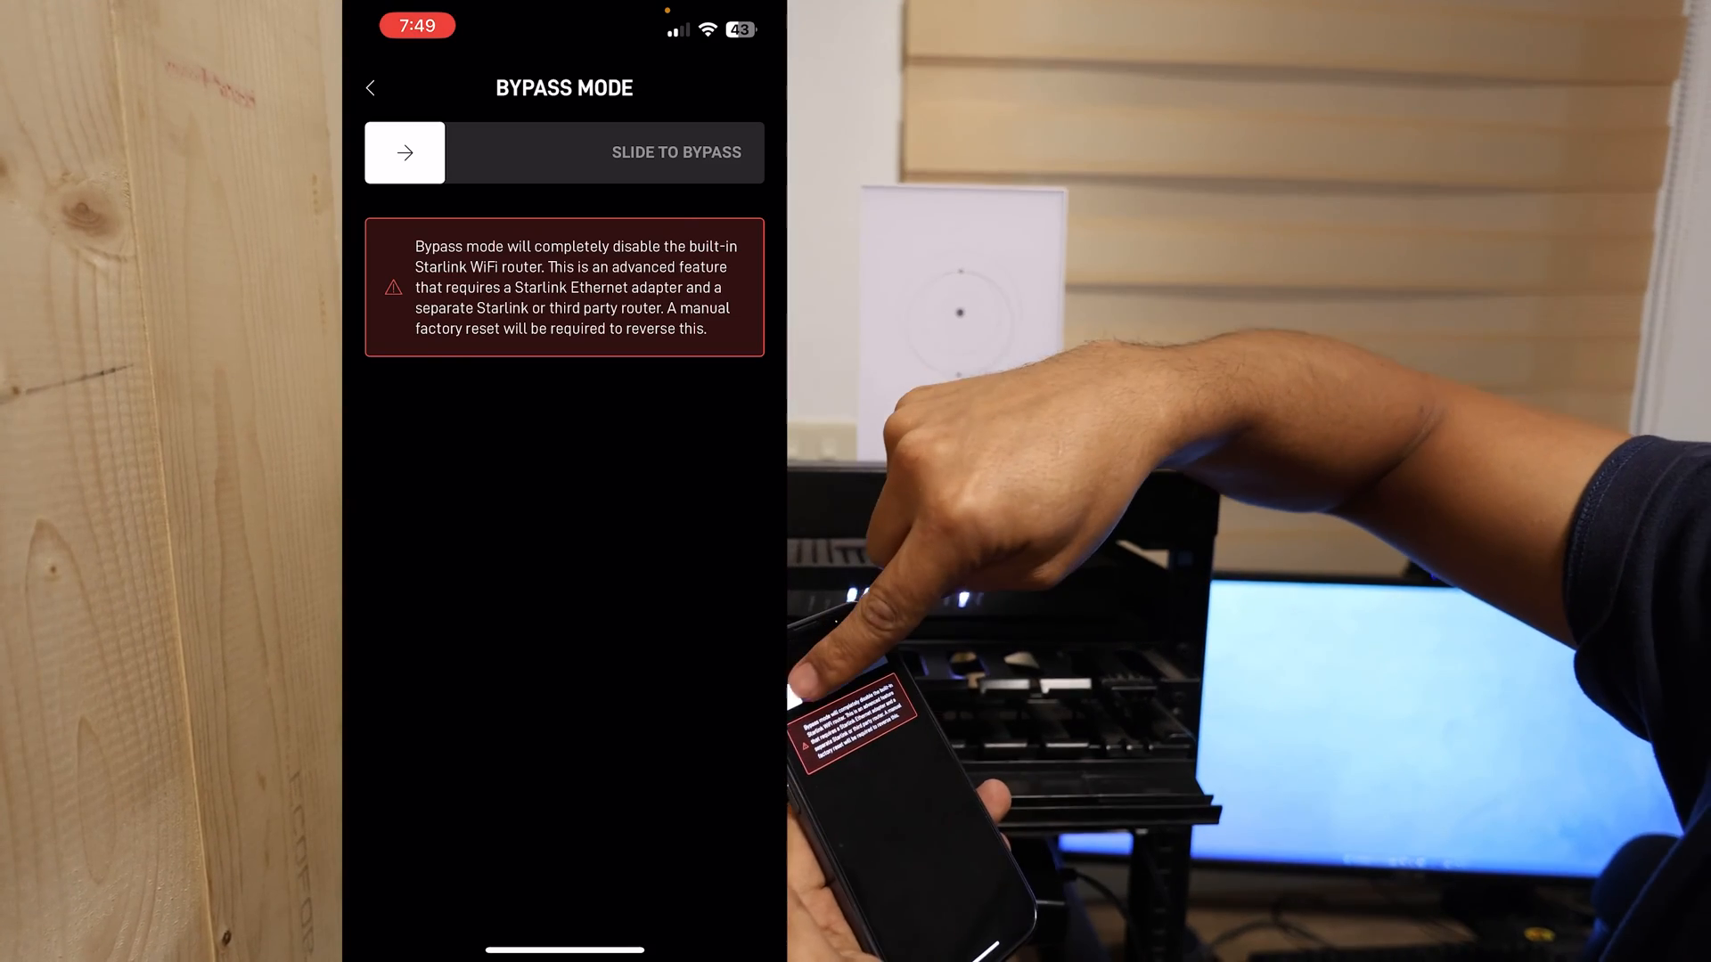
pyautogui.moveTo(404, 151); pyautogui.dragTo(720, 151)
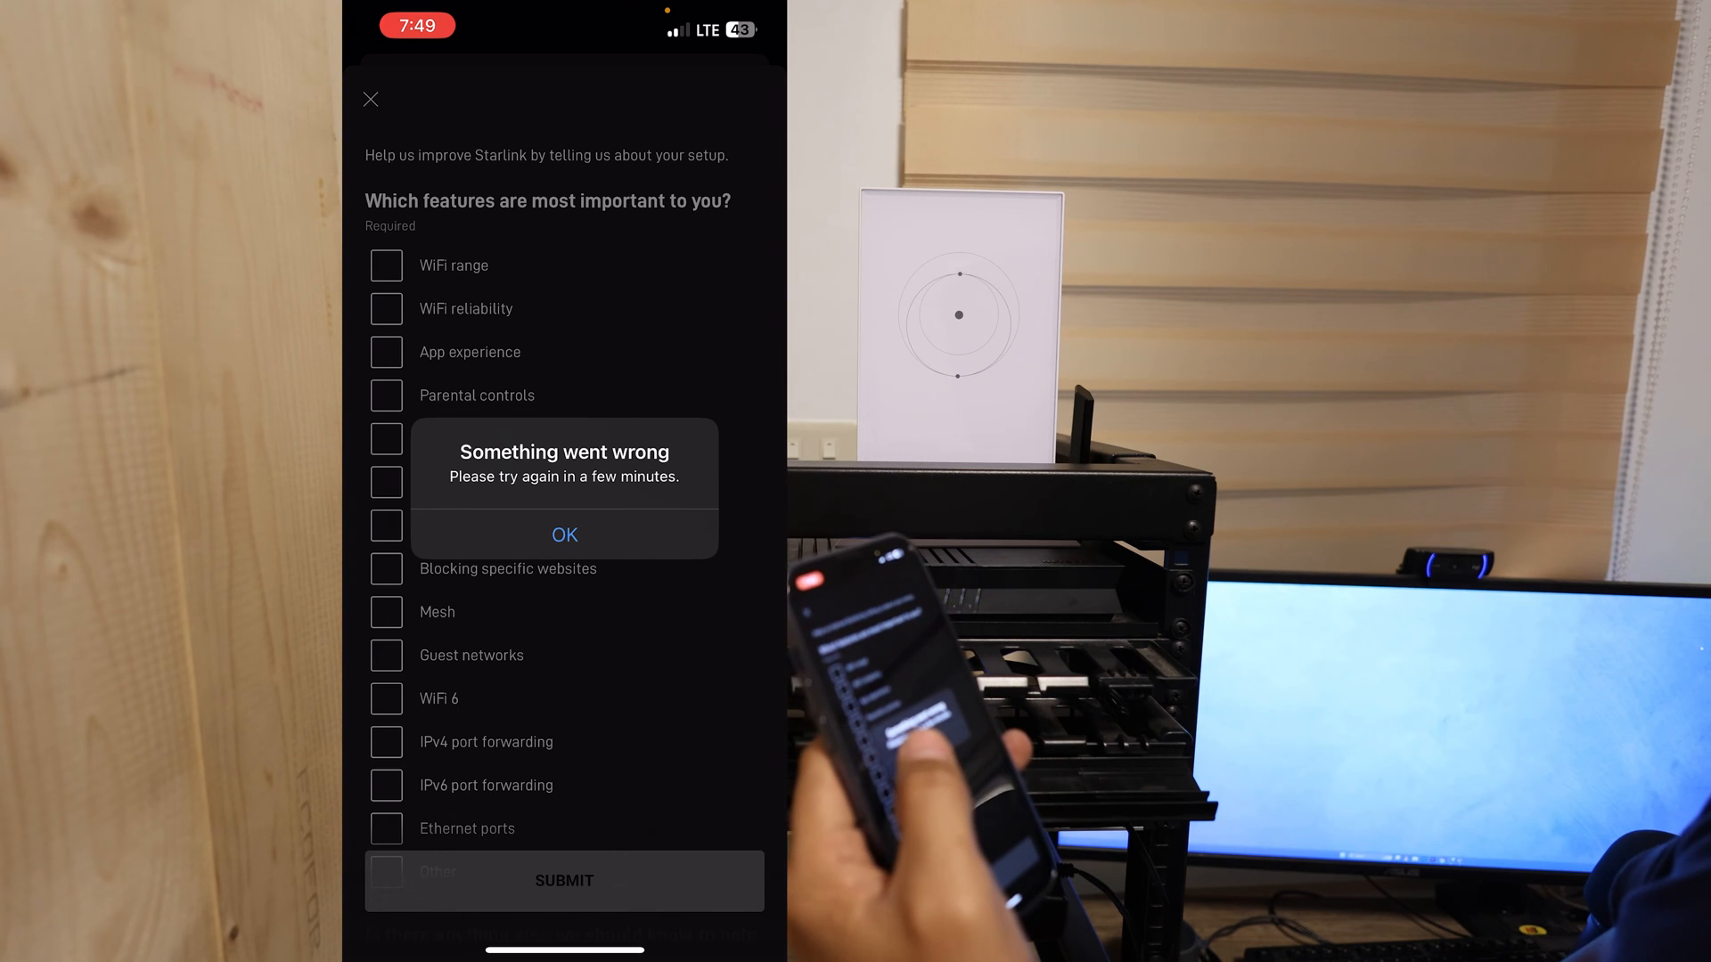
# Step: Dismiss the 'Something went wrong' alert and move over to Windows search on the computer
pyautogui.click(565, 534)
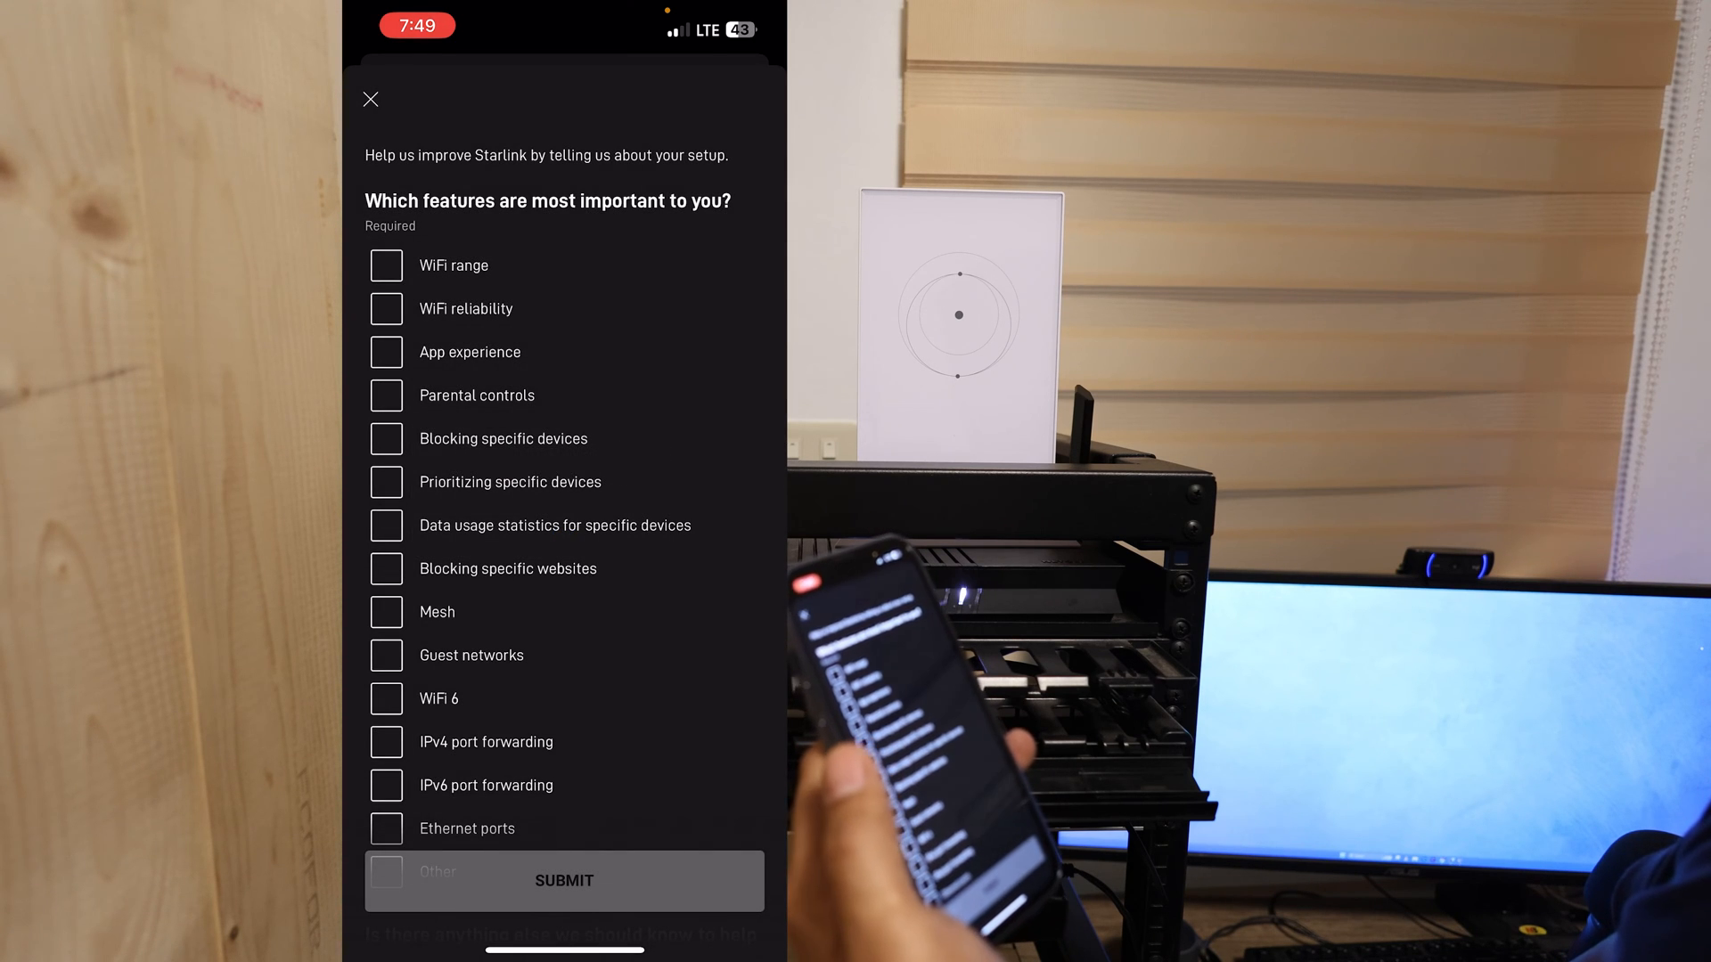
pyautogui.click(385, 820)
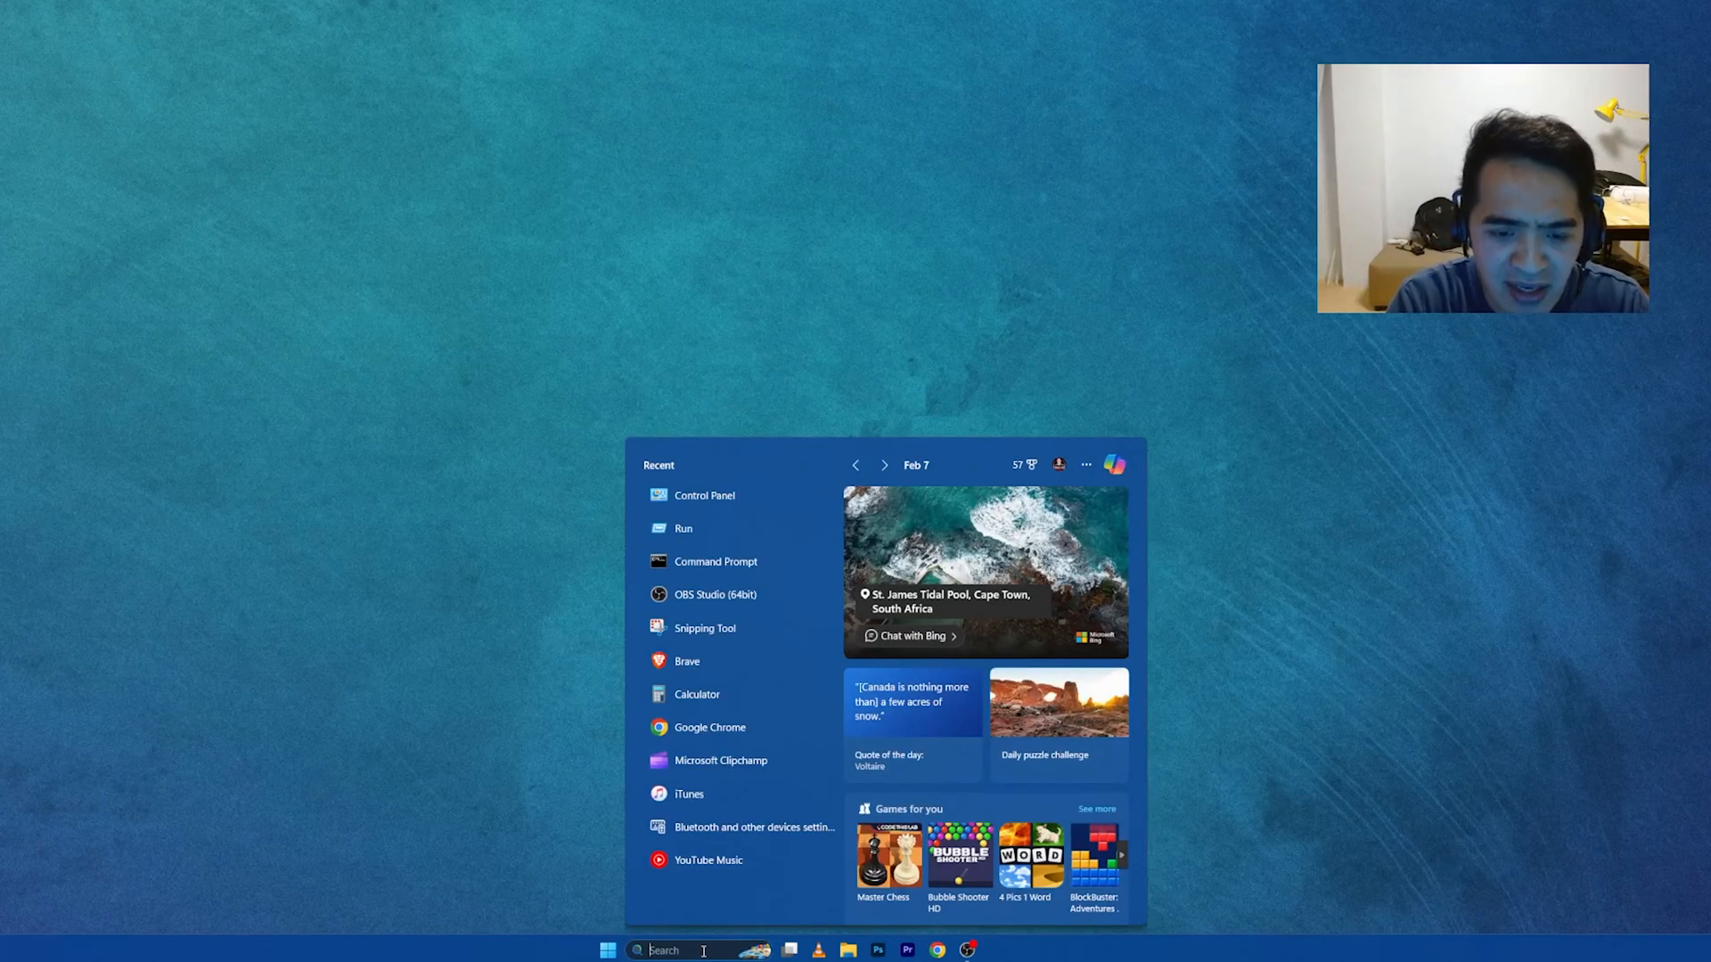
# Step: Launch Control Panel and view the Wi-Fi connection details showing the 10.0.0.1 default gateway
pyautogui.write('control Panel')
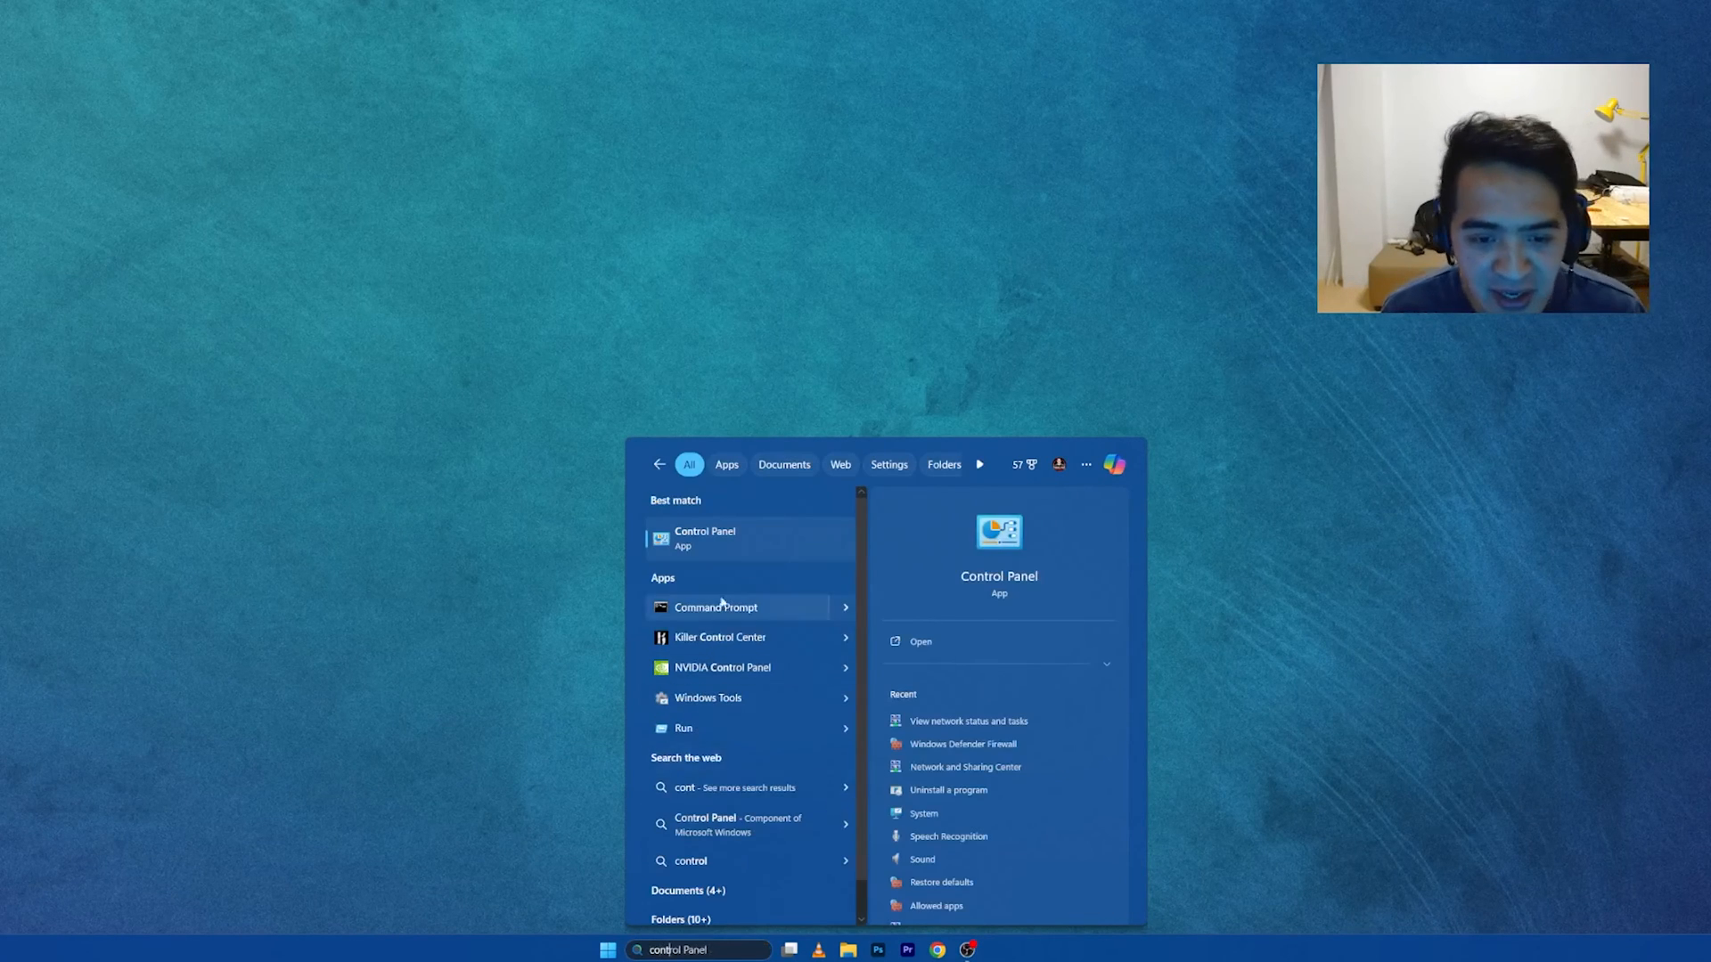
pyautogui.click(704, 536)
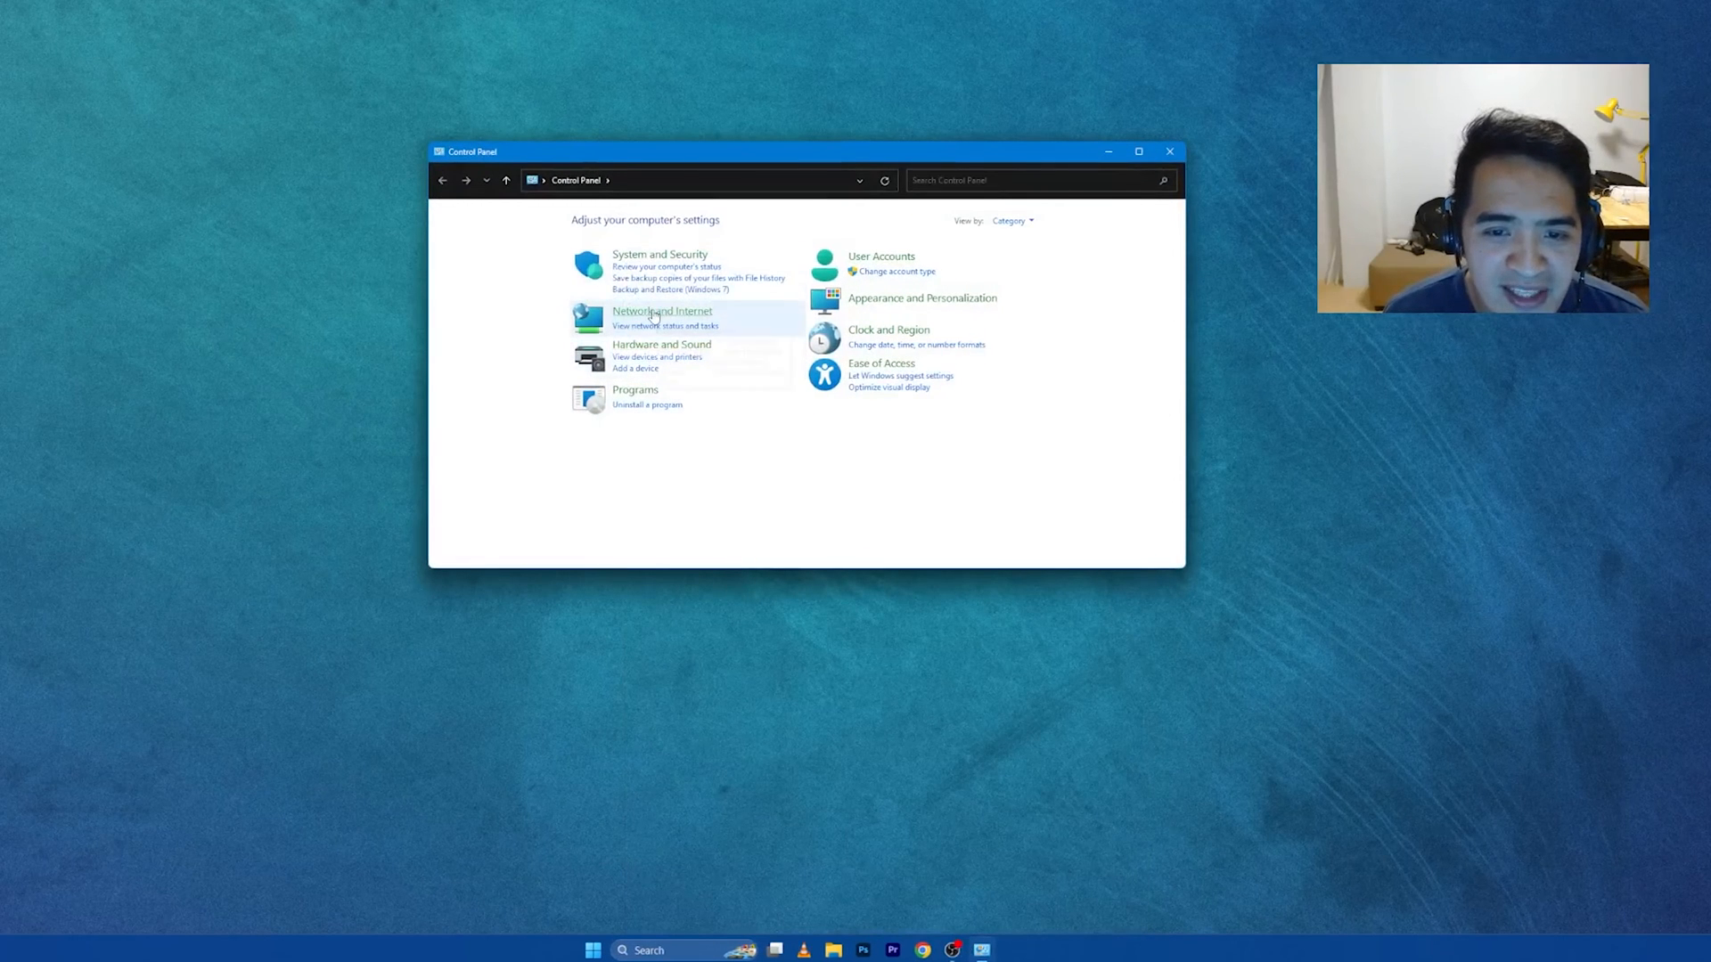
pyautogui.click(663, 310)
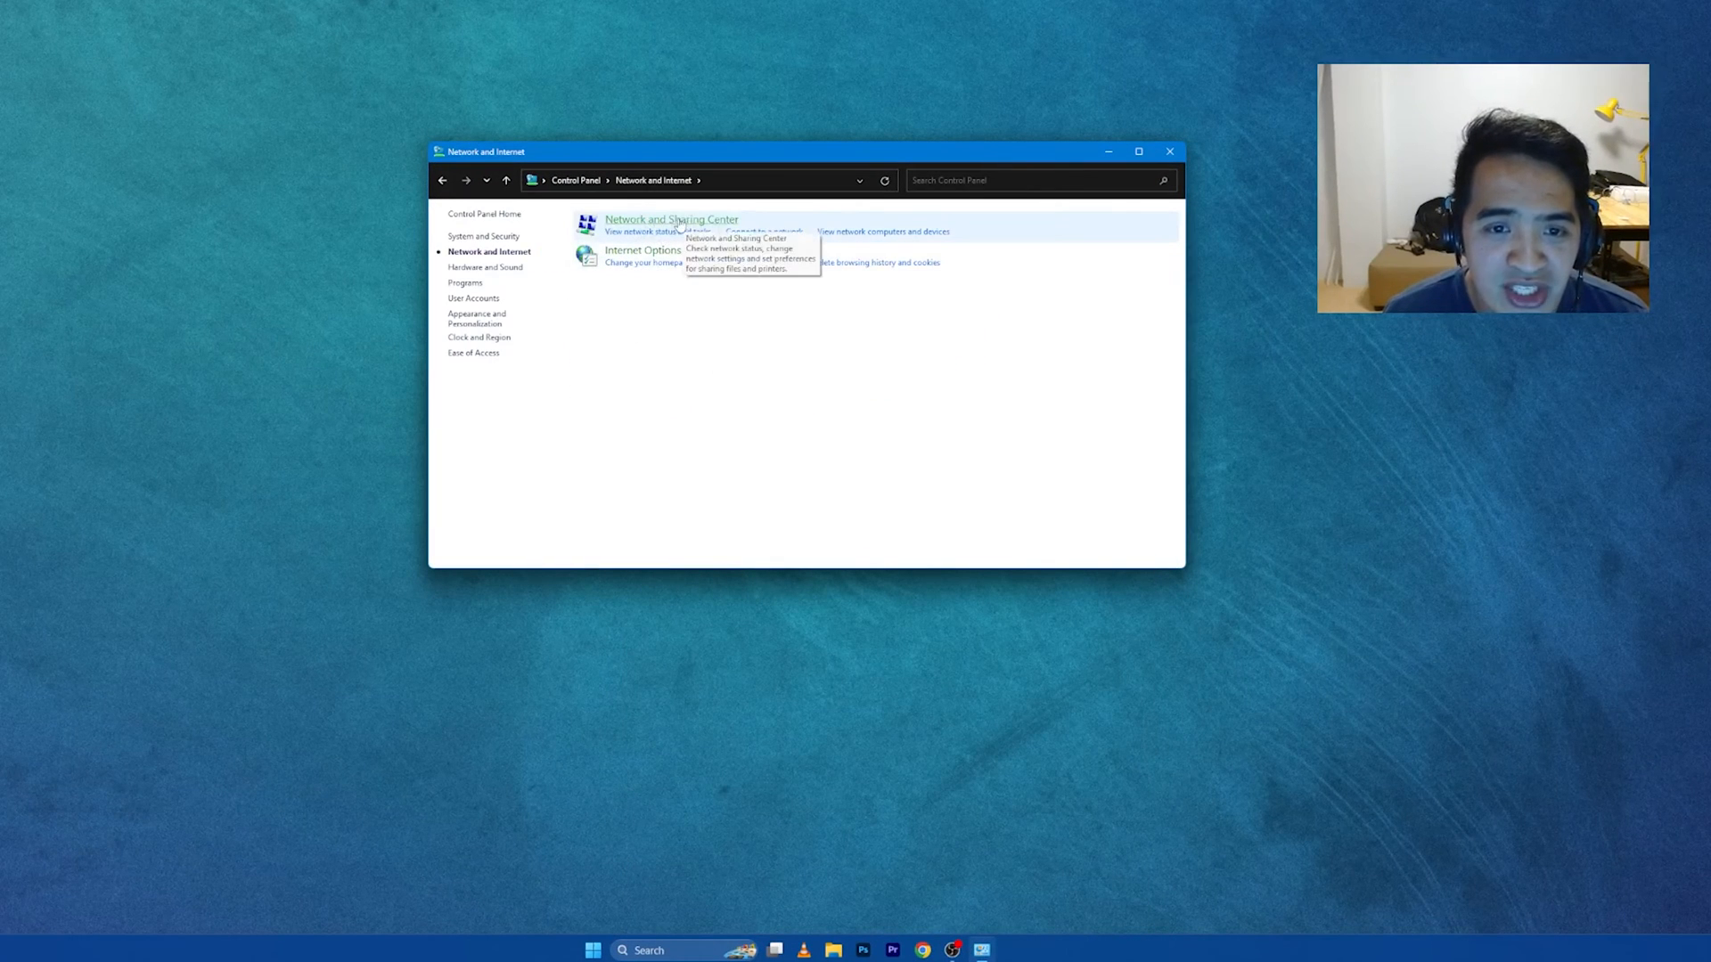
pyautogui.click(672, 219)
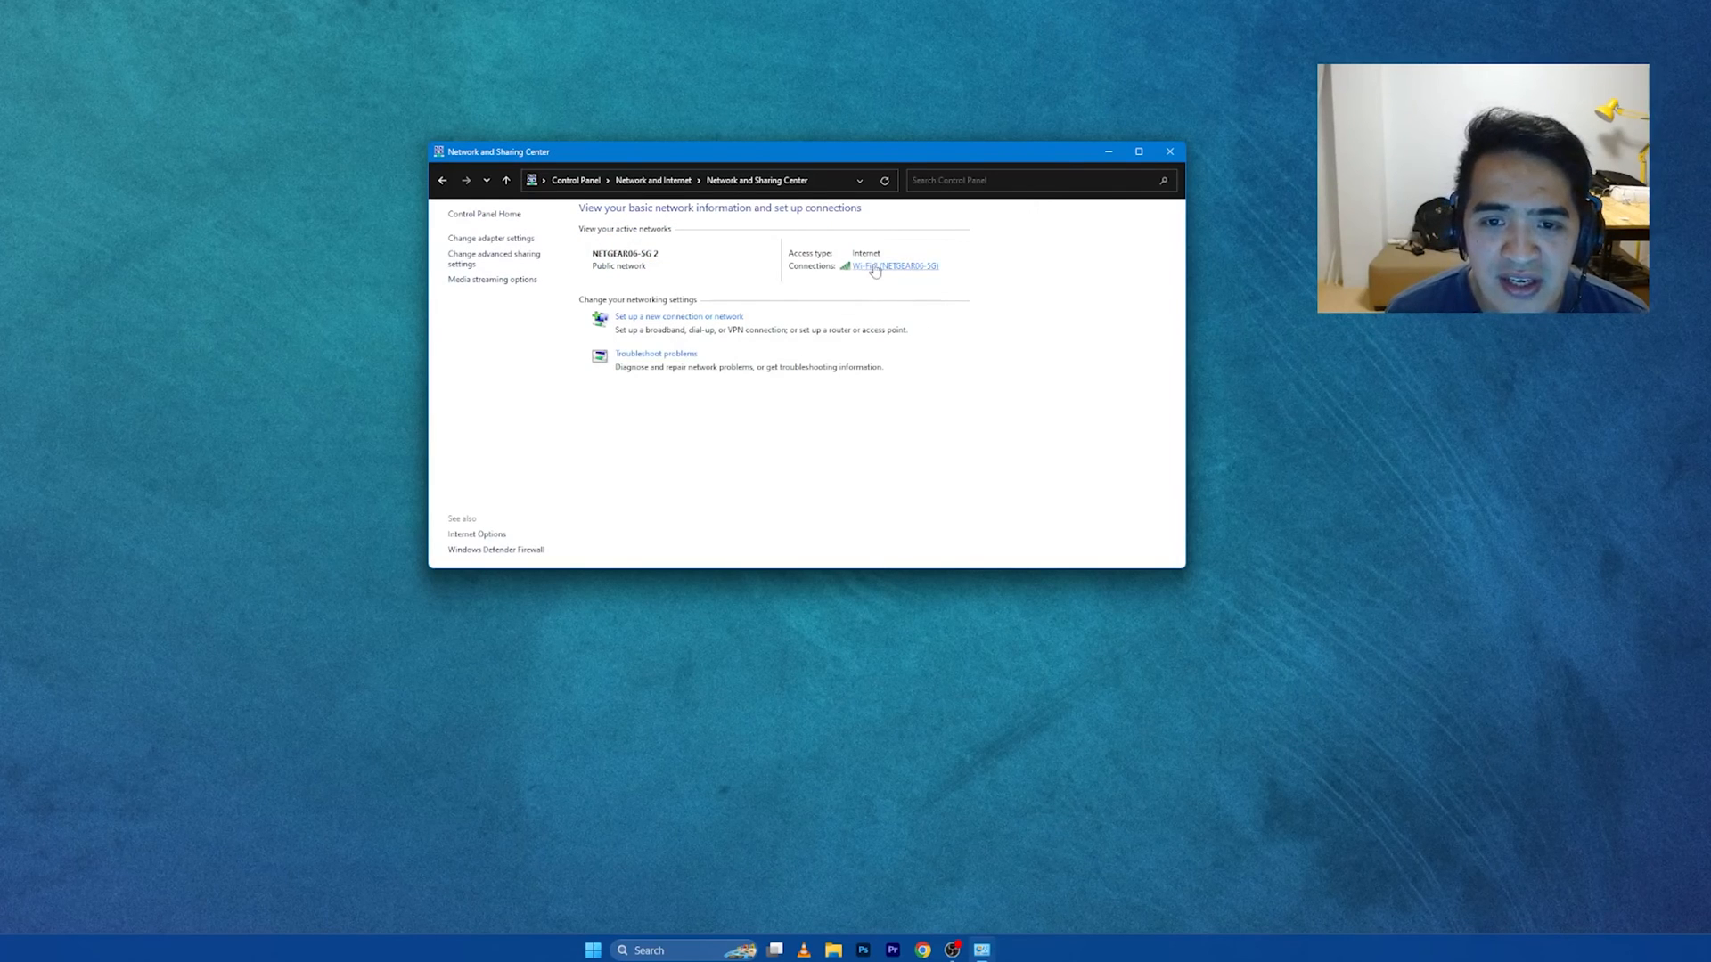
pyautogui.click(890, 265)
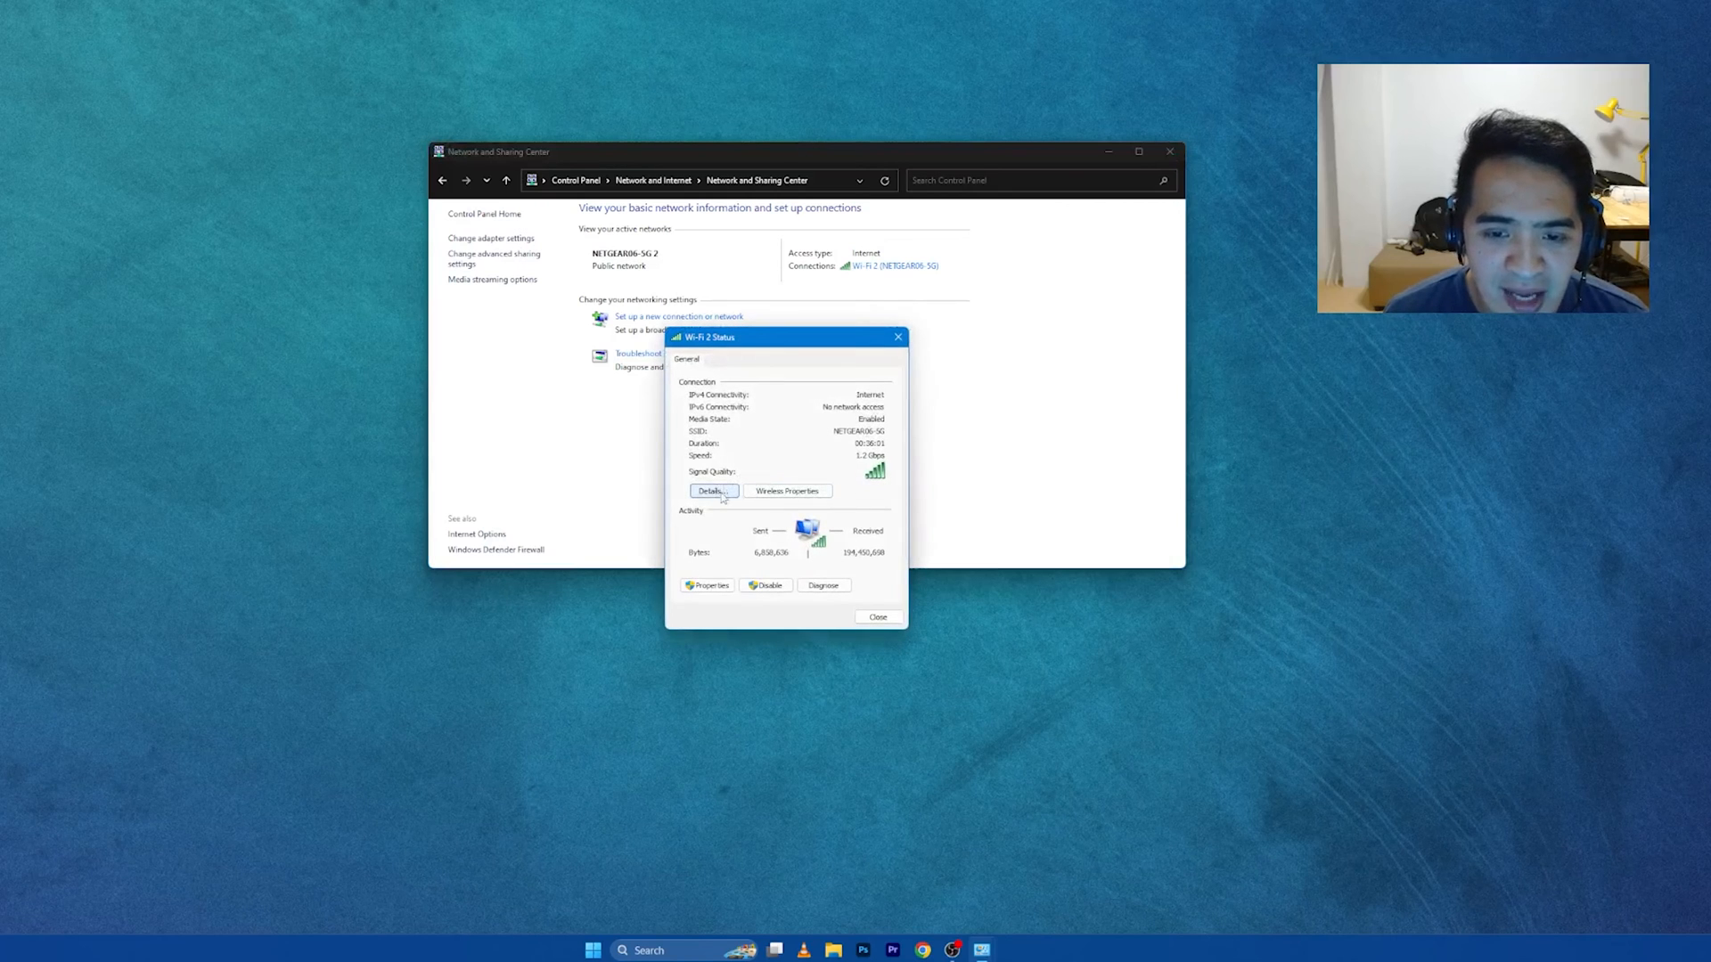
pyautogui.click(711, 492)
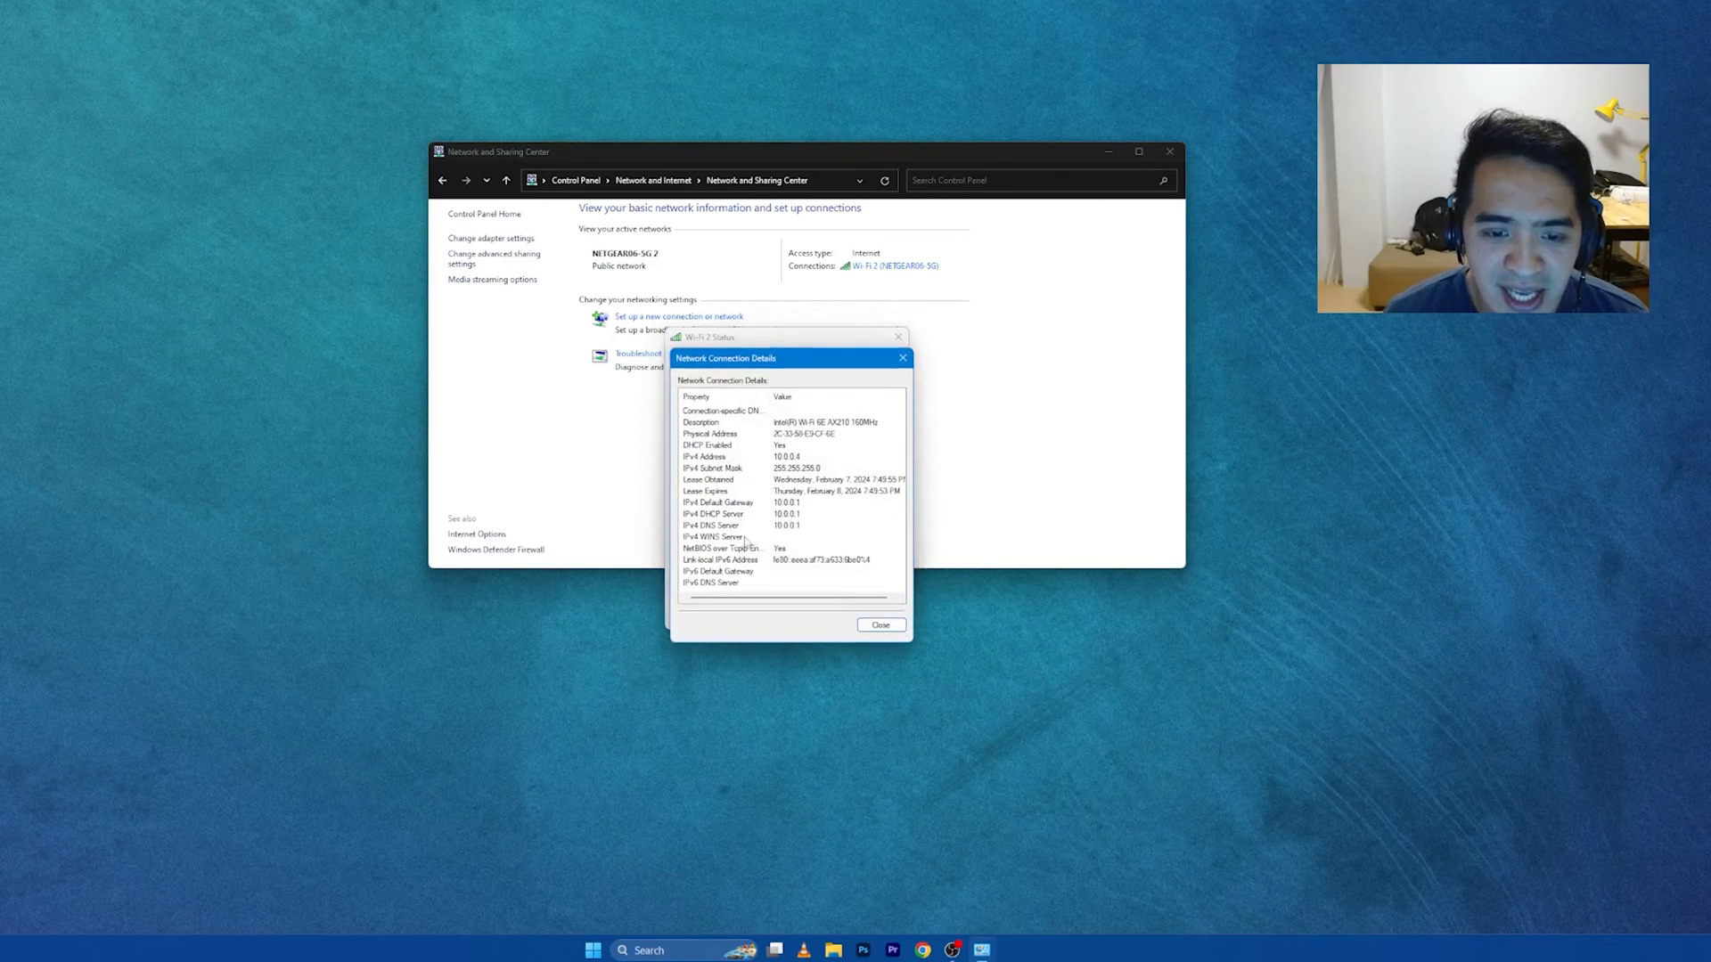
pyautogui.moveTo(827, 537)
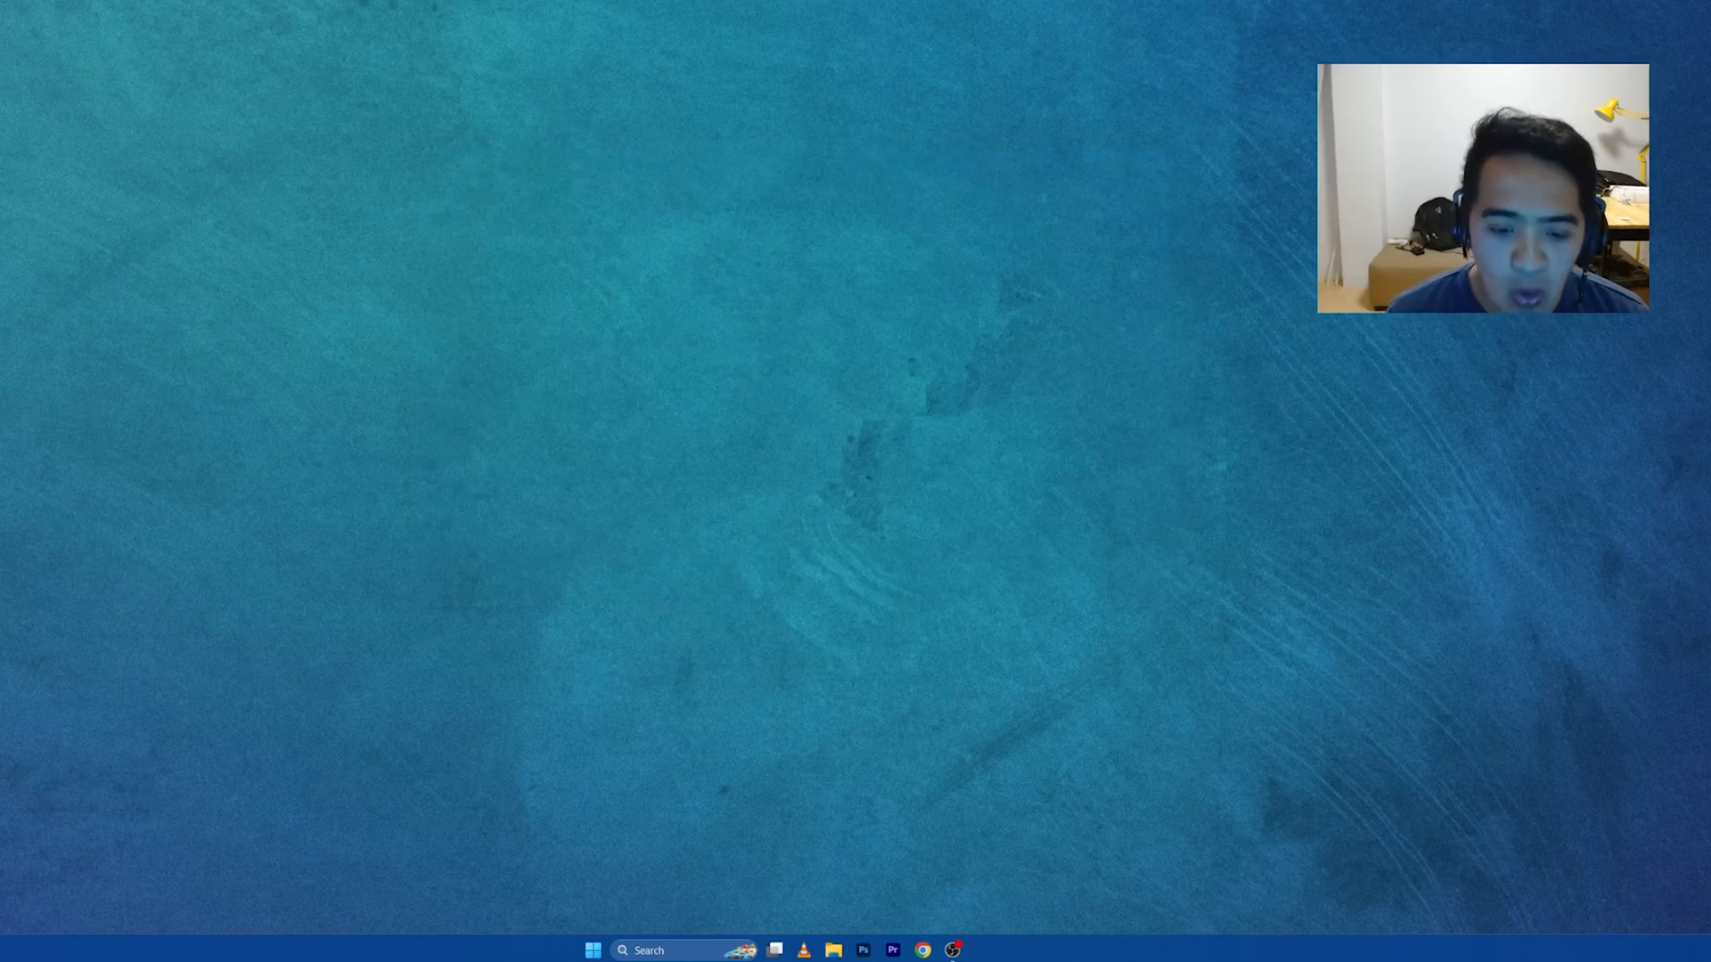
# Step: Browse to 10.0.0.1 in Chrome, sign in to the RAX20 and dismiss the NETGEAR Armor popup
pyautogui.click(922, 950)
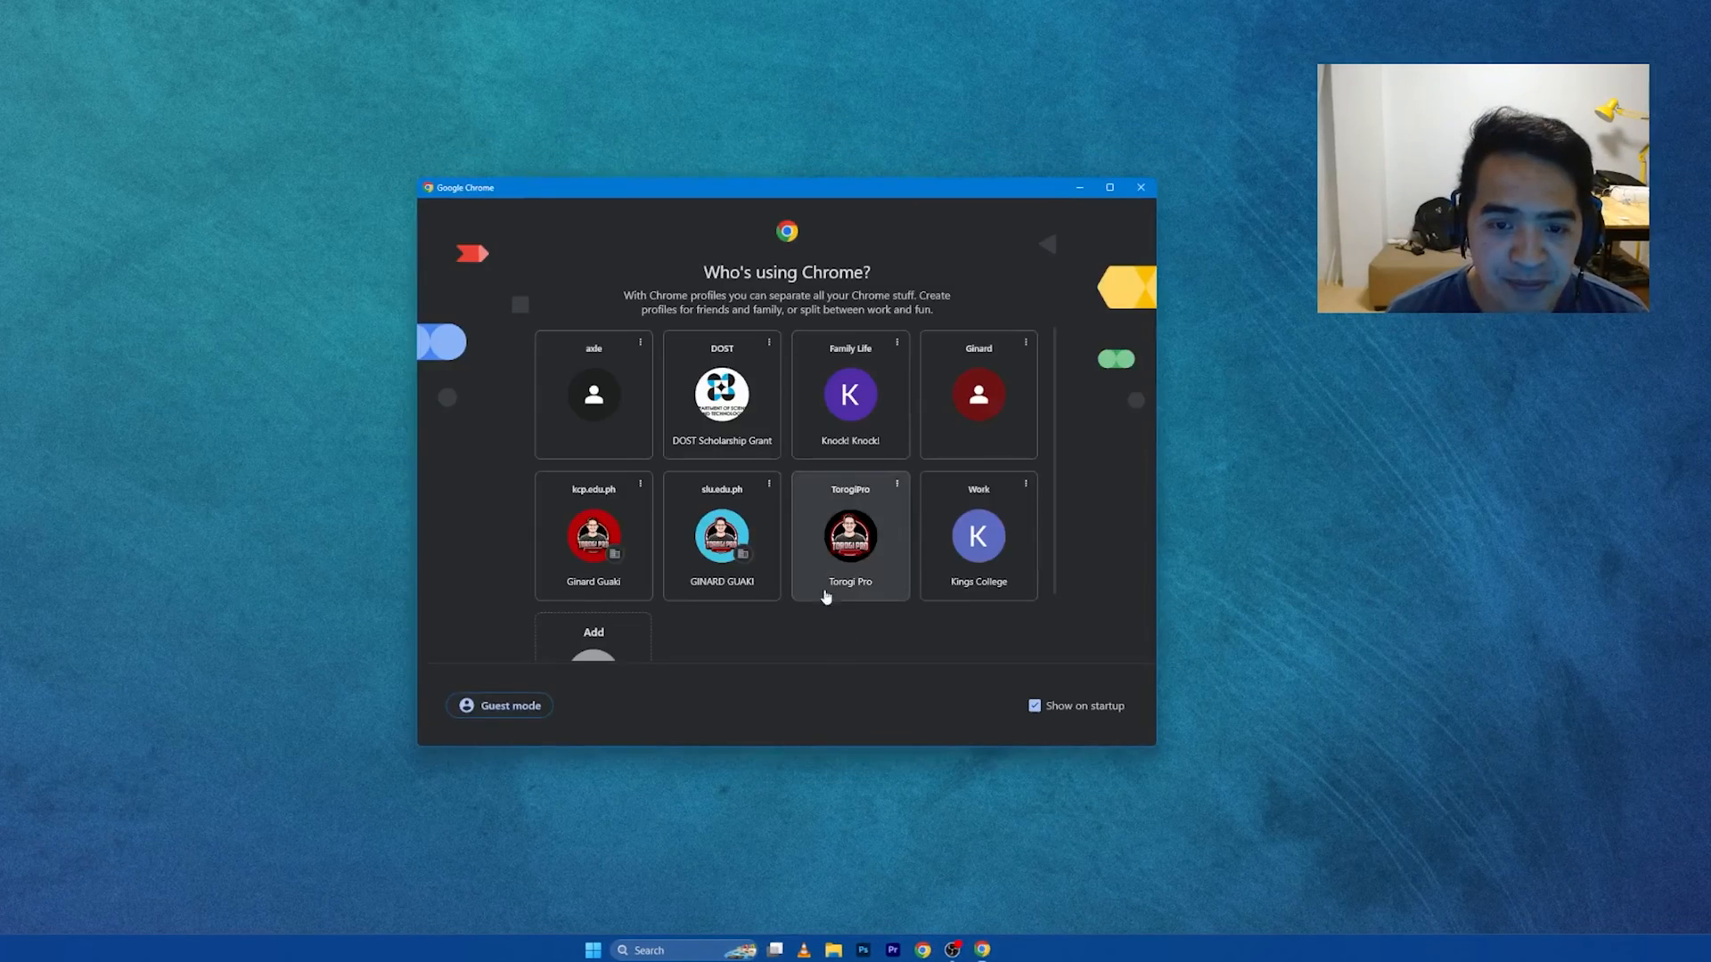
pyautogui.click(850, 536)
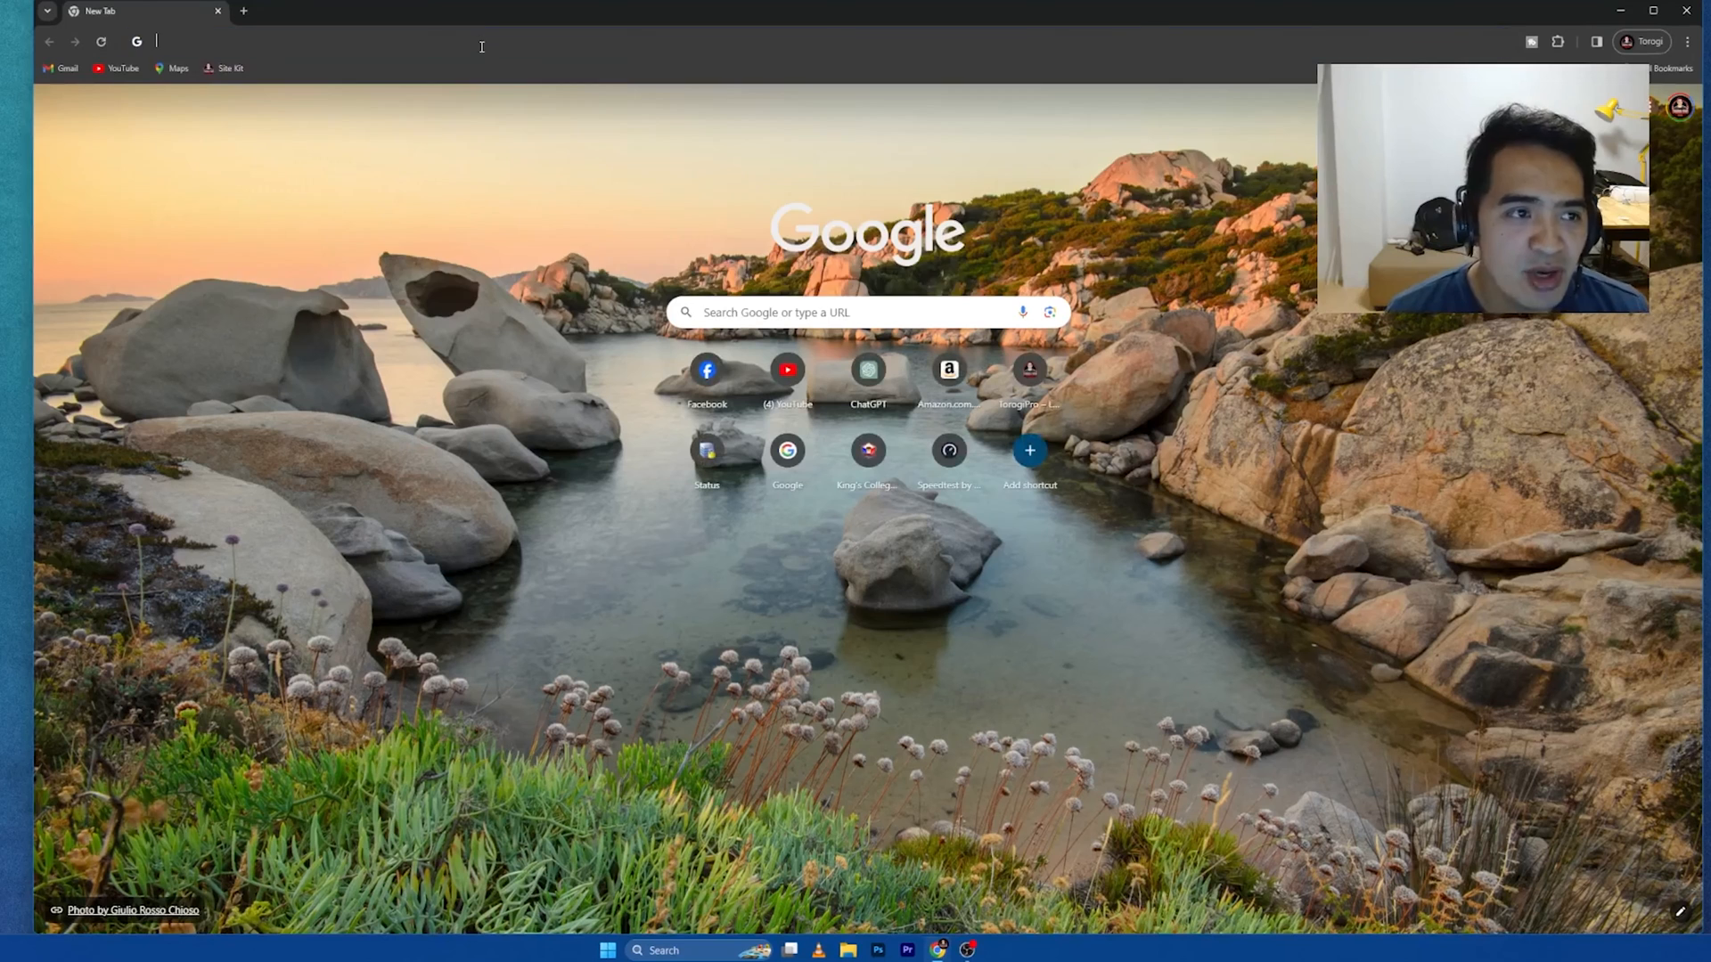
pyautogui.write('10.0.0.1')
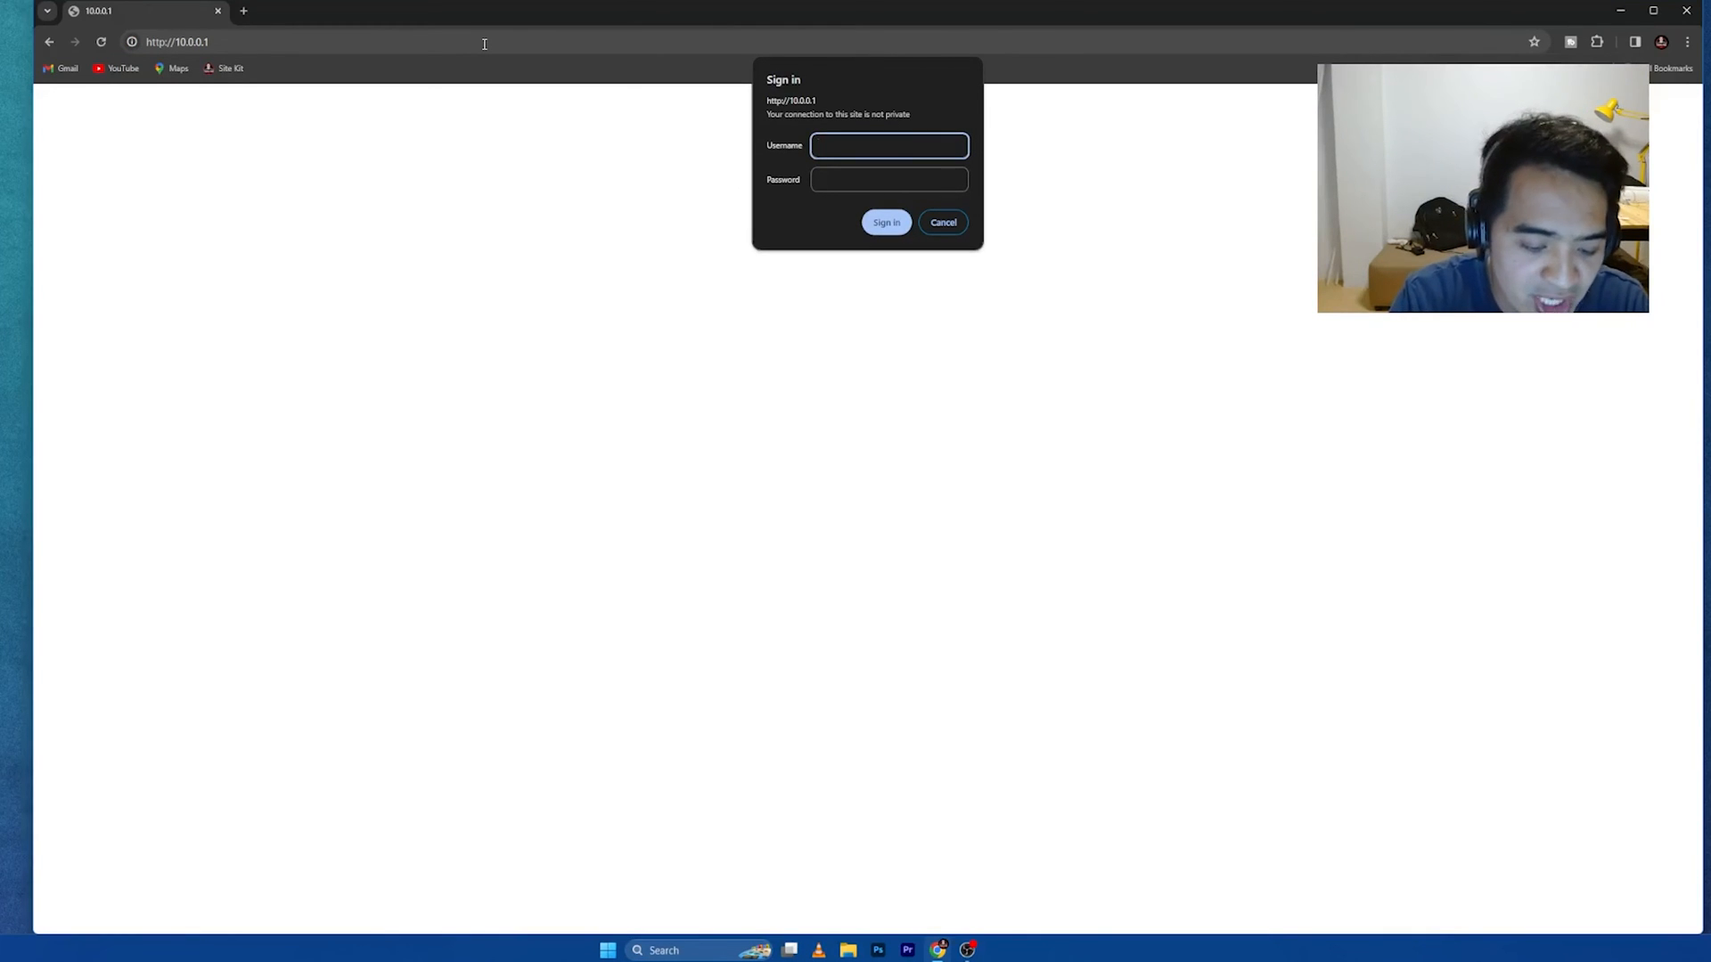
pyautogui.click(886, 223)
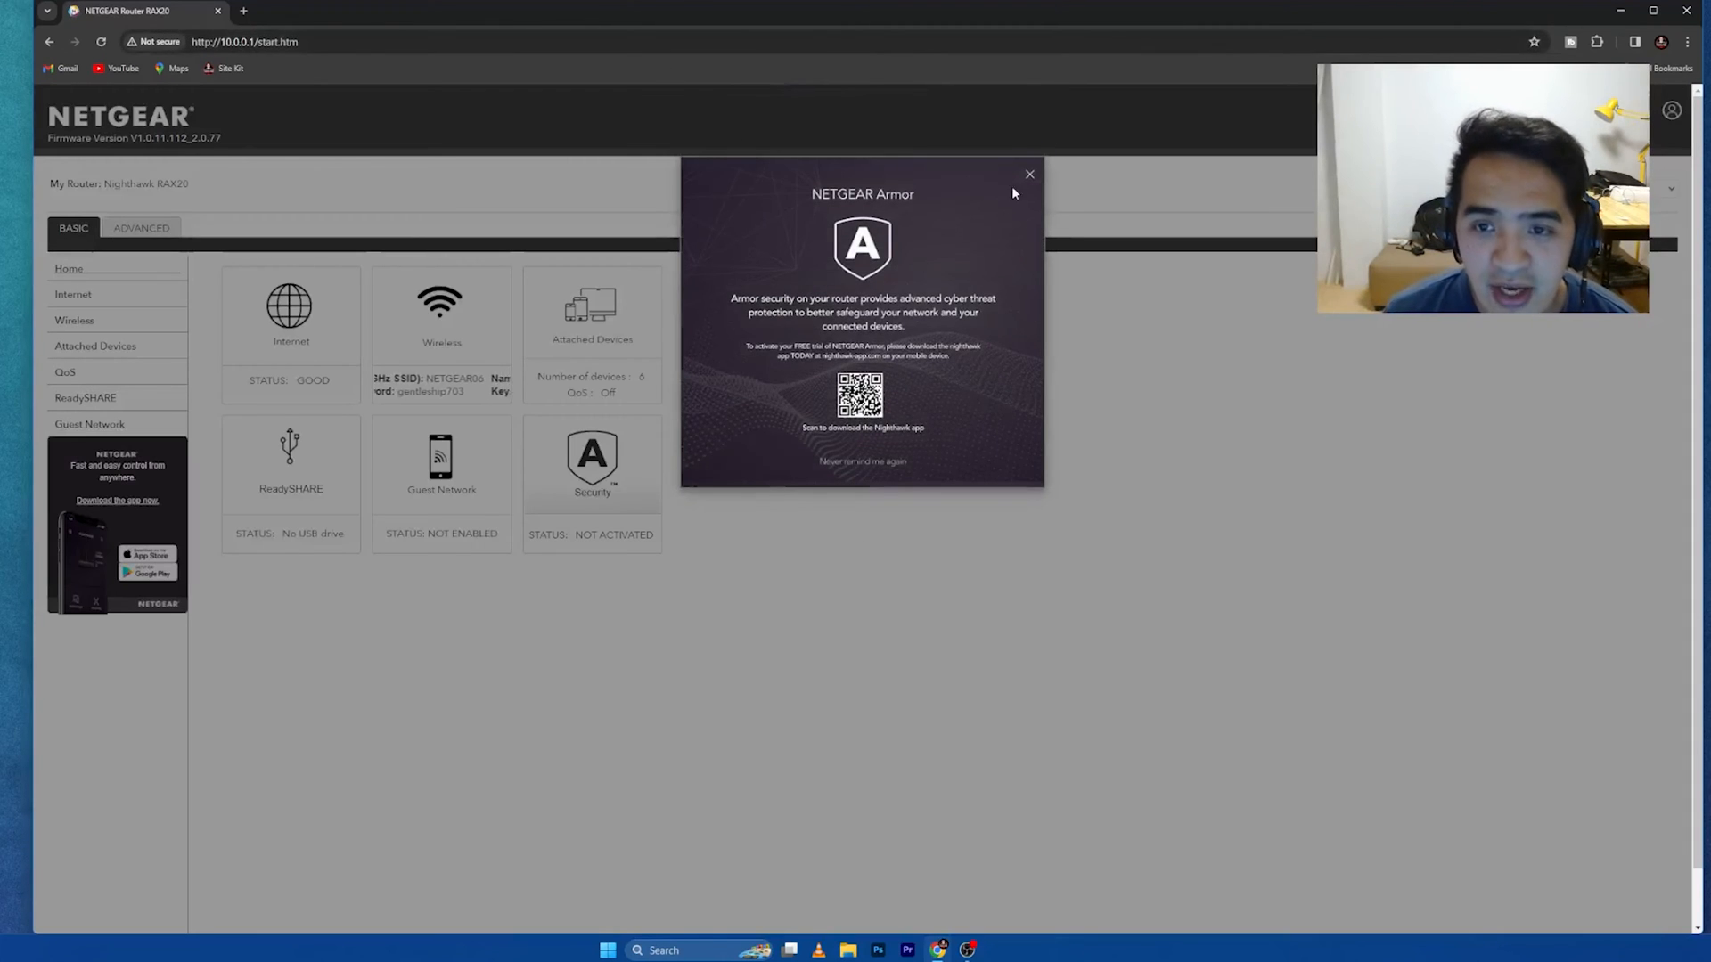
pyautogui.click(1026, 173)
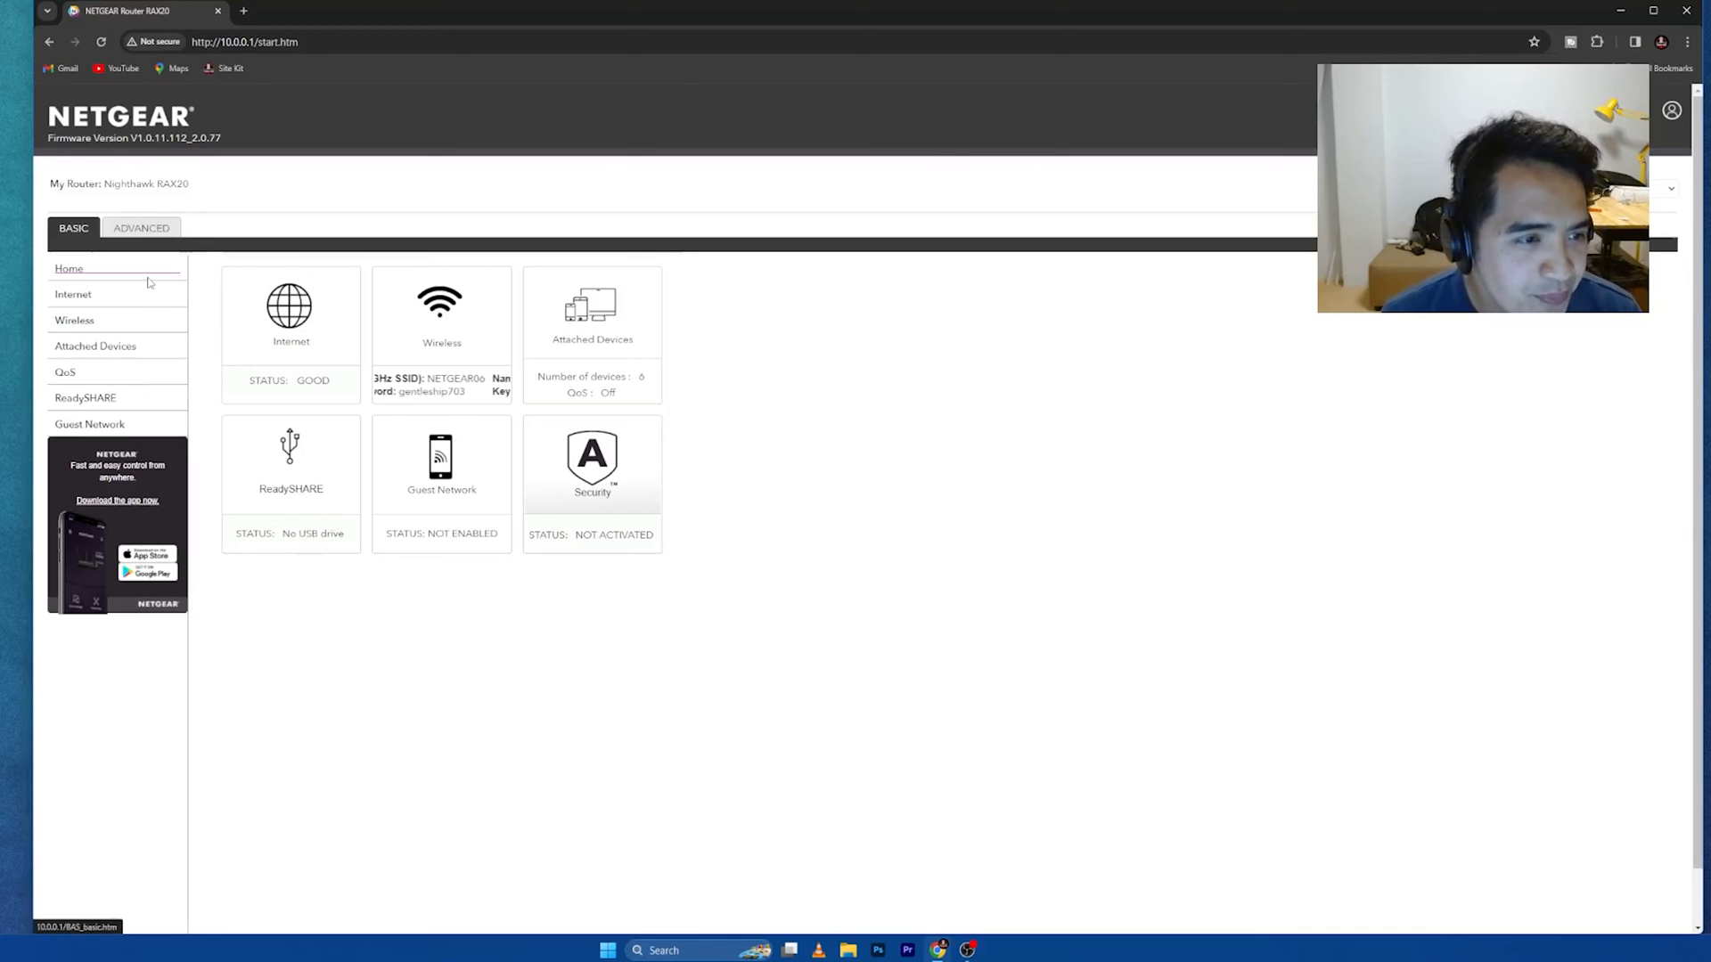
# Step: Switch to the ADVANCED view and expand the Security menu
pyautogui.click(141, 227)
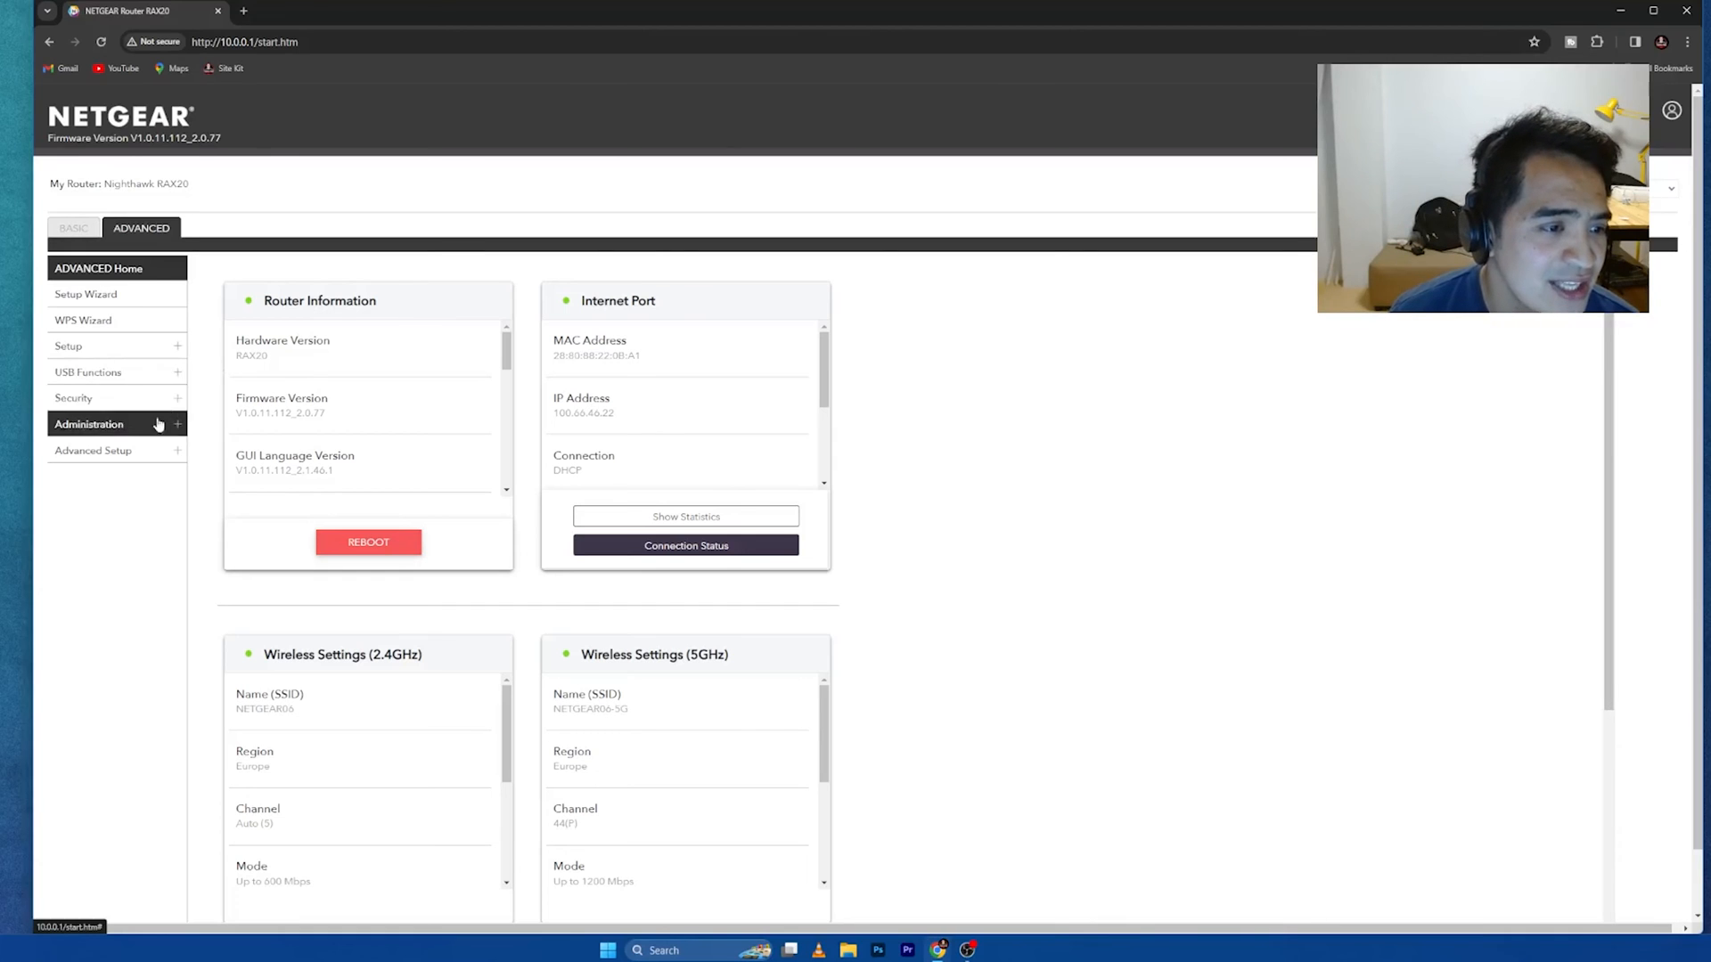
pyautogui.moveTo(98, 373)
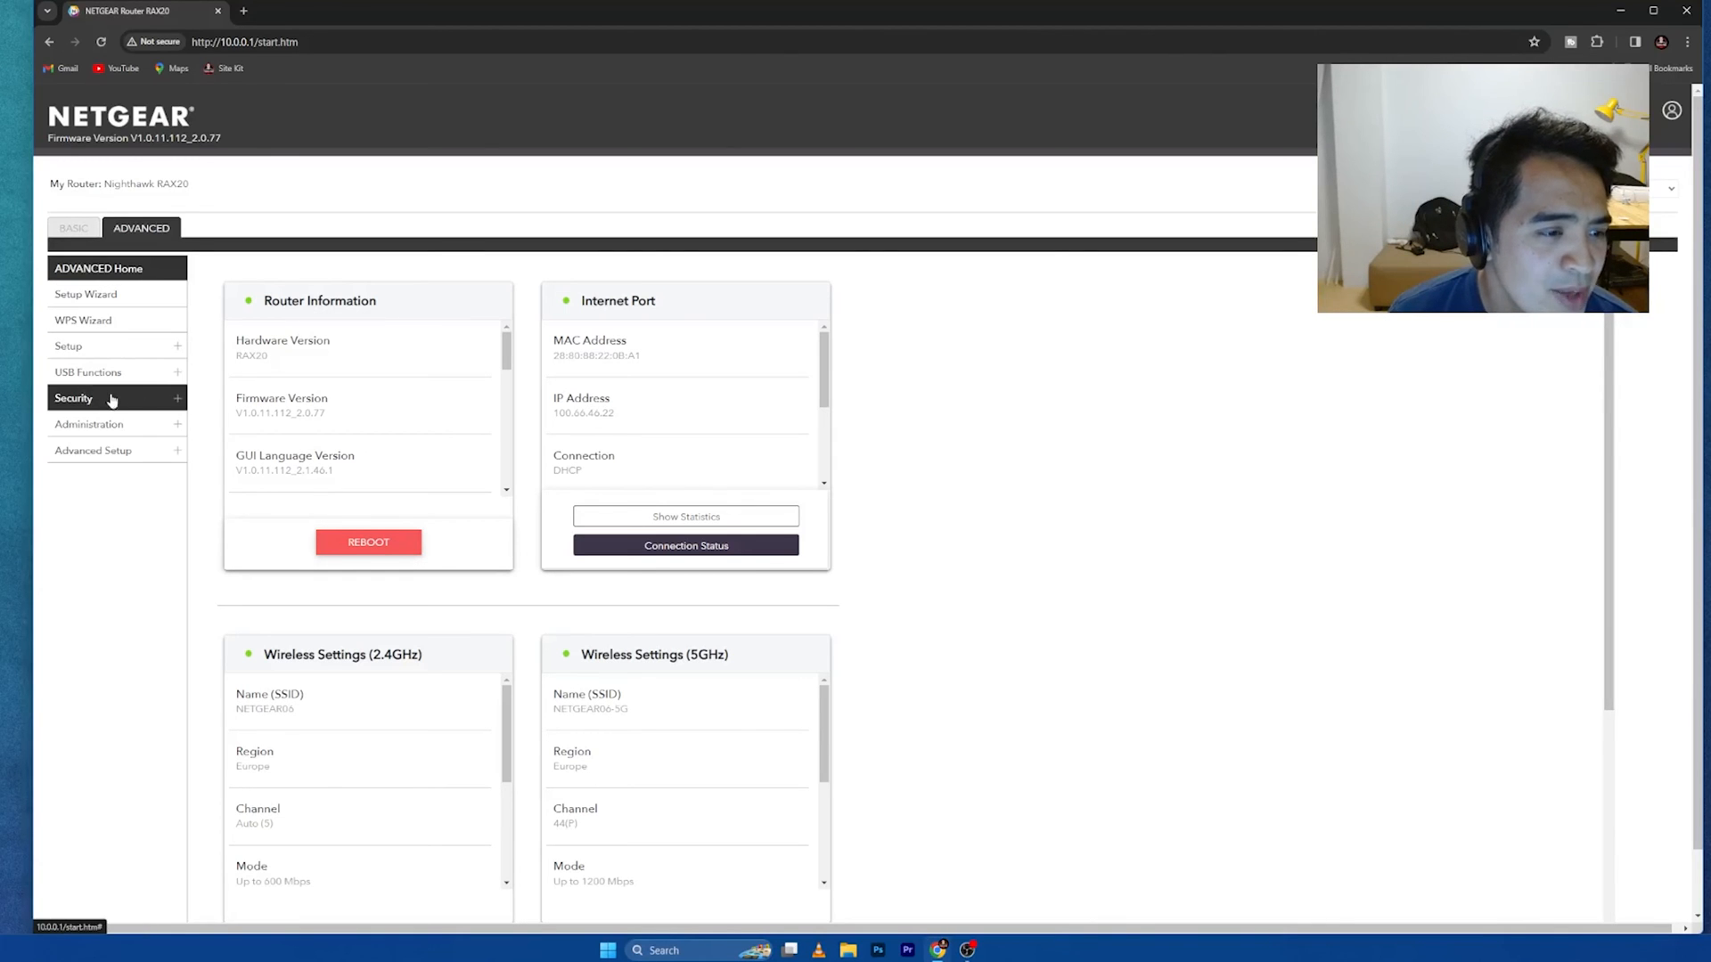
pyautogui.click(73, 397)
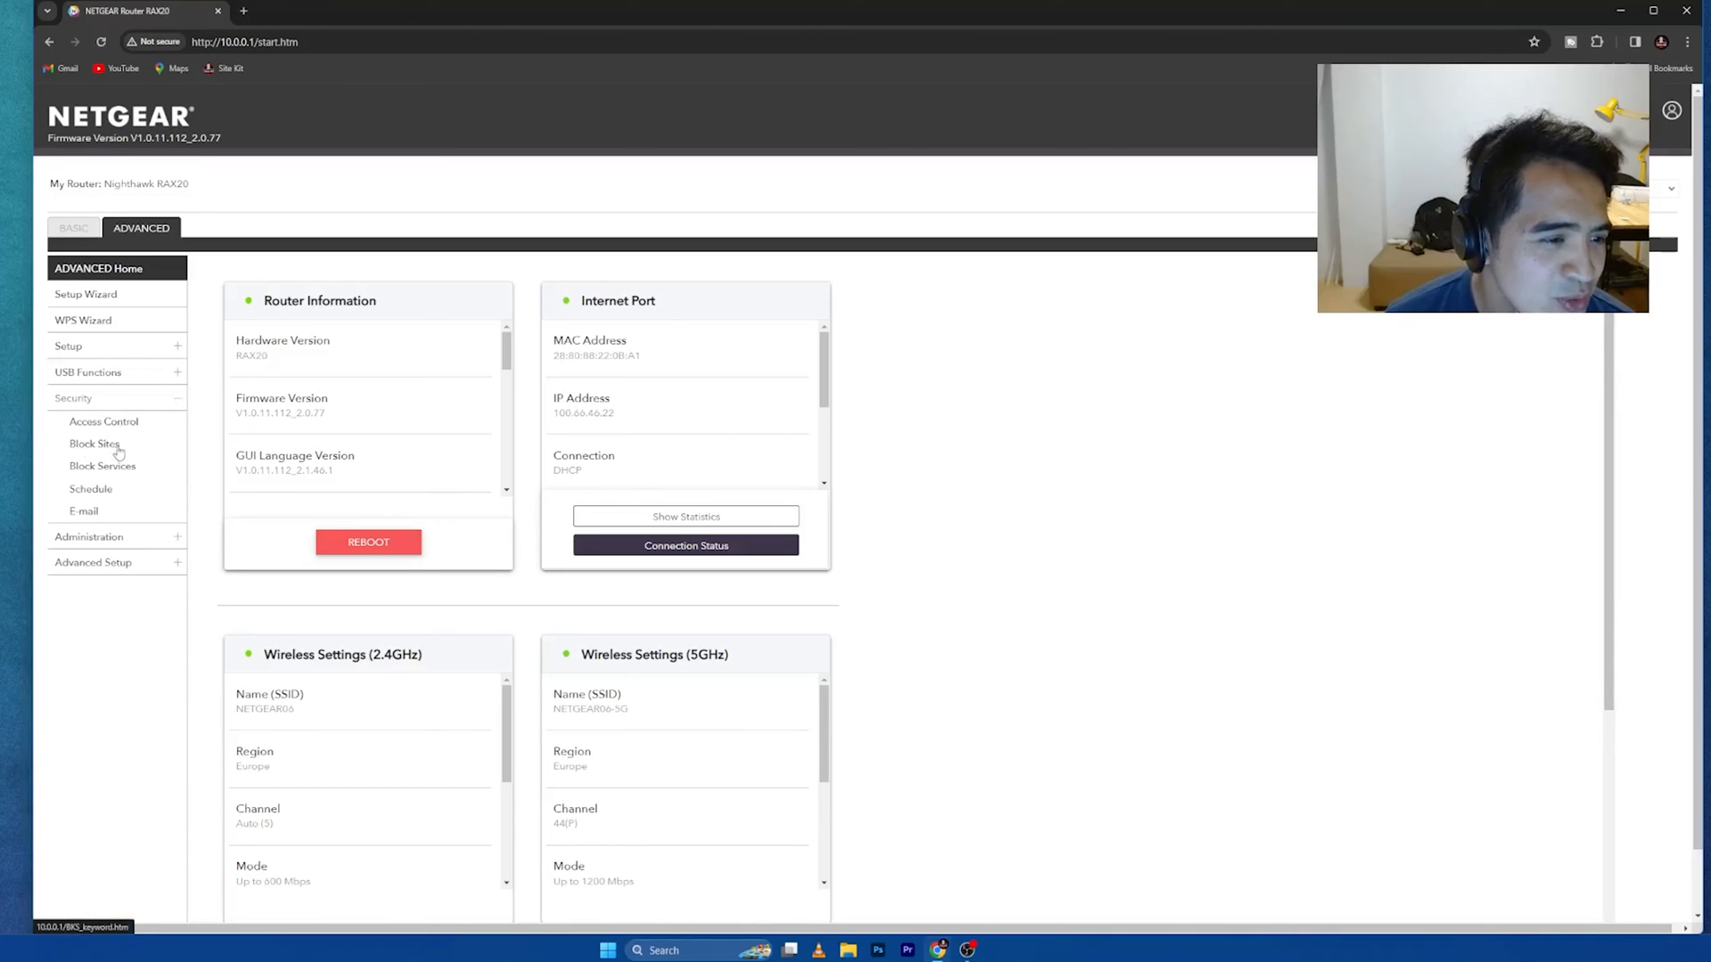
pyautogui.moveTo(123, 490)
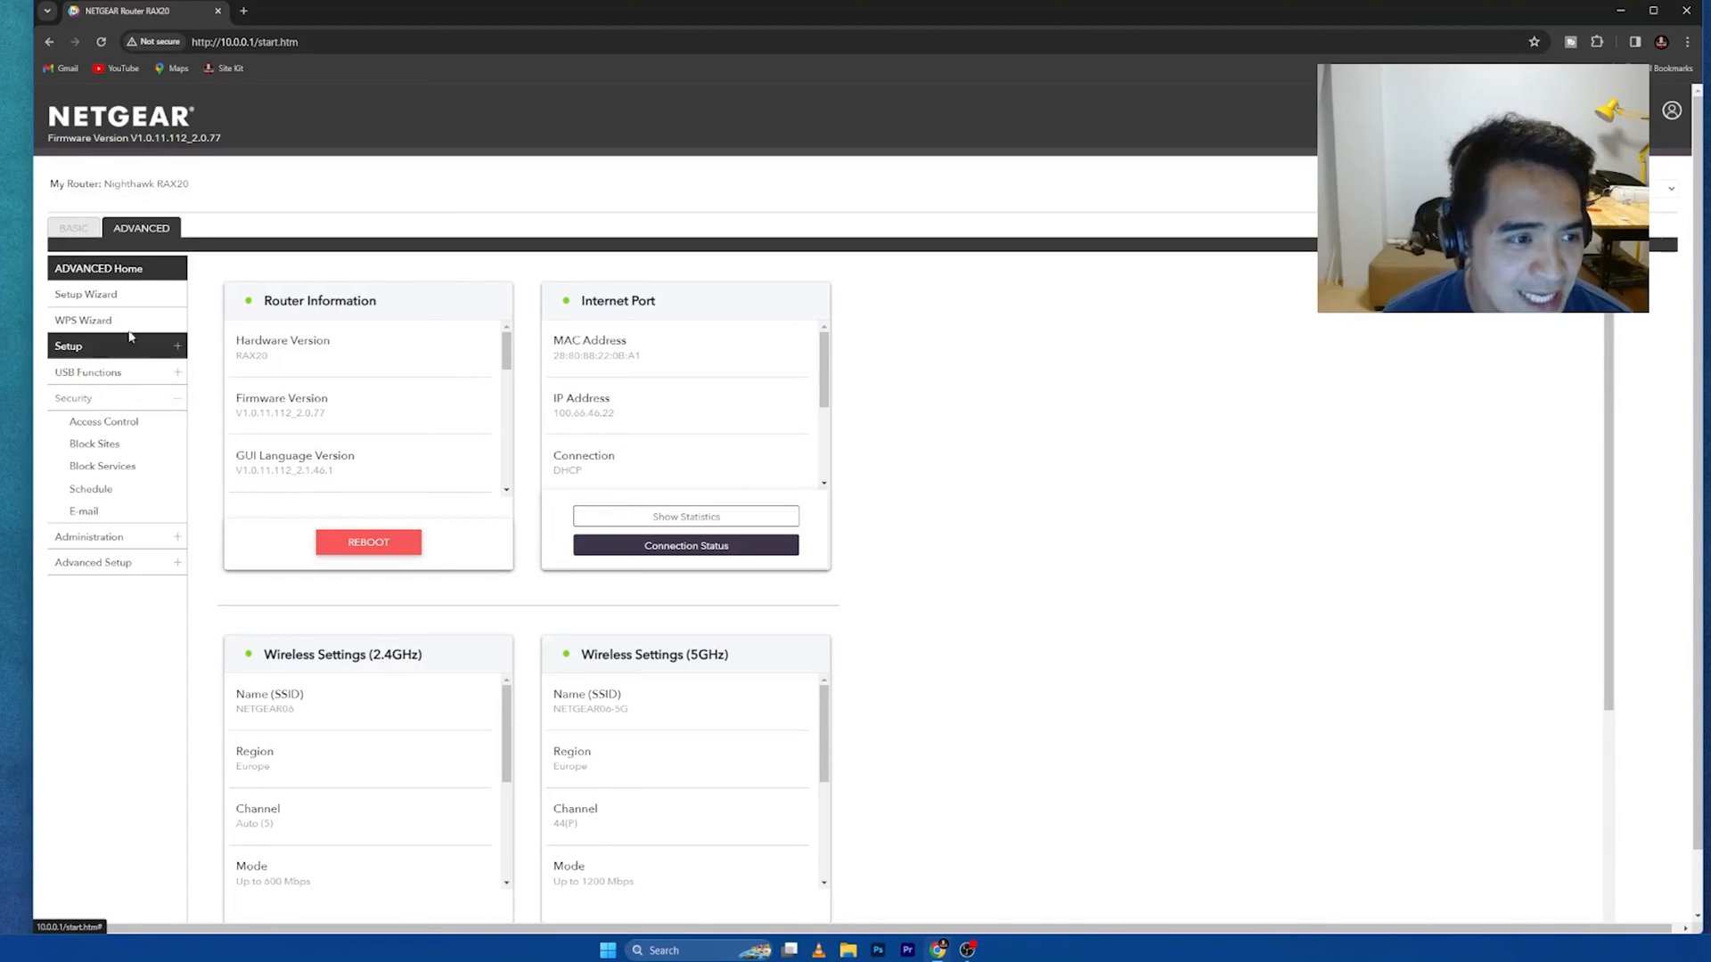
# Step: Navigate via Setup Wizard, Administration and Setup to the LAN Setup page with DHCP and reservations
pyautogui.click(86, 294)
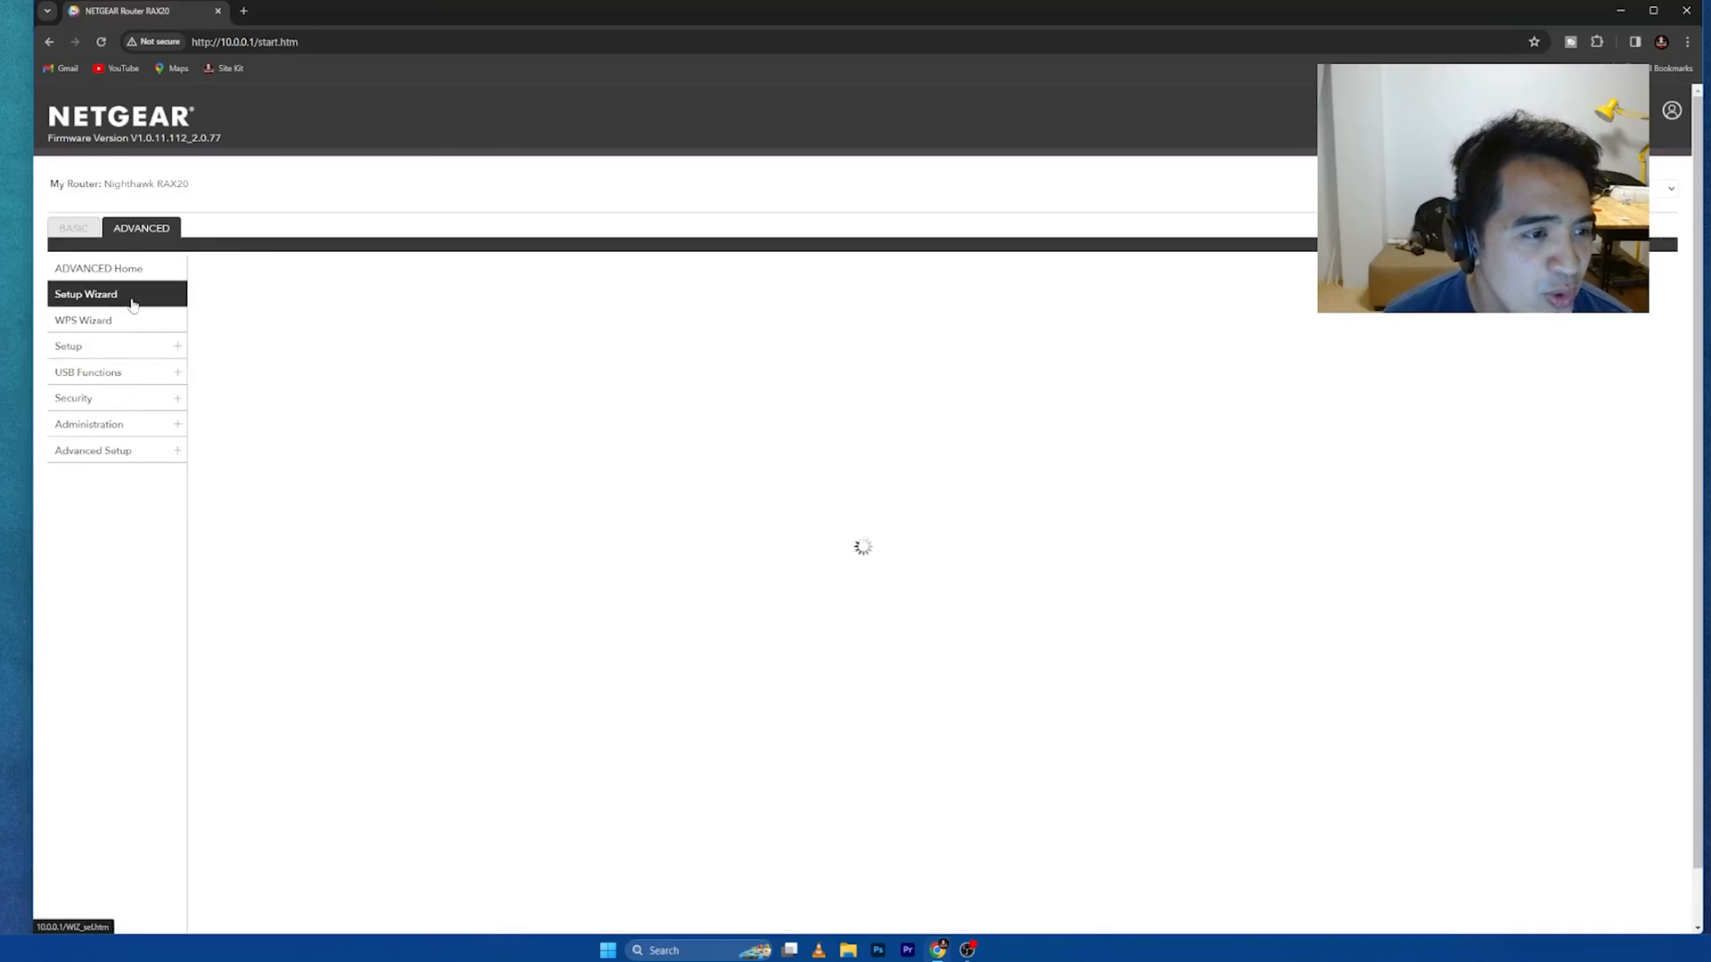
pyautogui.click(86, 294)
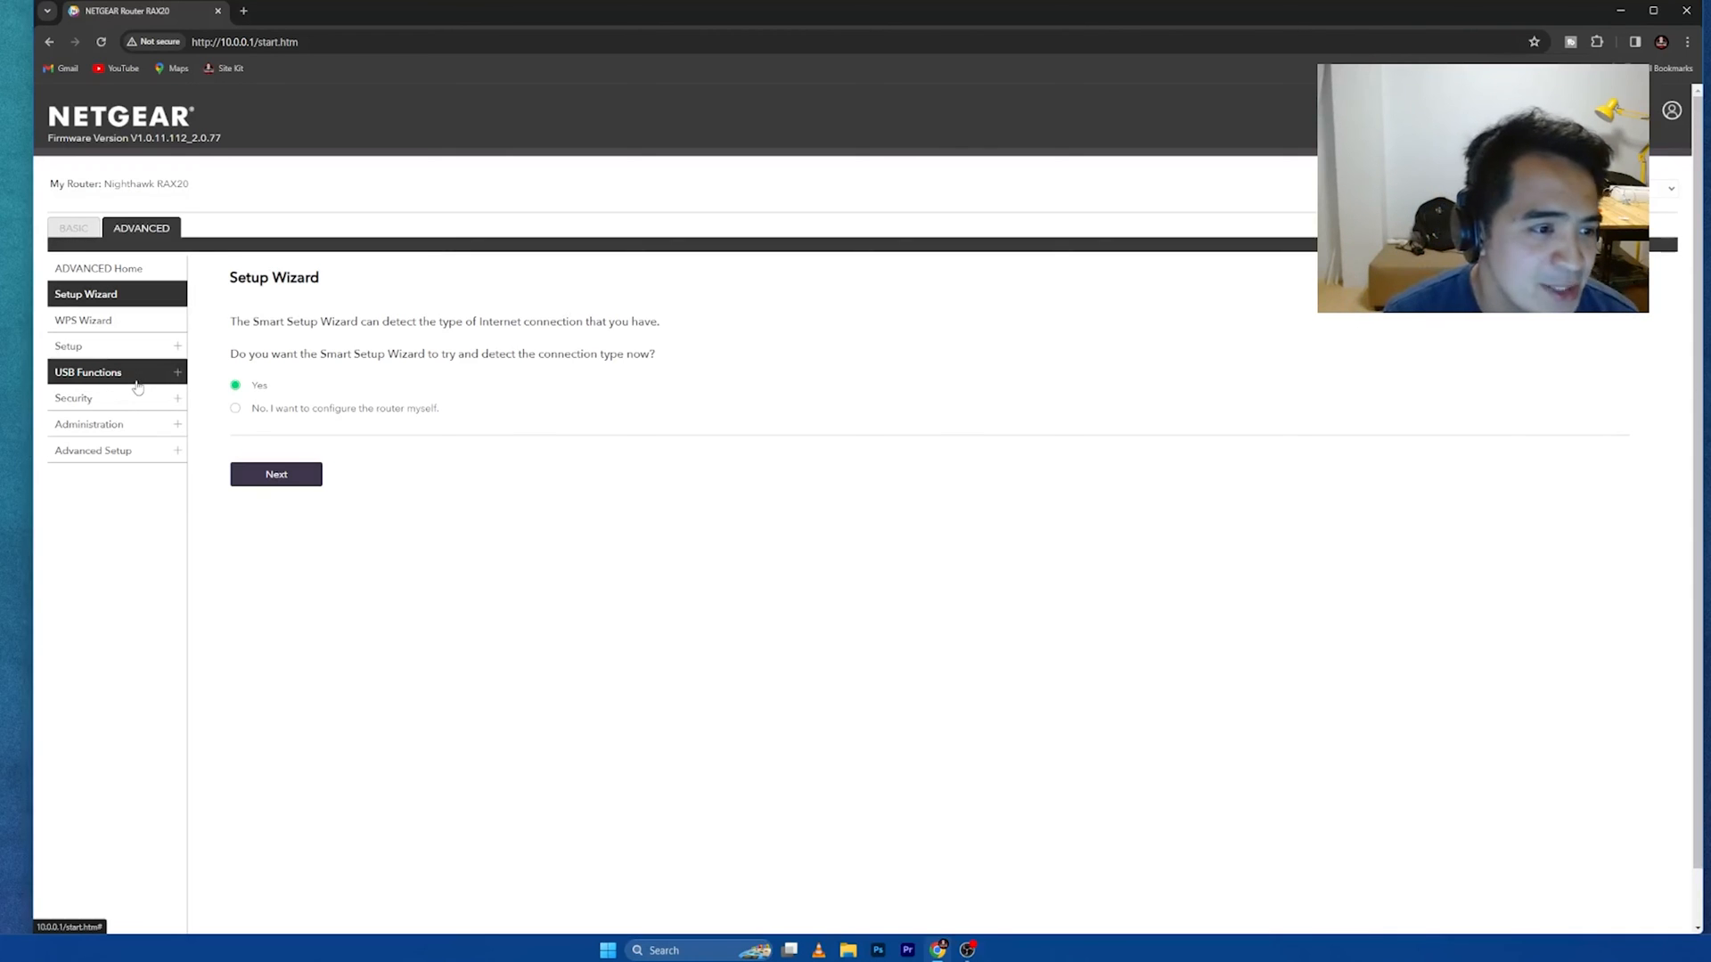
pyautogui.click(89, 425)
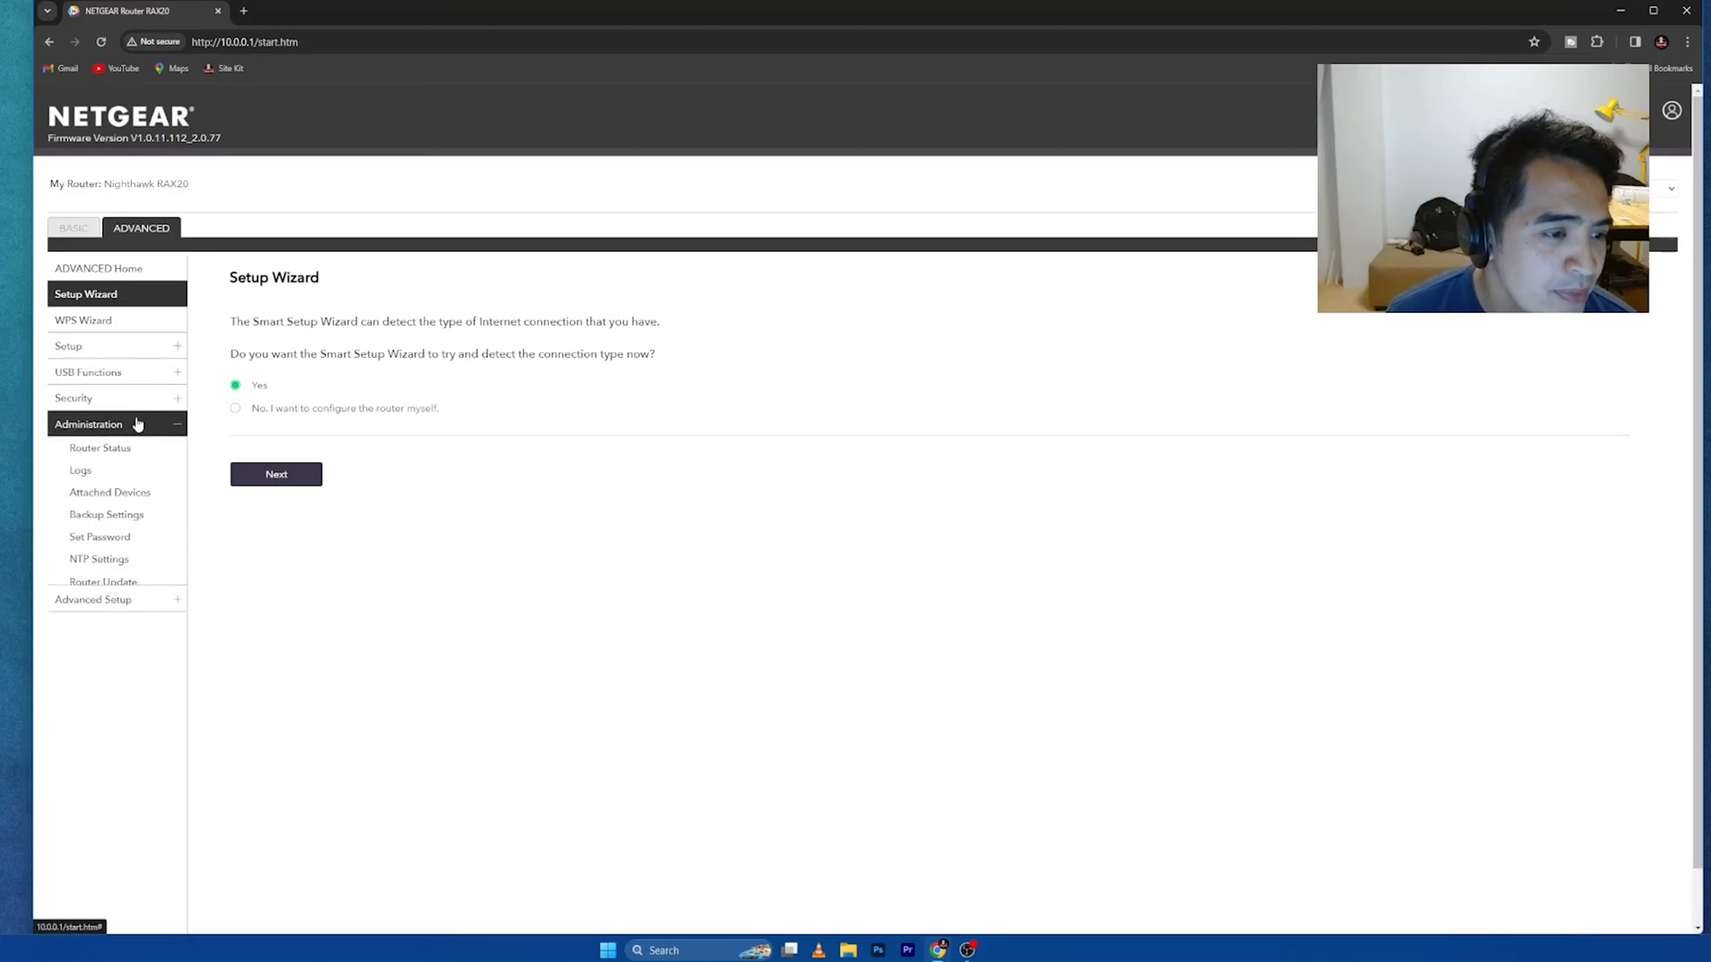
pyautogui.click(68, 346)
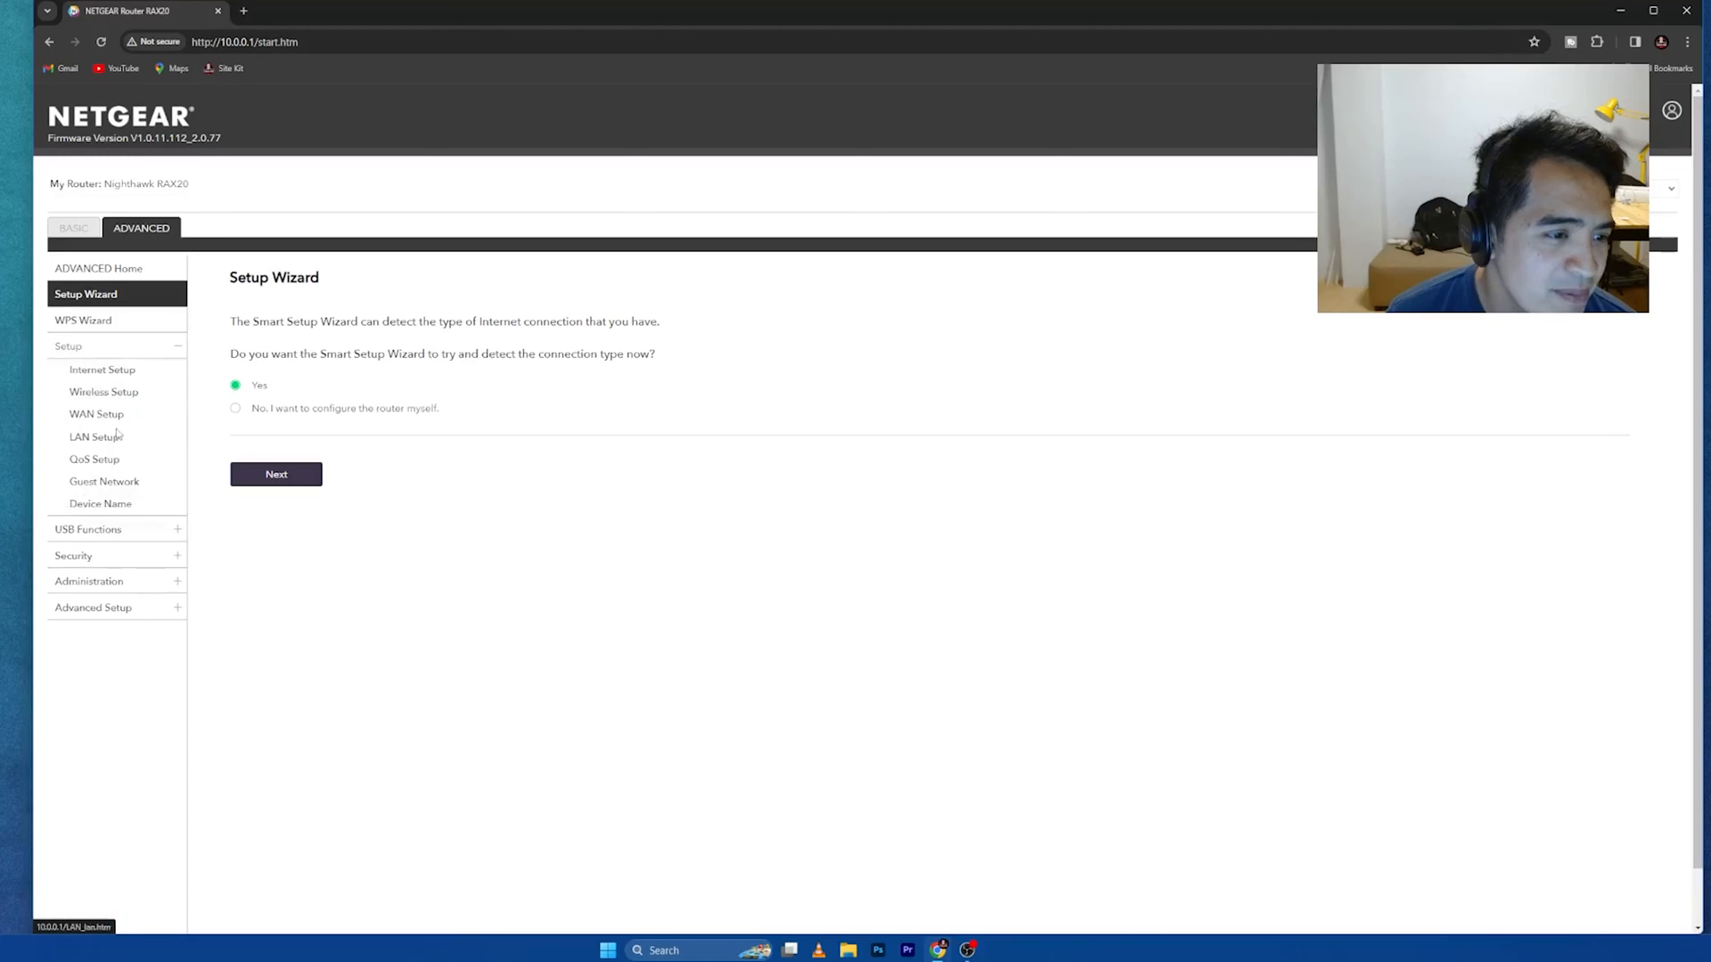
pyautogui.click(96, 437)
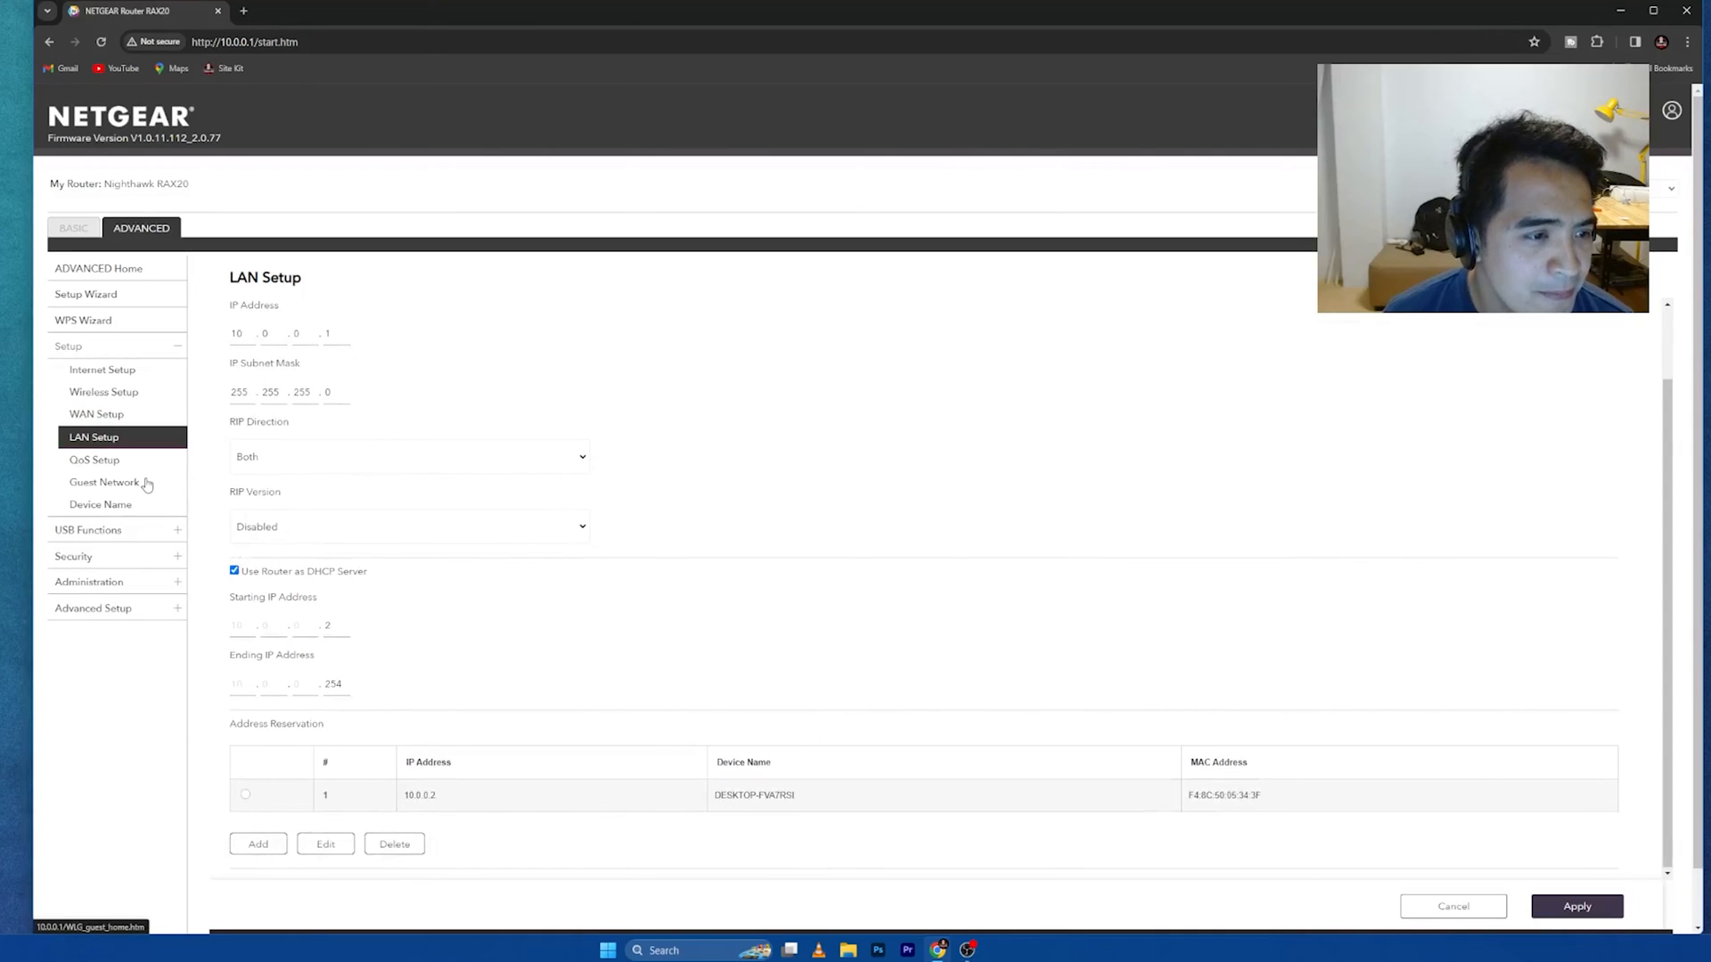
pyautogui.moveTo(349, 828)
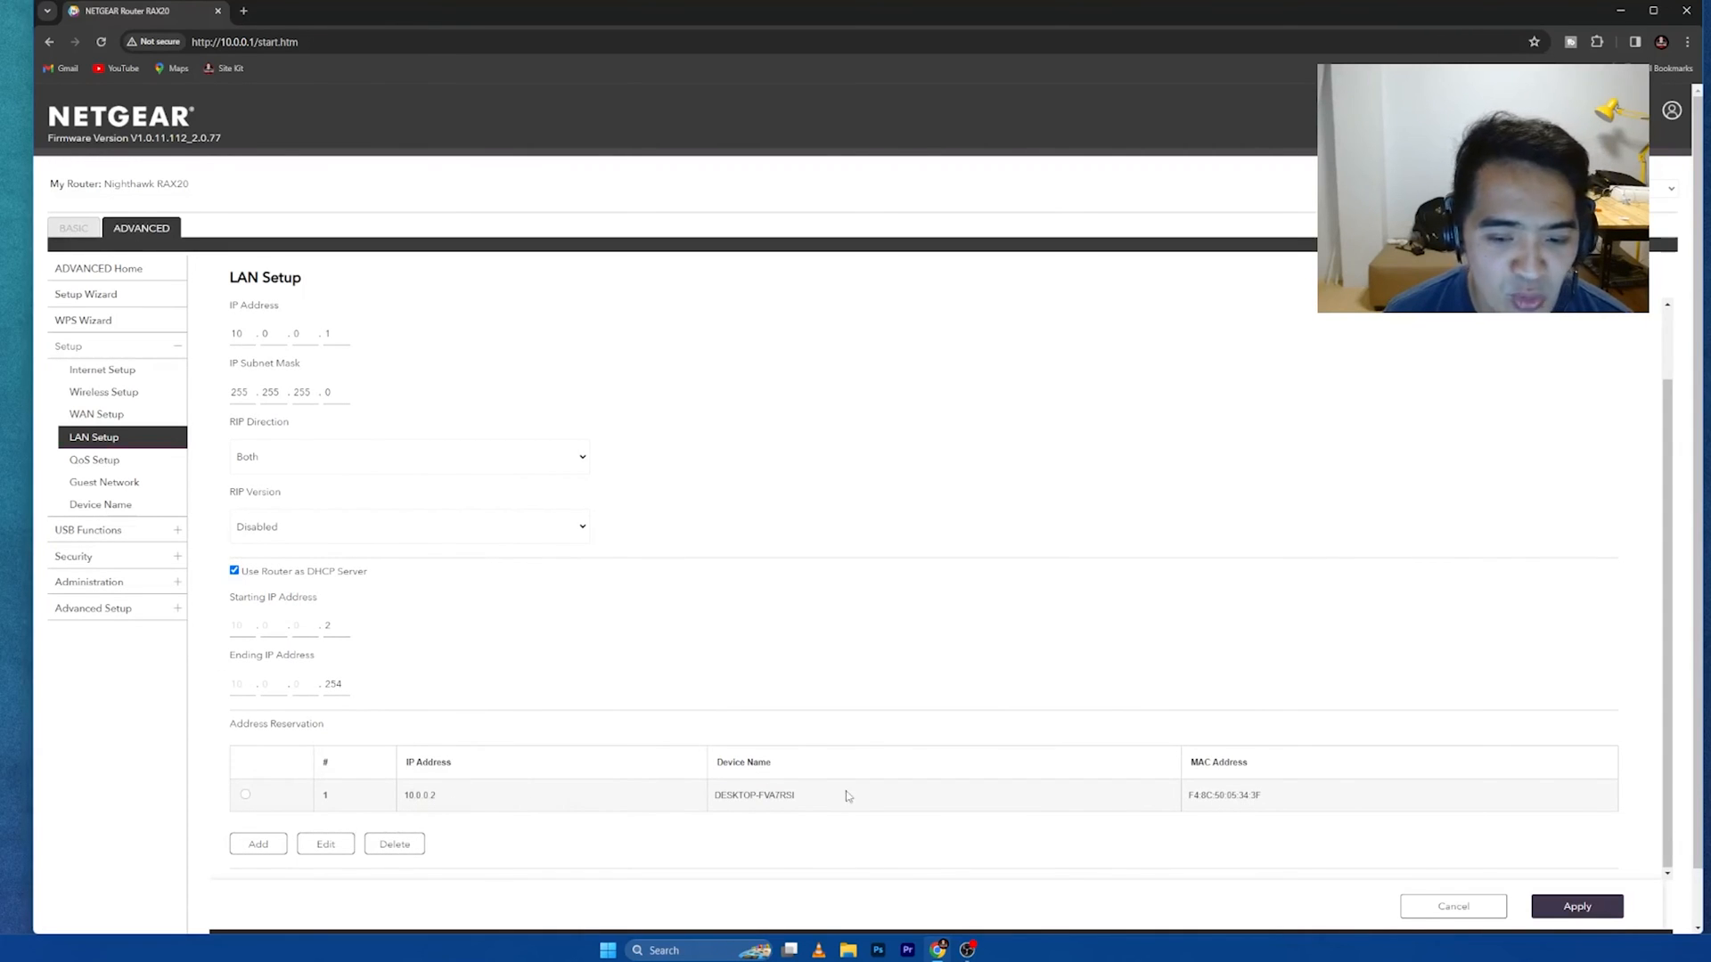
pyautogui.moveTo(565, 485)
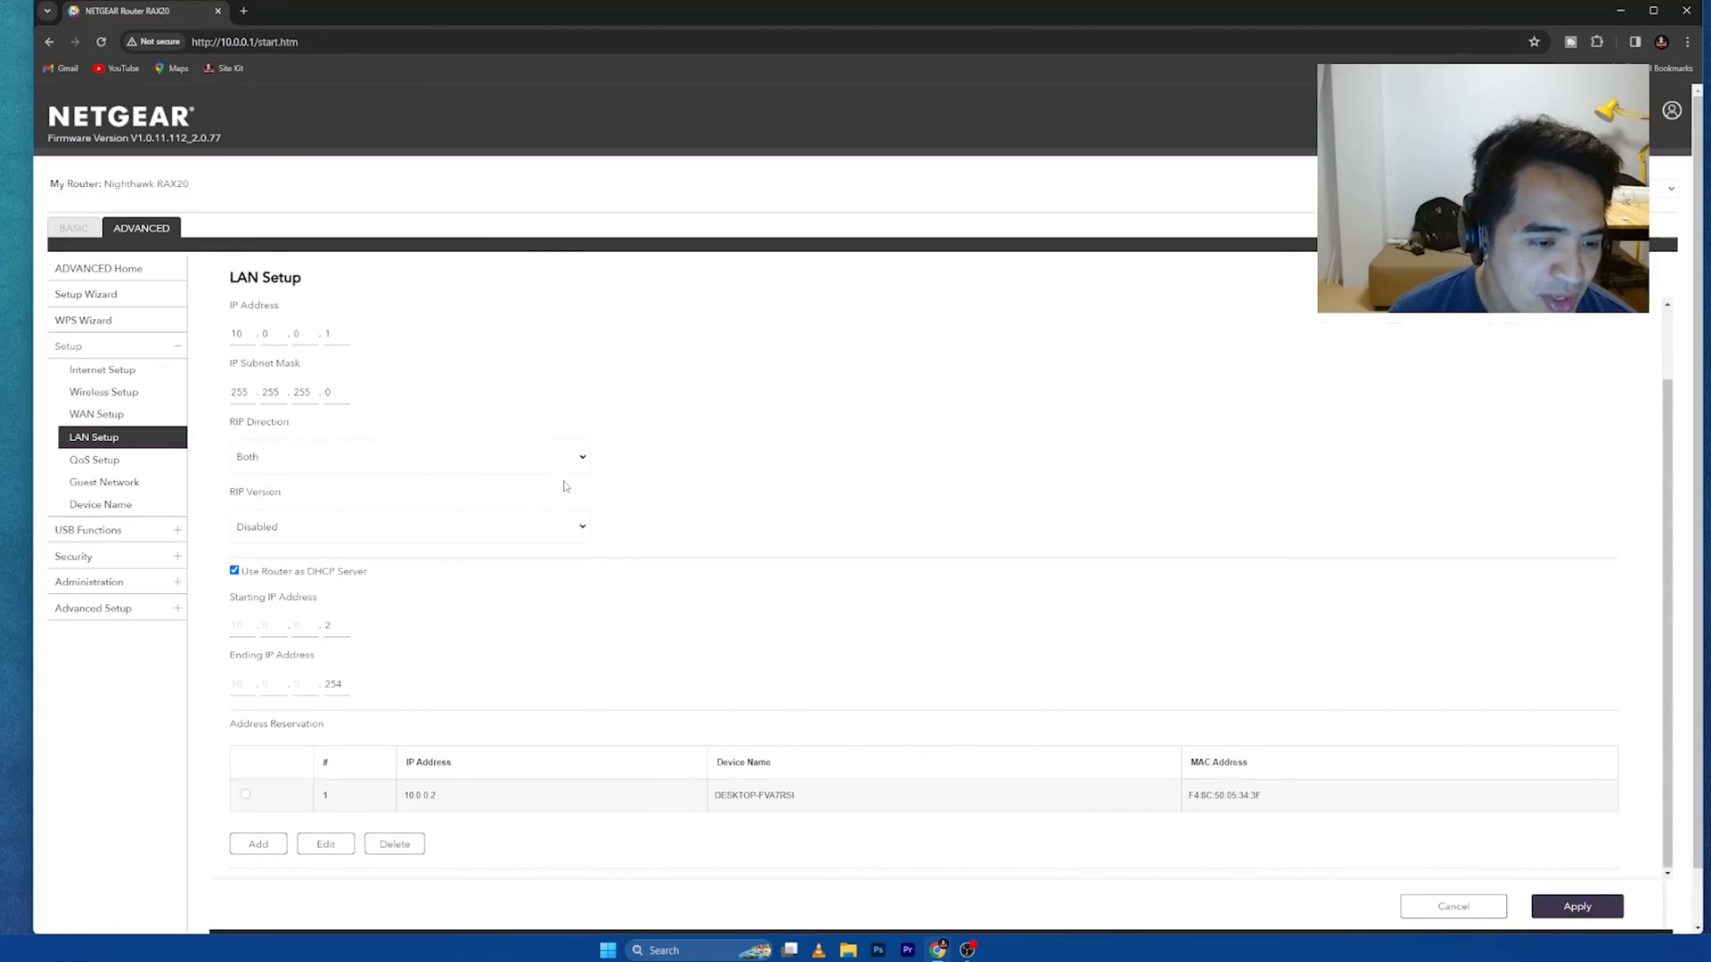
pyautogui.moveTo(308, 590)
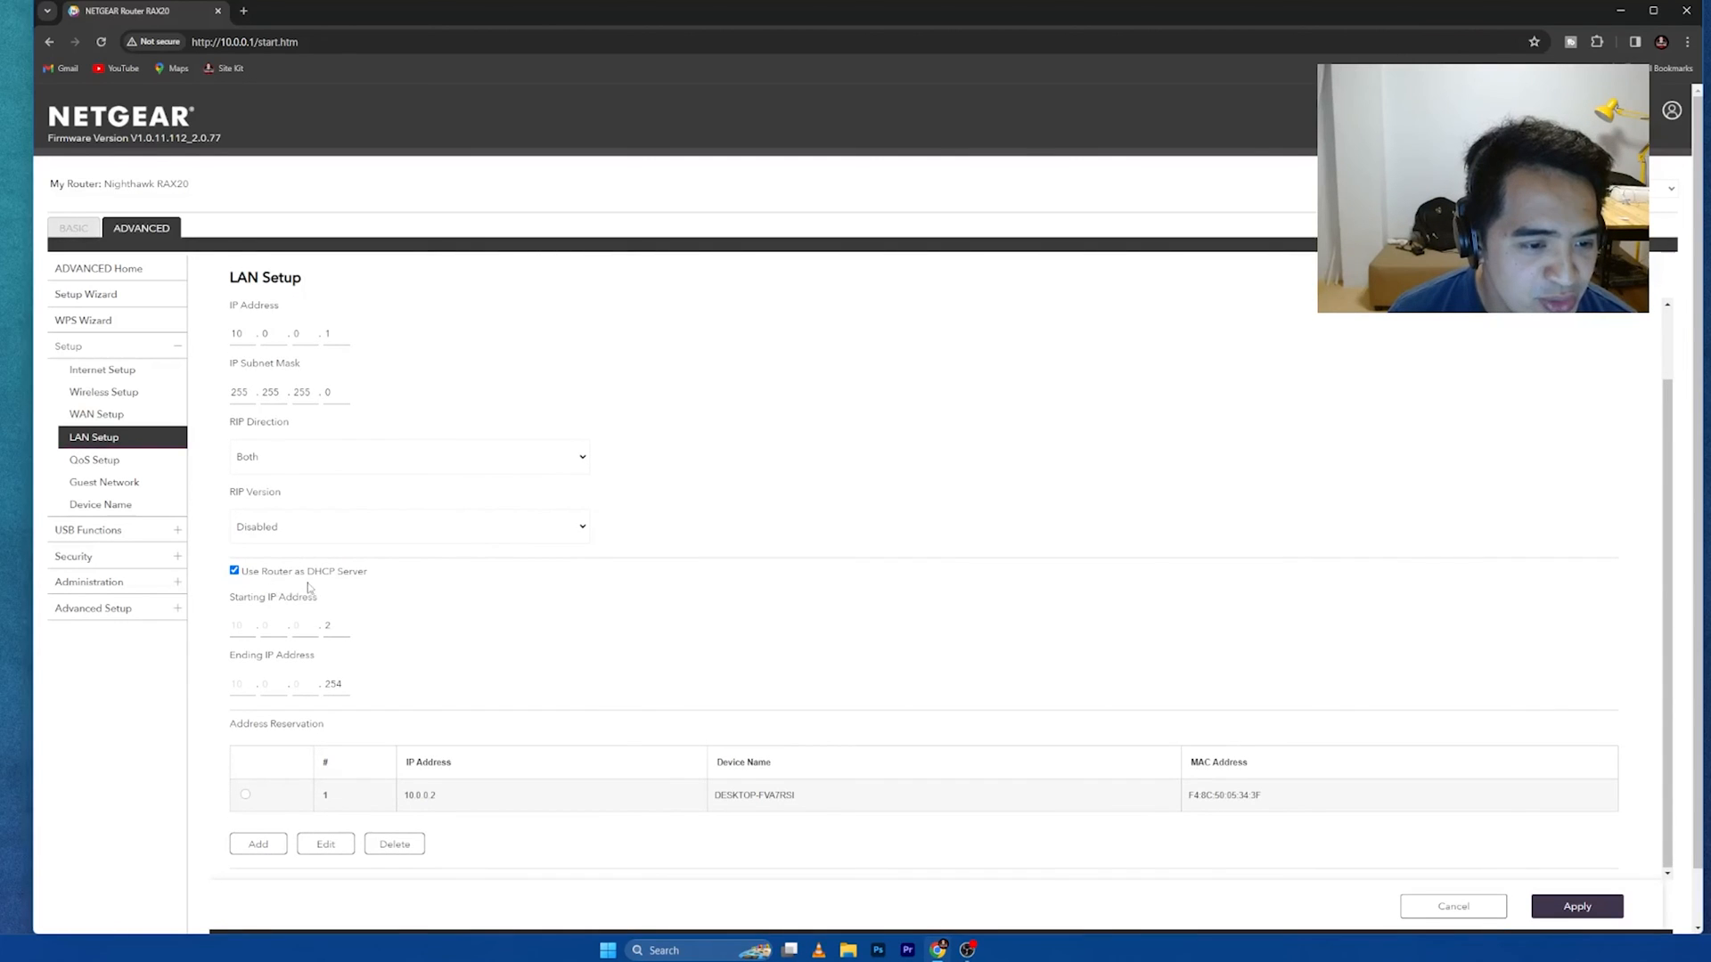
pyautogui.moveTo(298, 727)
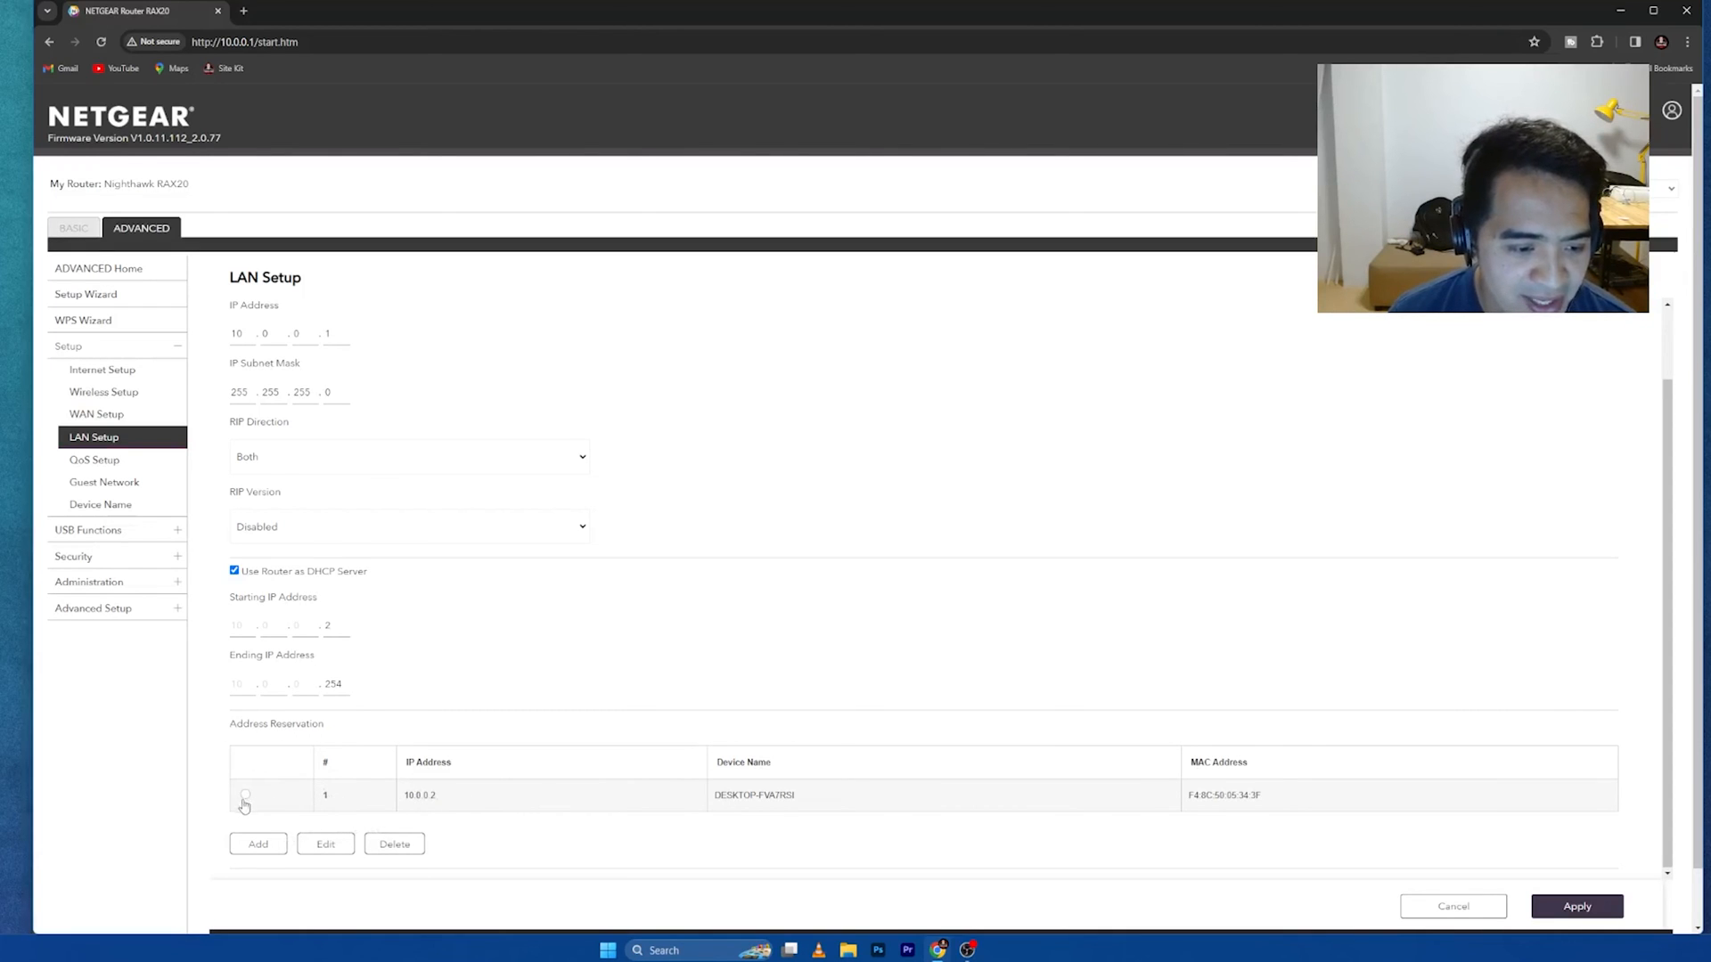
# Step: Add an address reservation for the 10.0.0.3 device with Device Name 'try' and save it
pyautogui.click(256, 843)
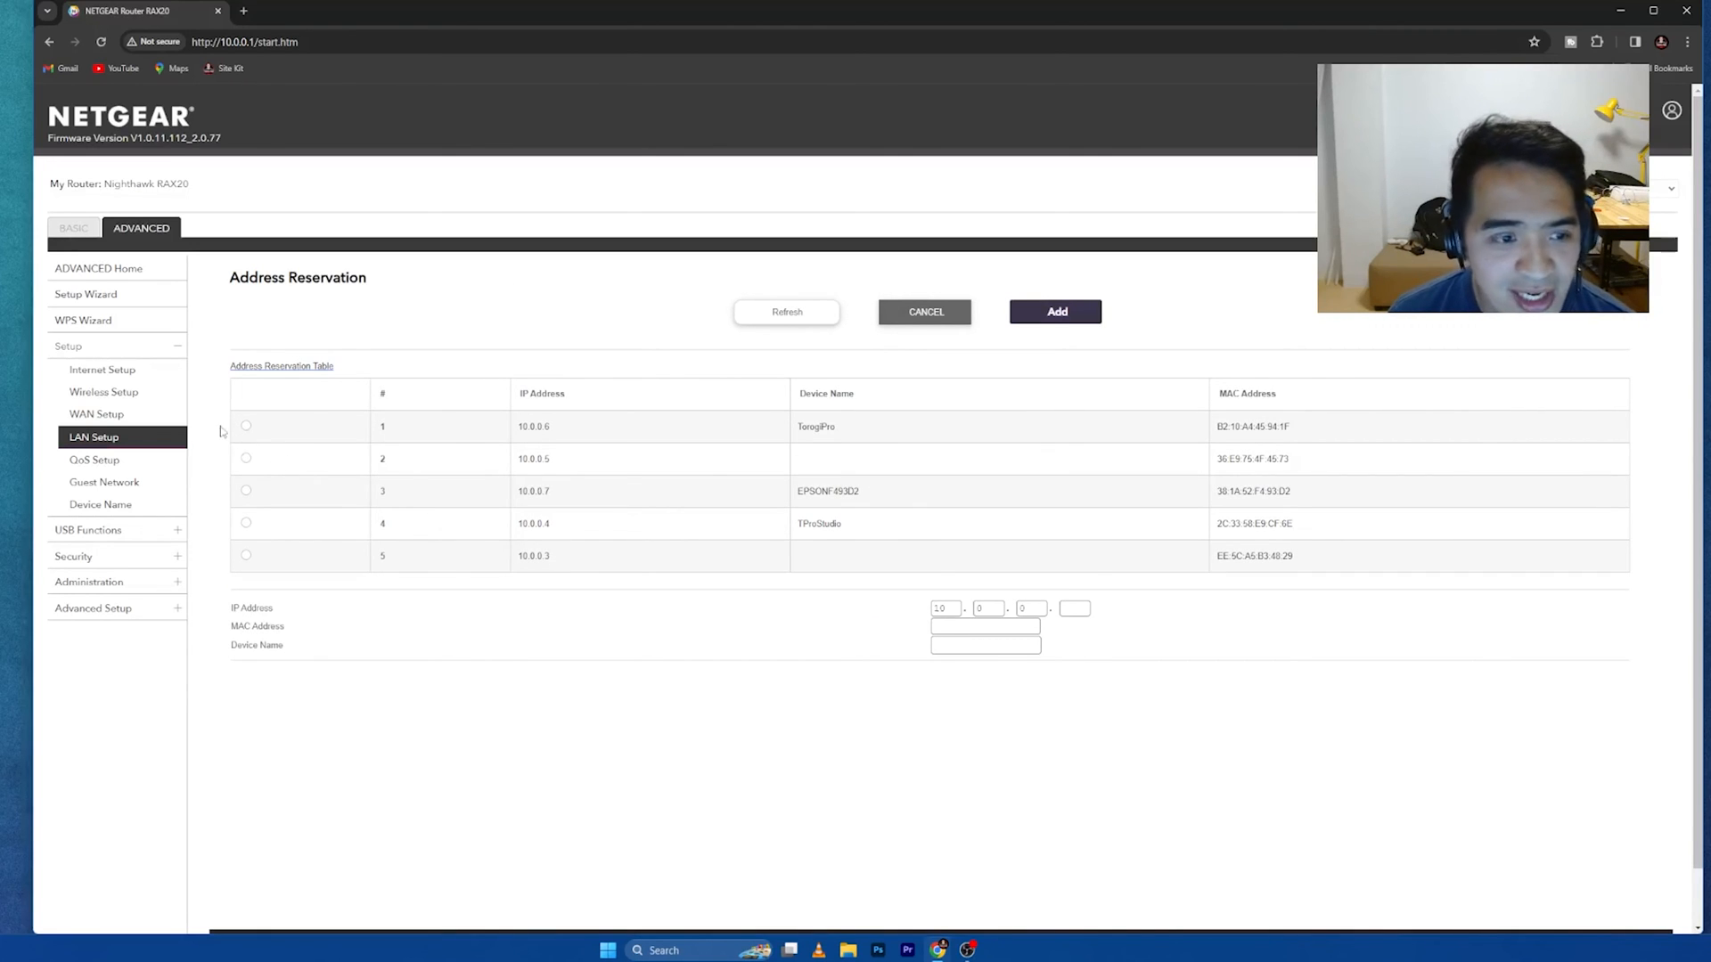
pyautogui.moveTo(654, 524)
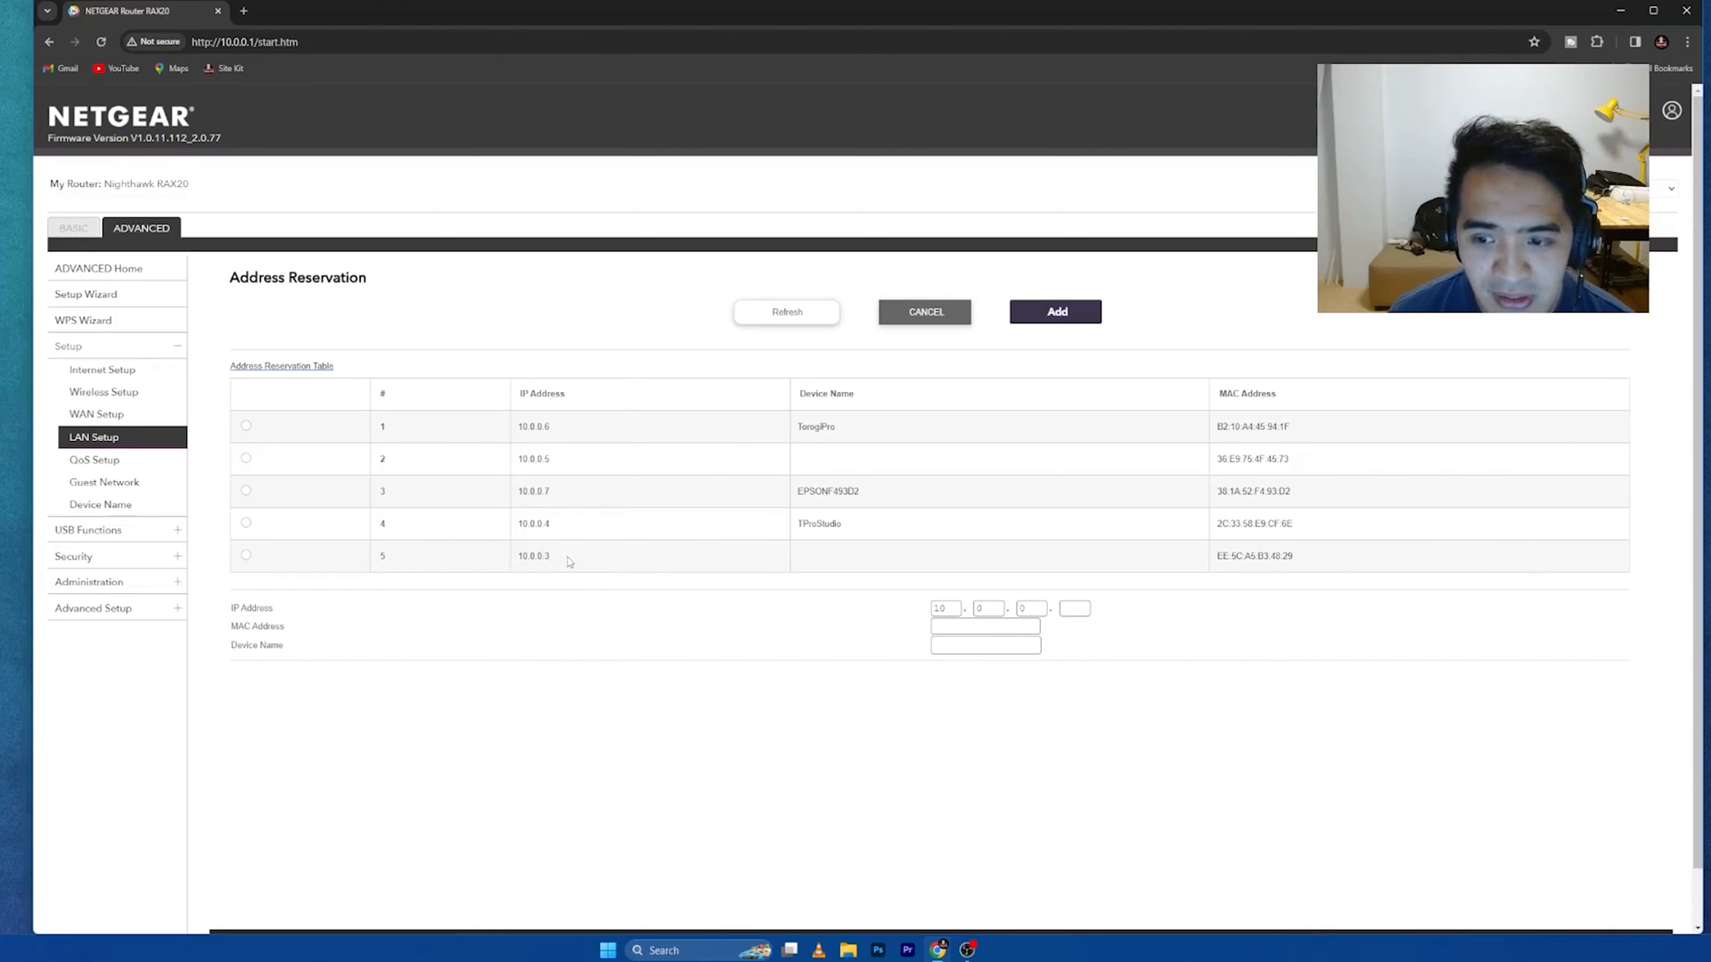
pyautogui.click(246, 556)
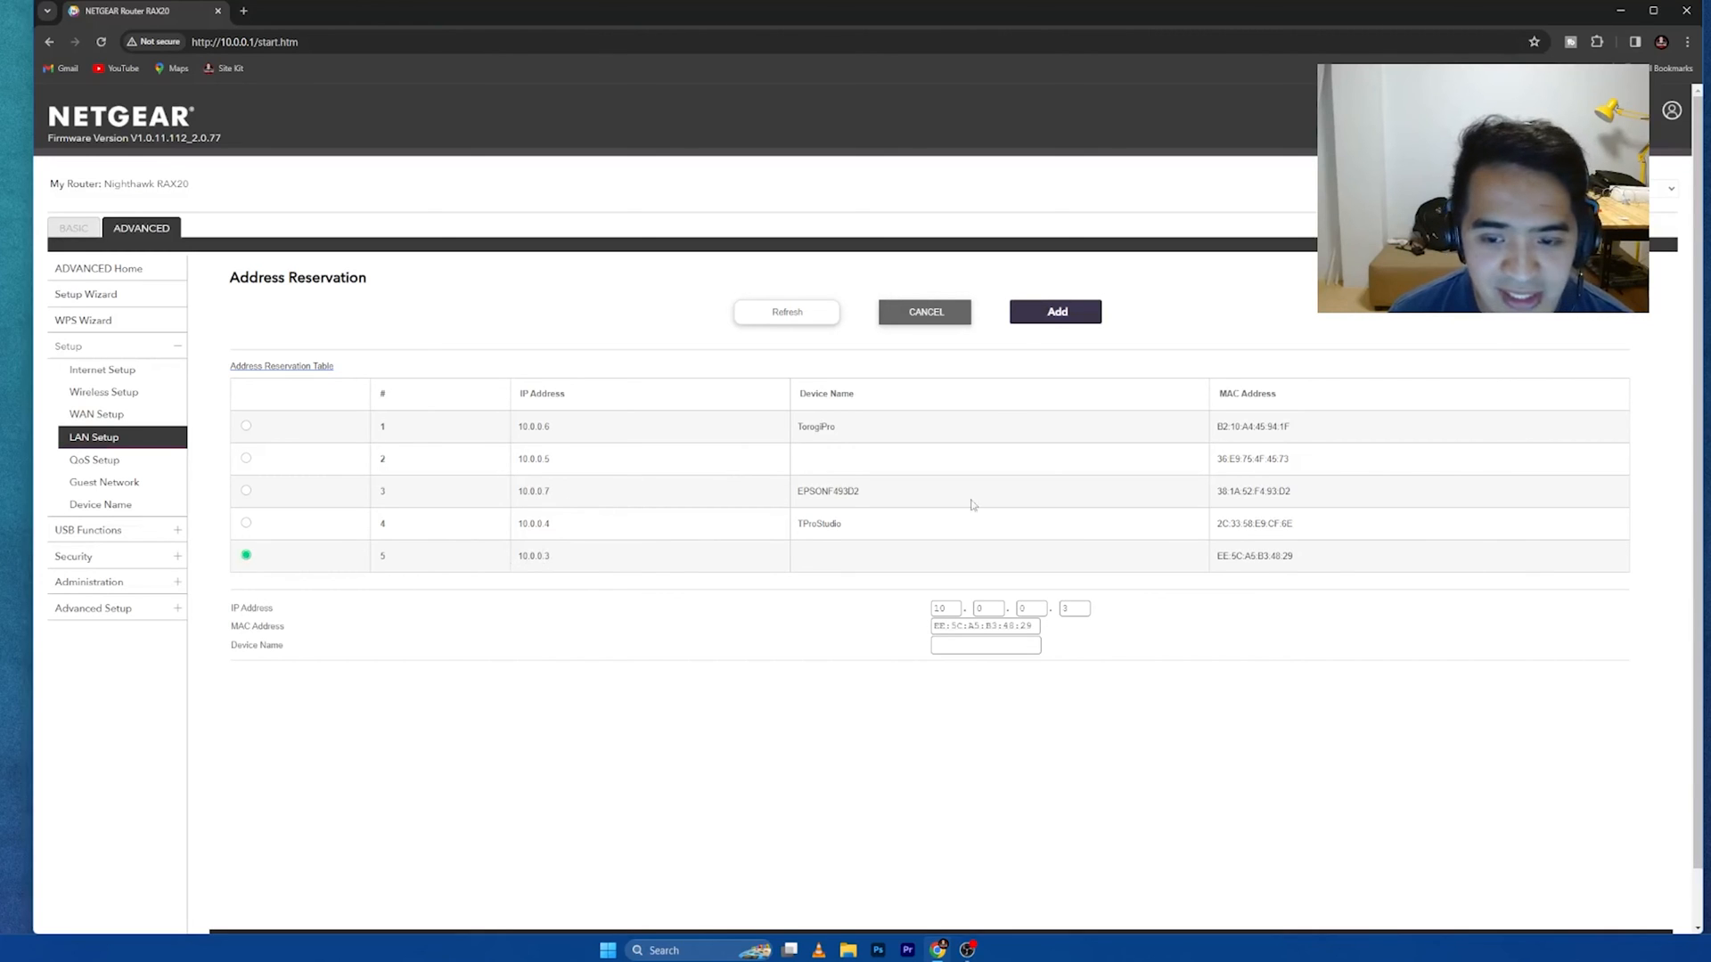
pyautogui.click(1053, 310)
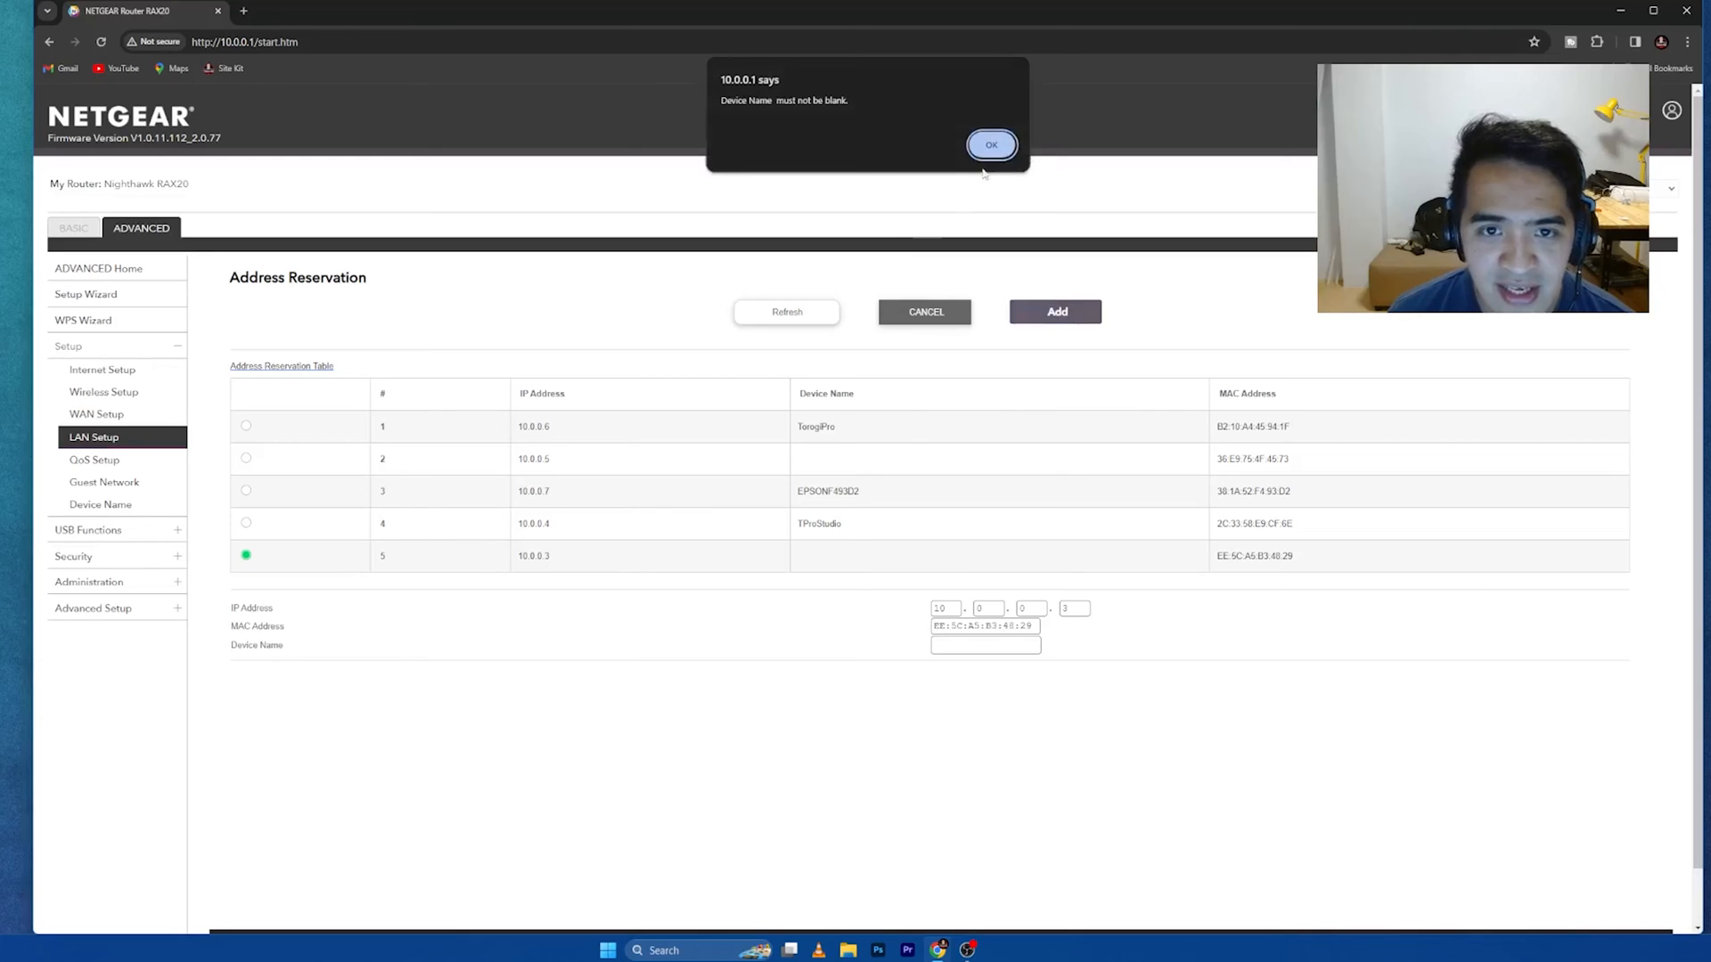
pyautogui.click(991, 144)
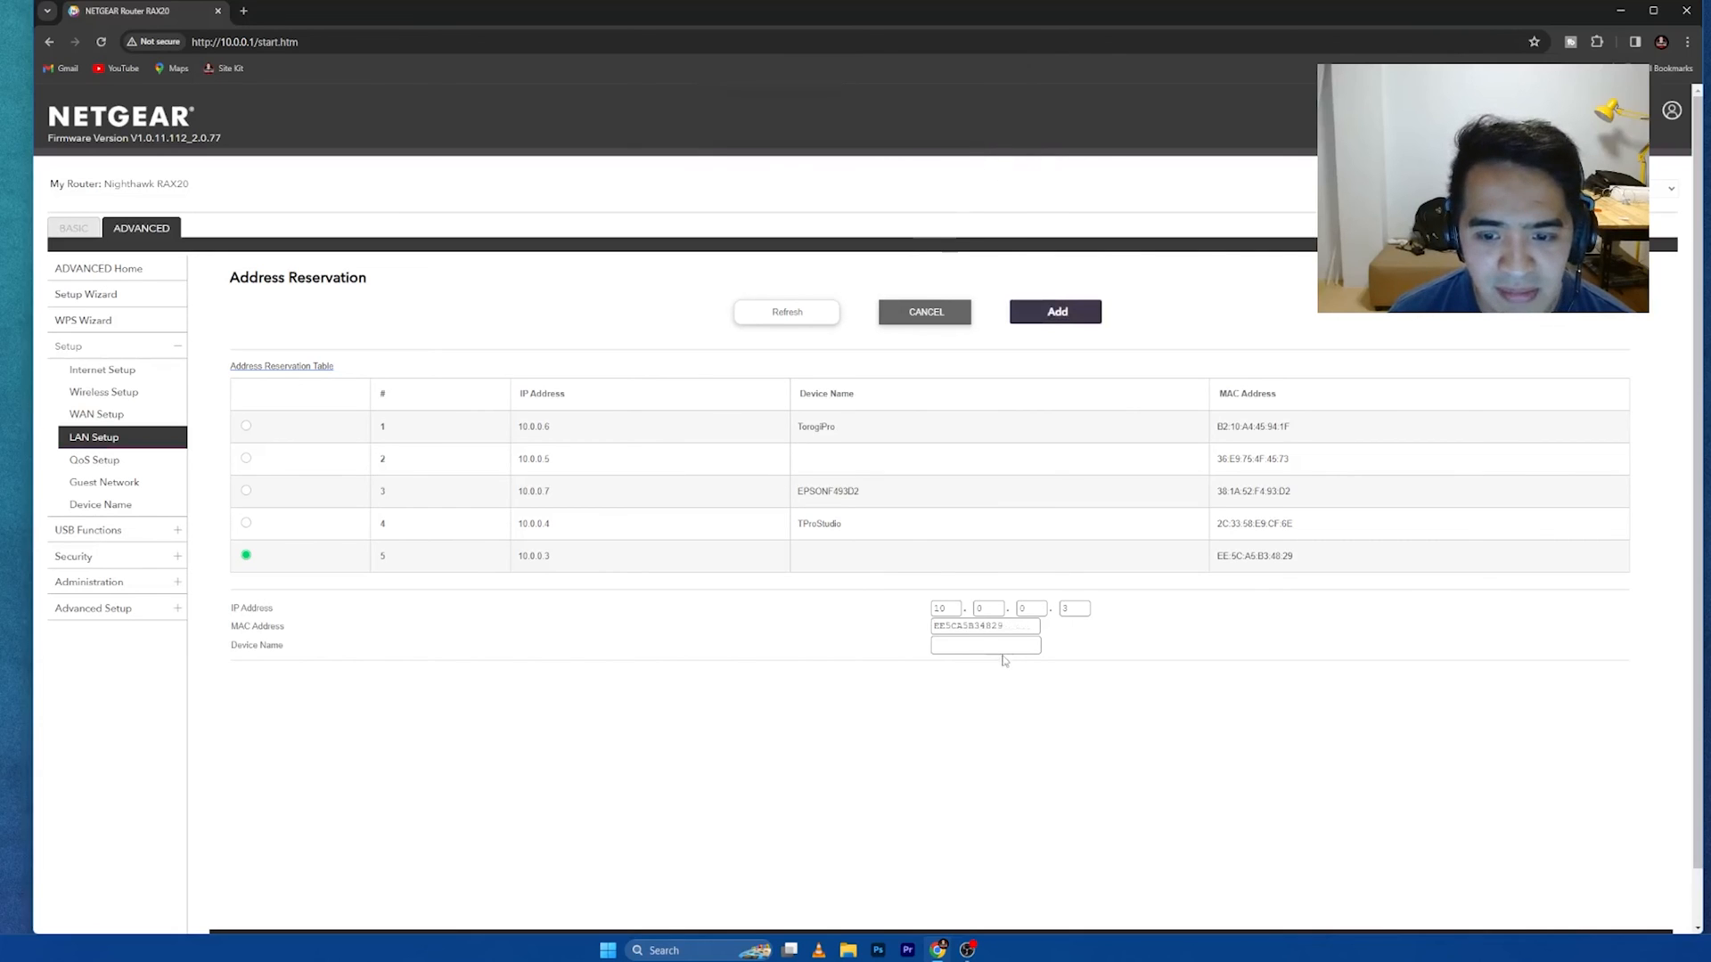
pyautogui.click(984, 645)
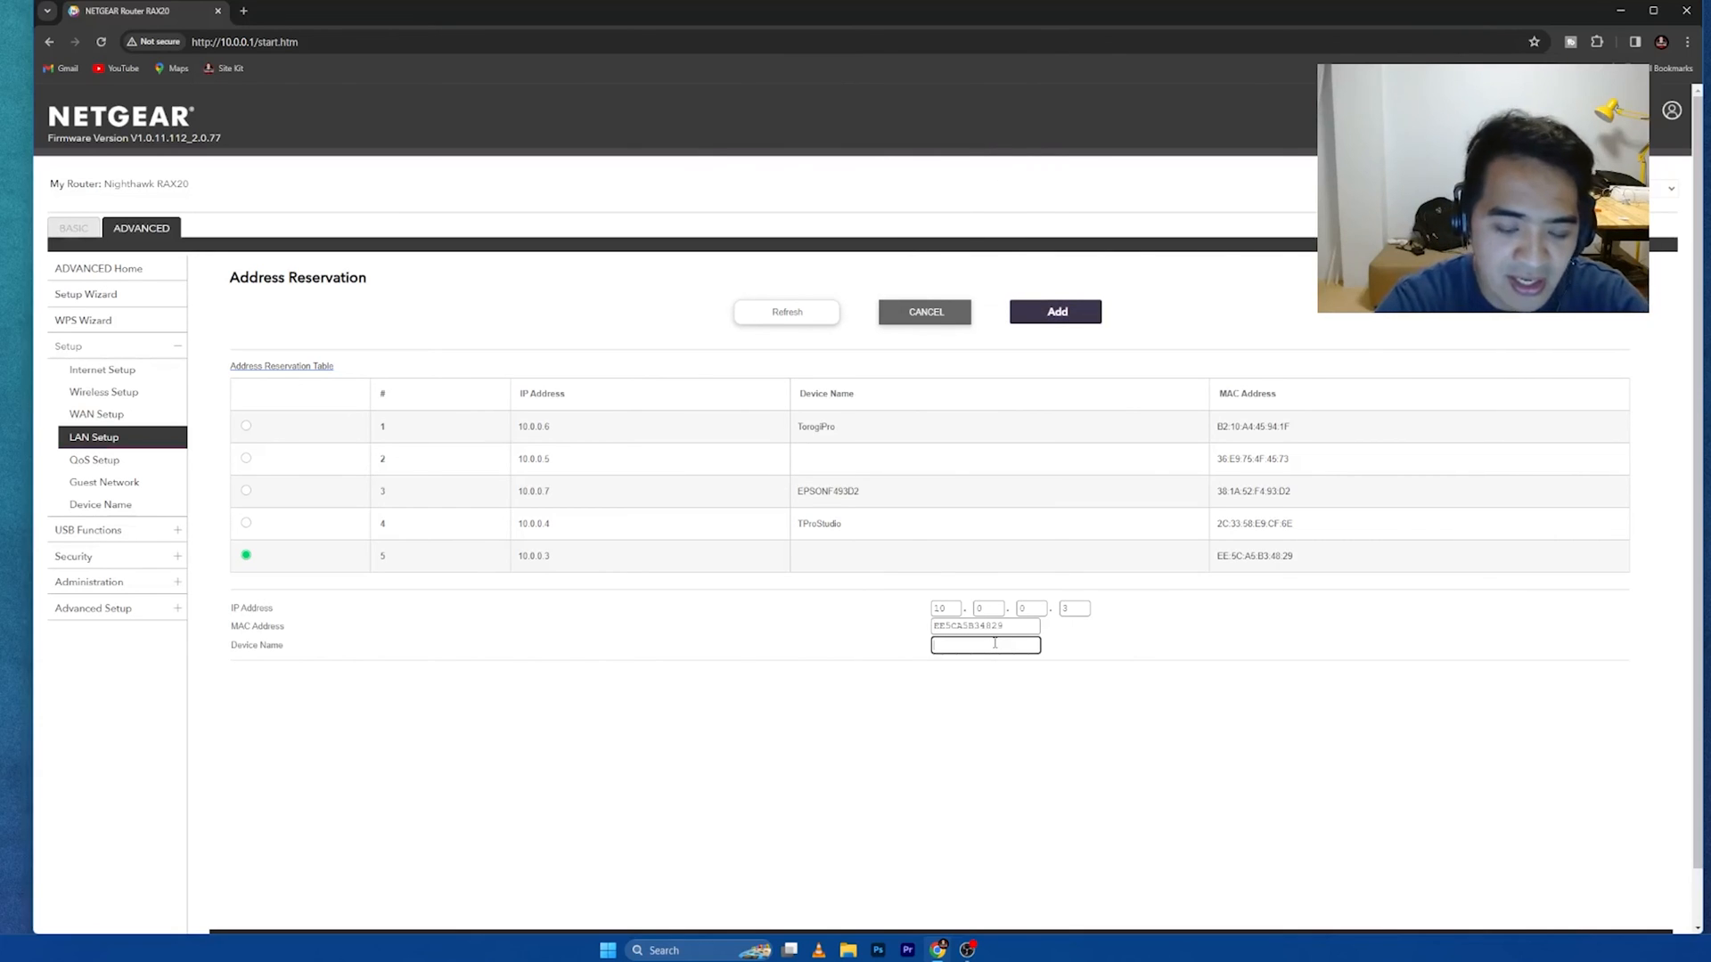
pyautogui.write('try')
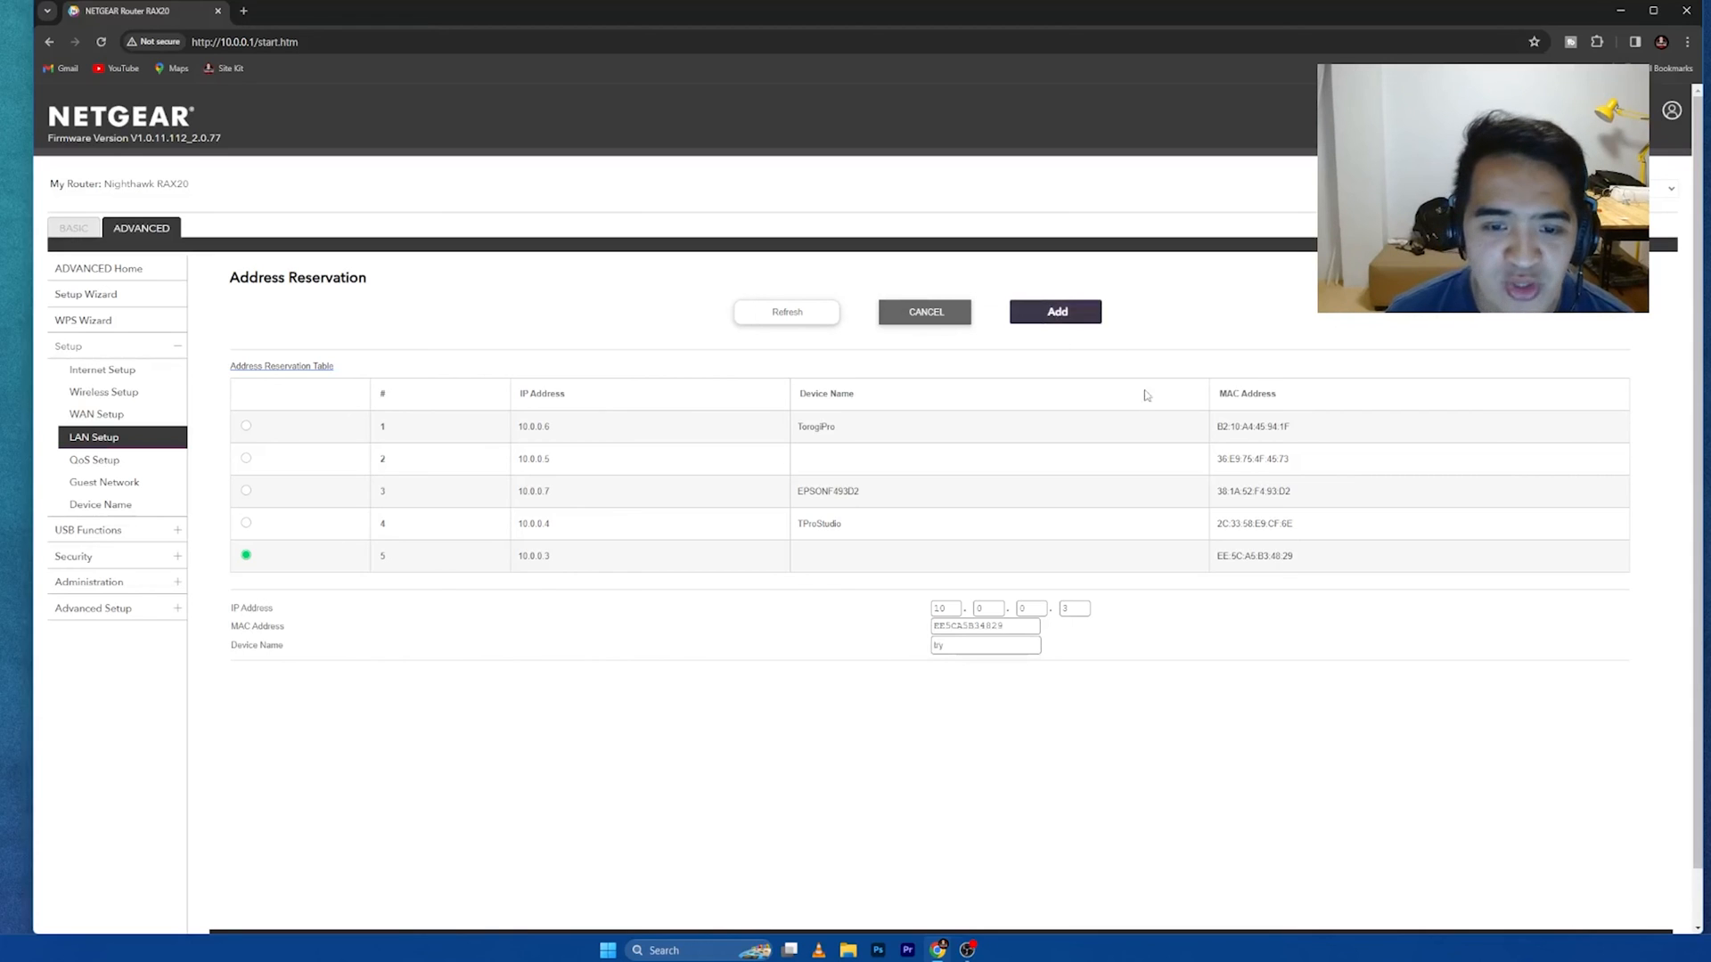
pyautogui.click(925, 310)
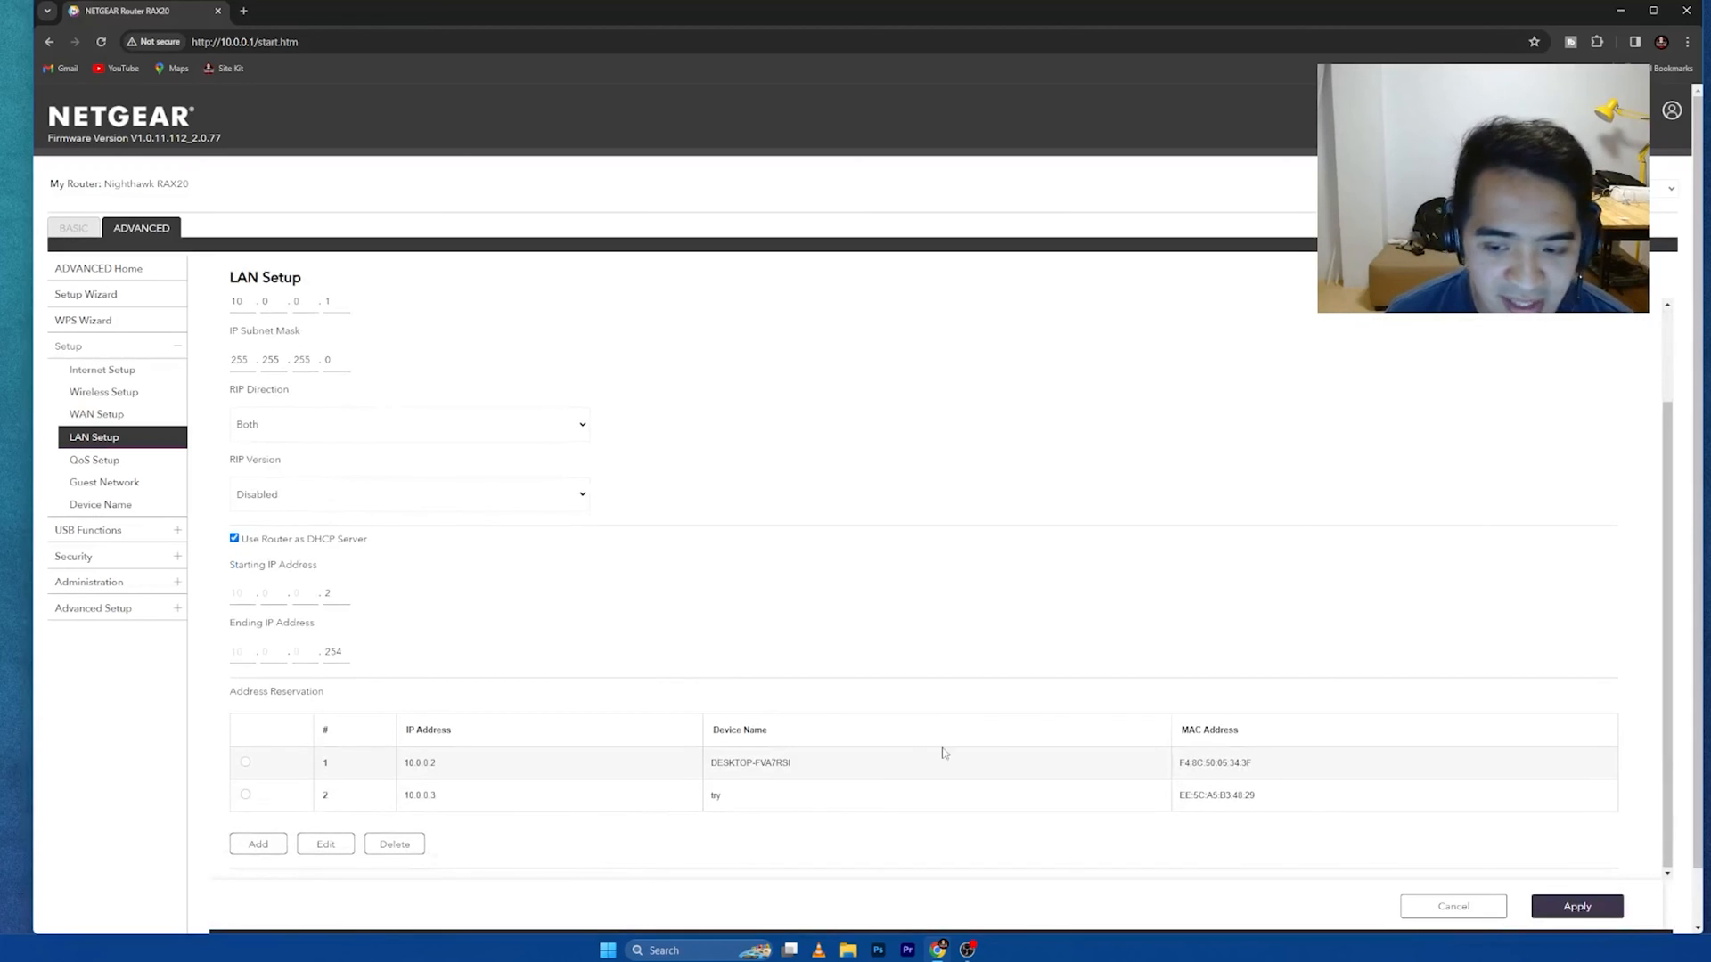
pyautogui.moveTo(729, 809)
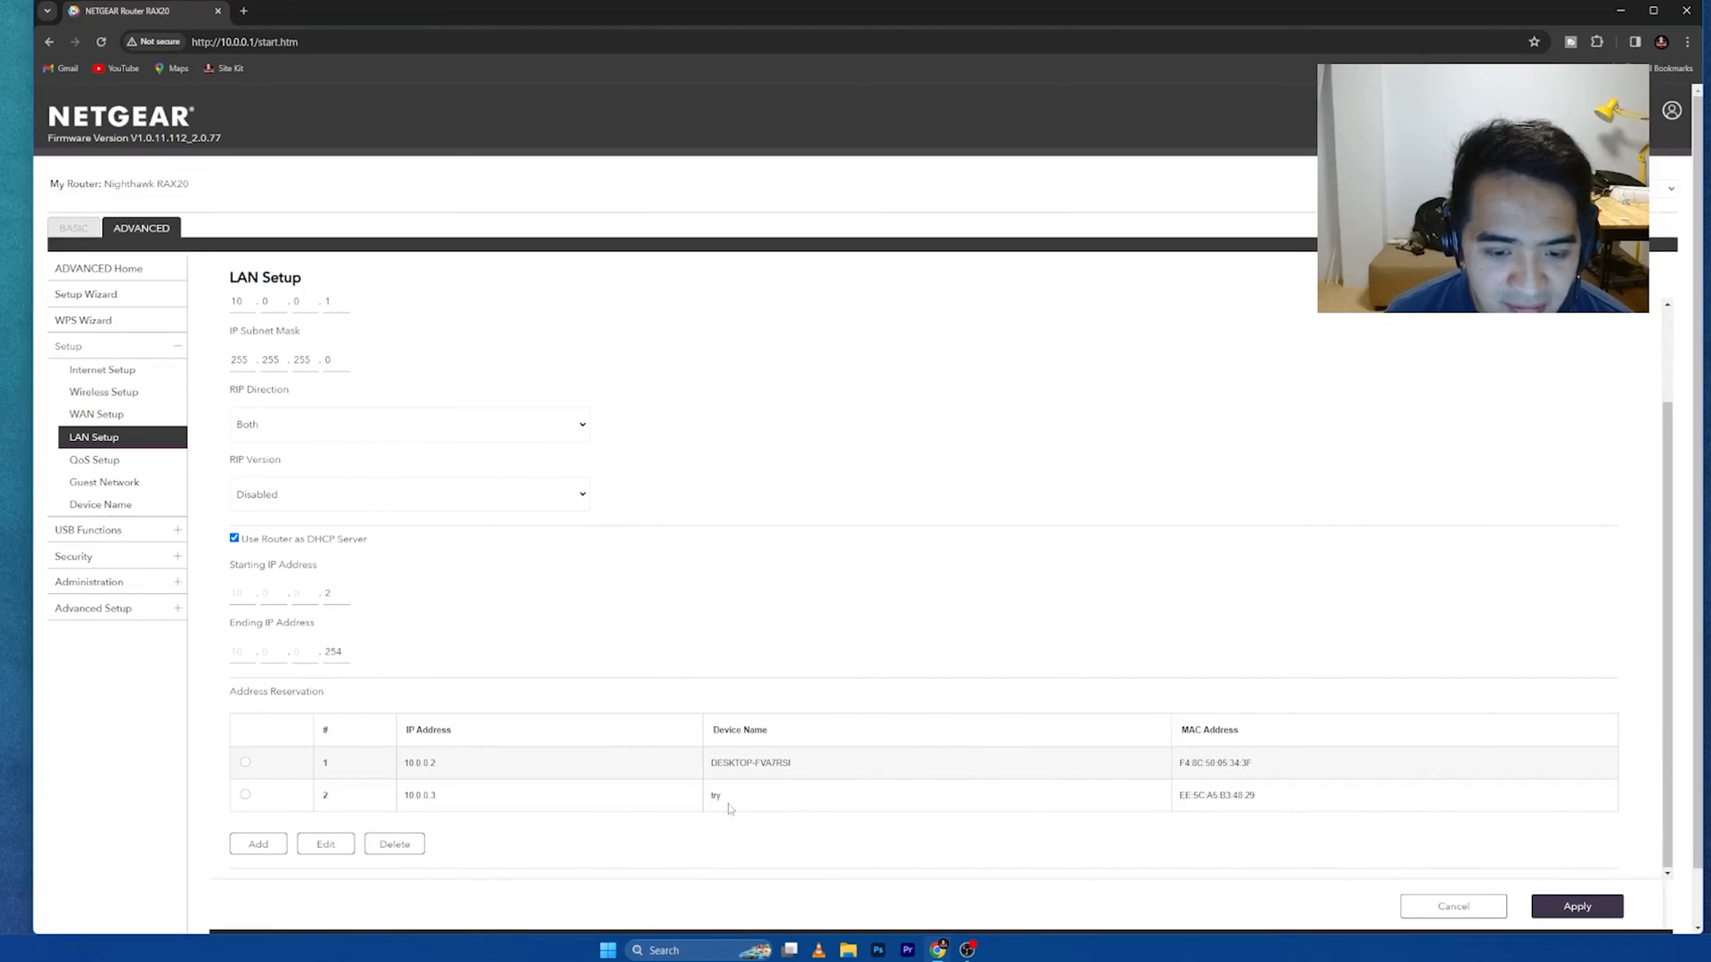
pyautogui.moveTo(467, 809)
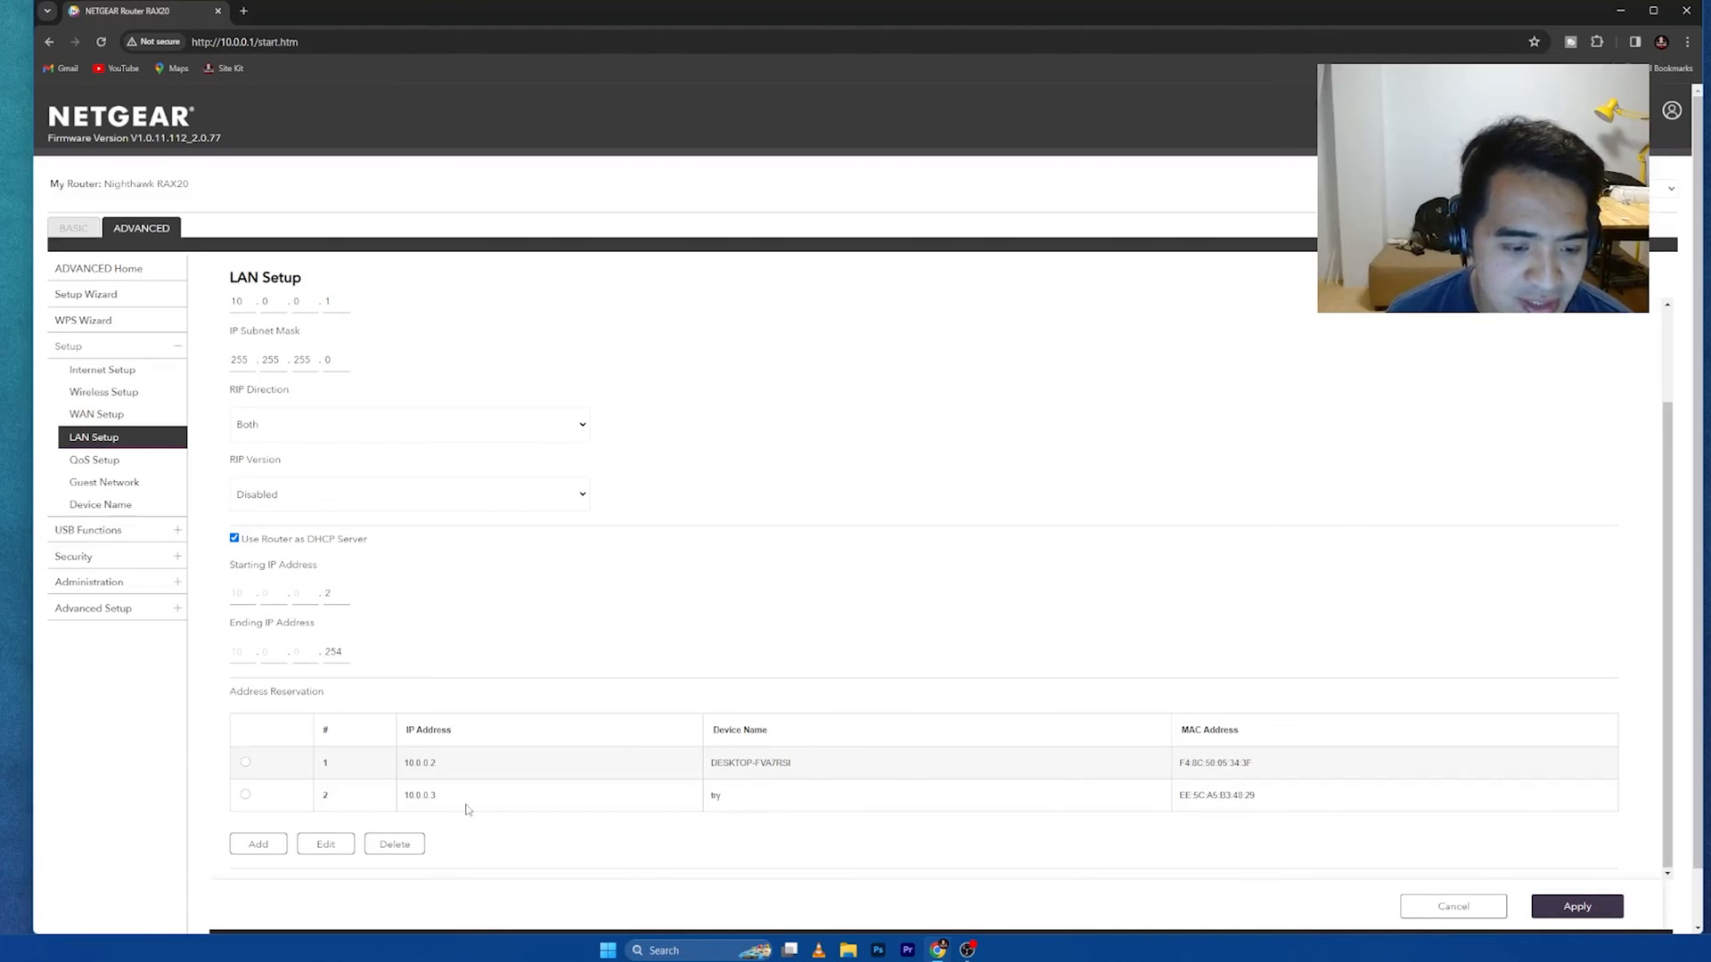
pyautogui.doubleClick(419, 795)
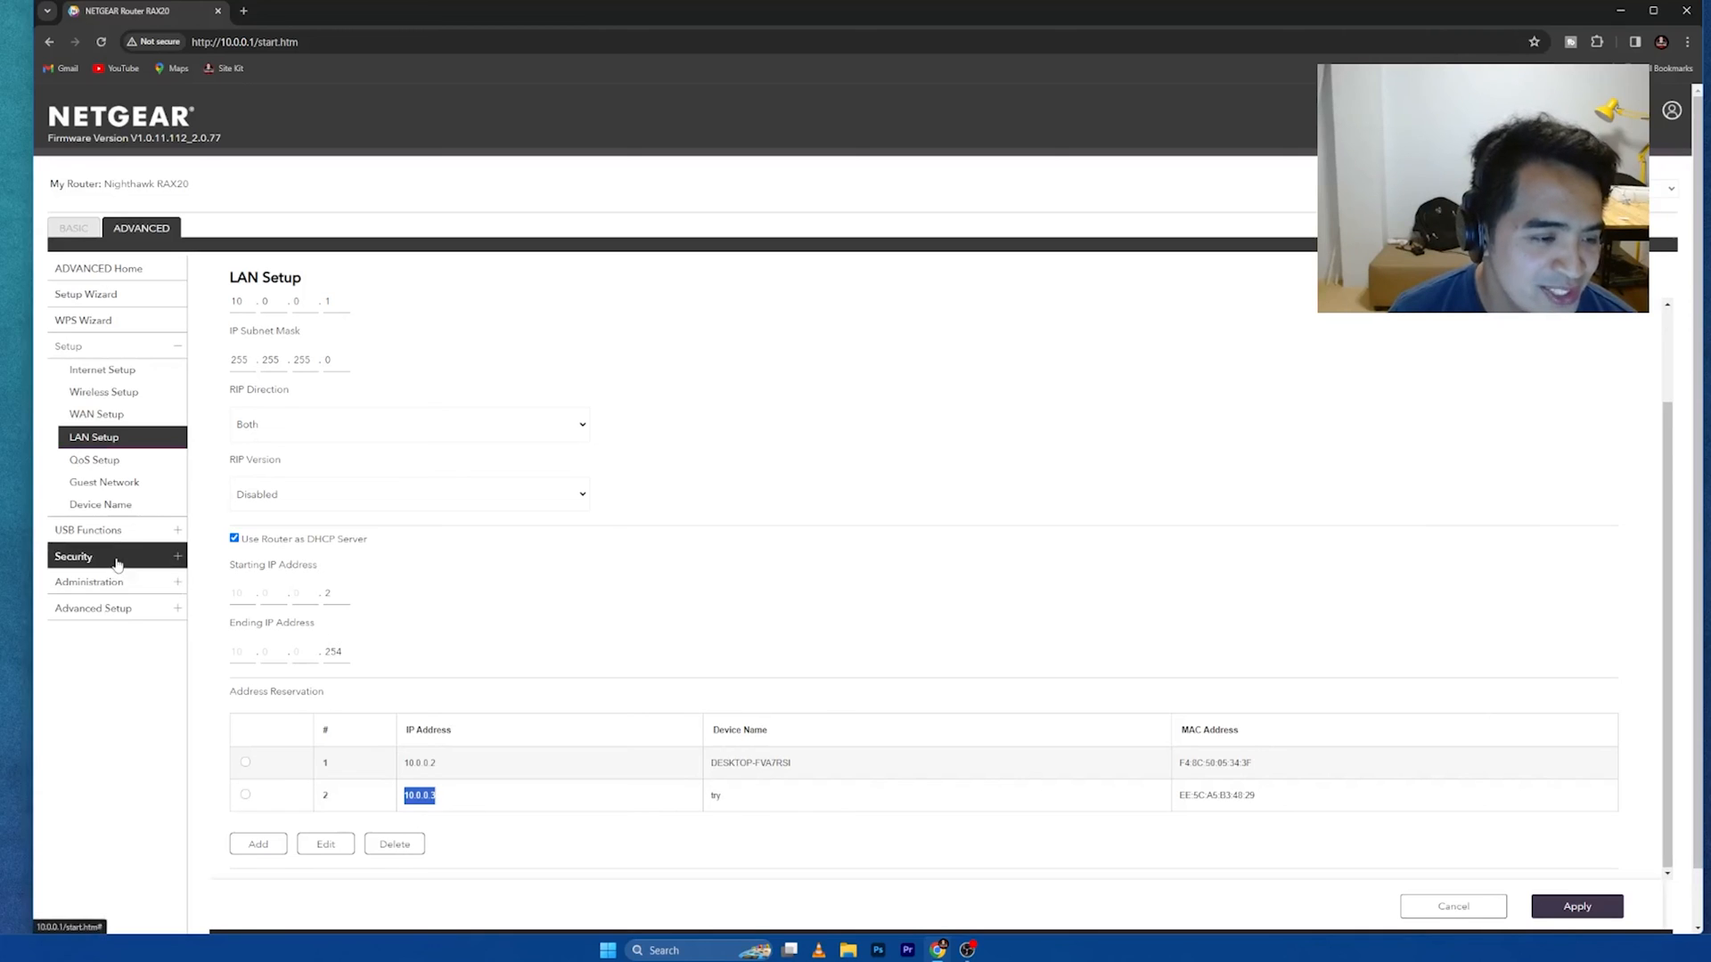
# Step: Expand Security, view Block Sites, then go to the Block Services page
pyautogui.click(73, 556)
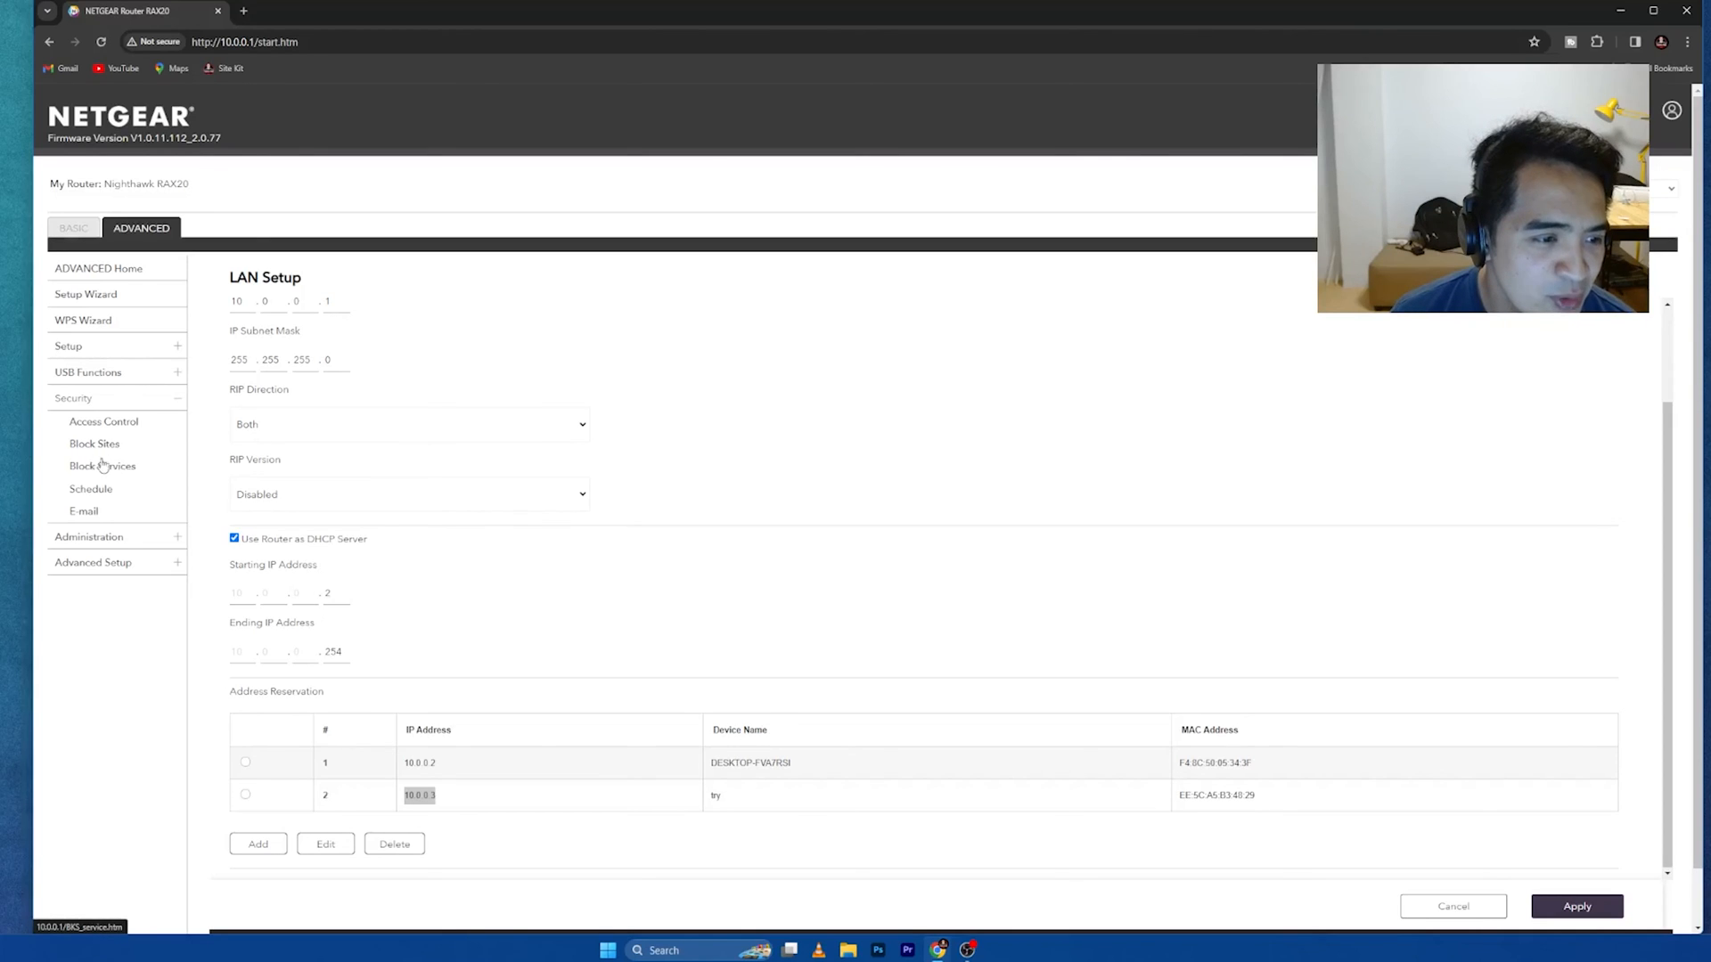
pyautogui.click(95, 444)
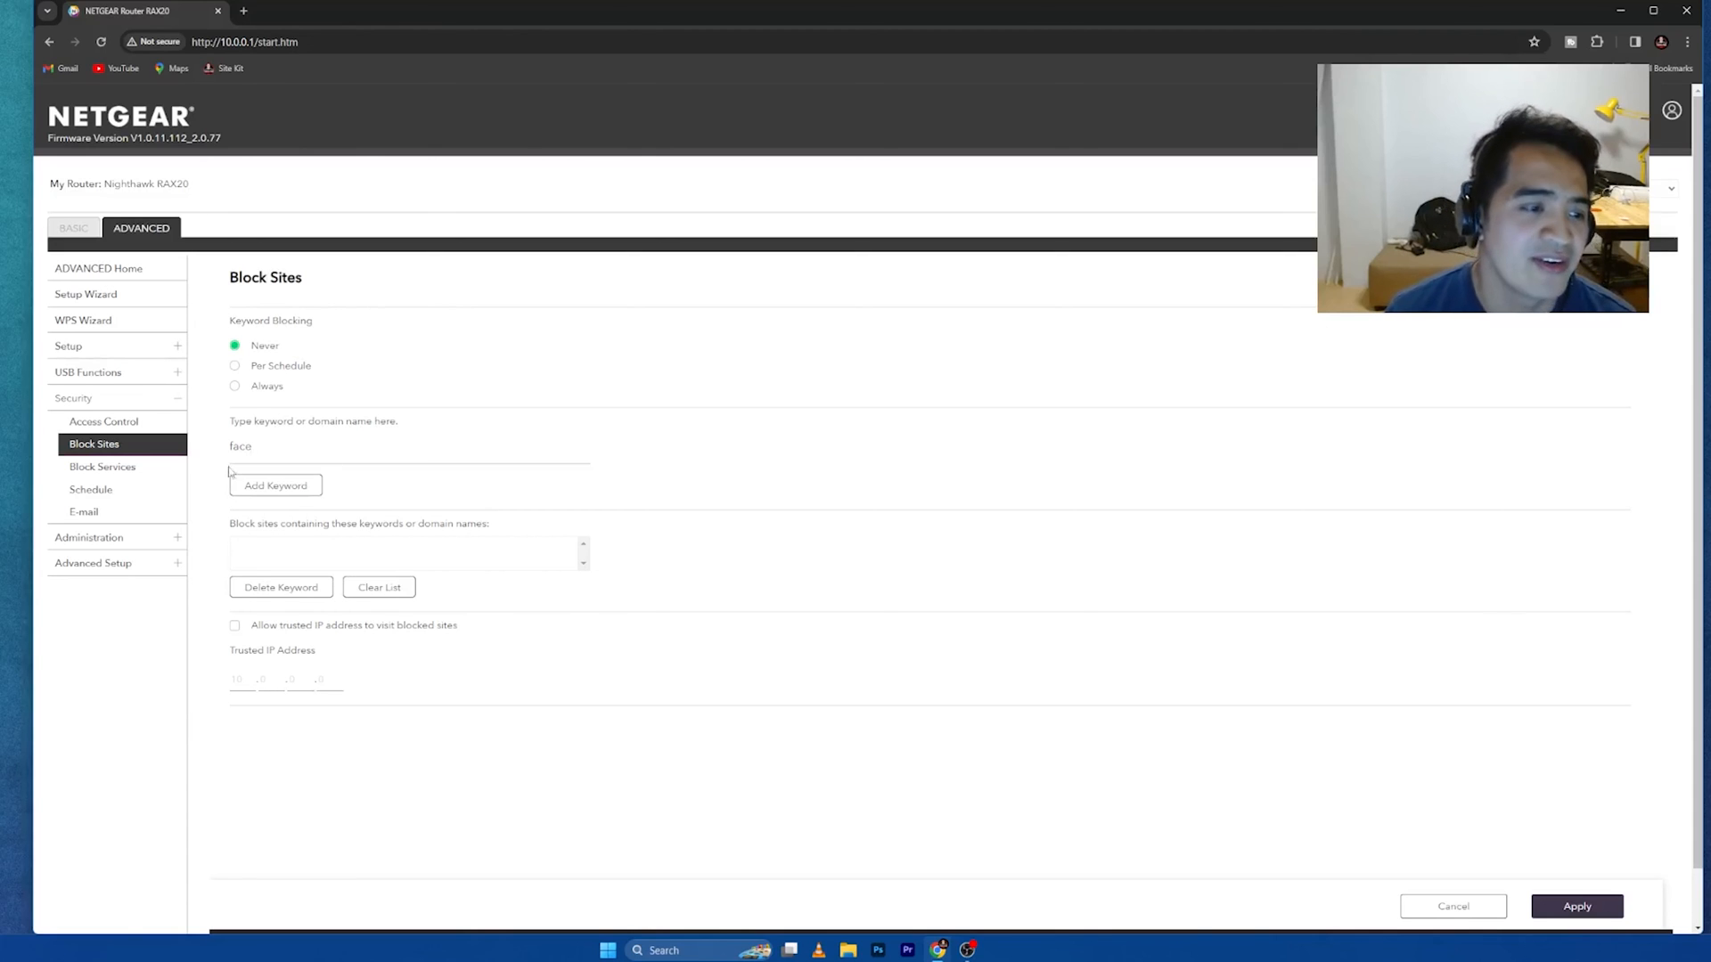
pyautogui.click(103, 465)
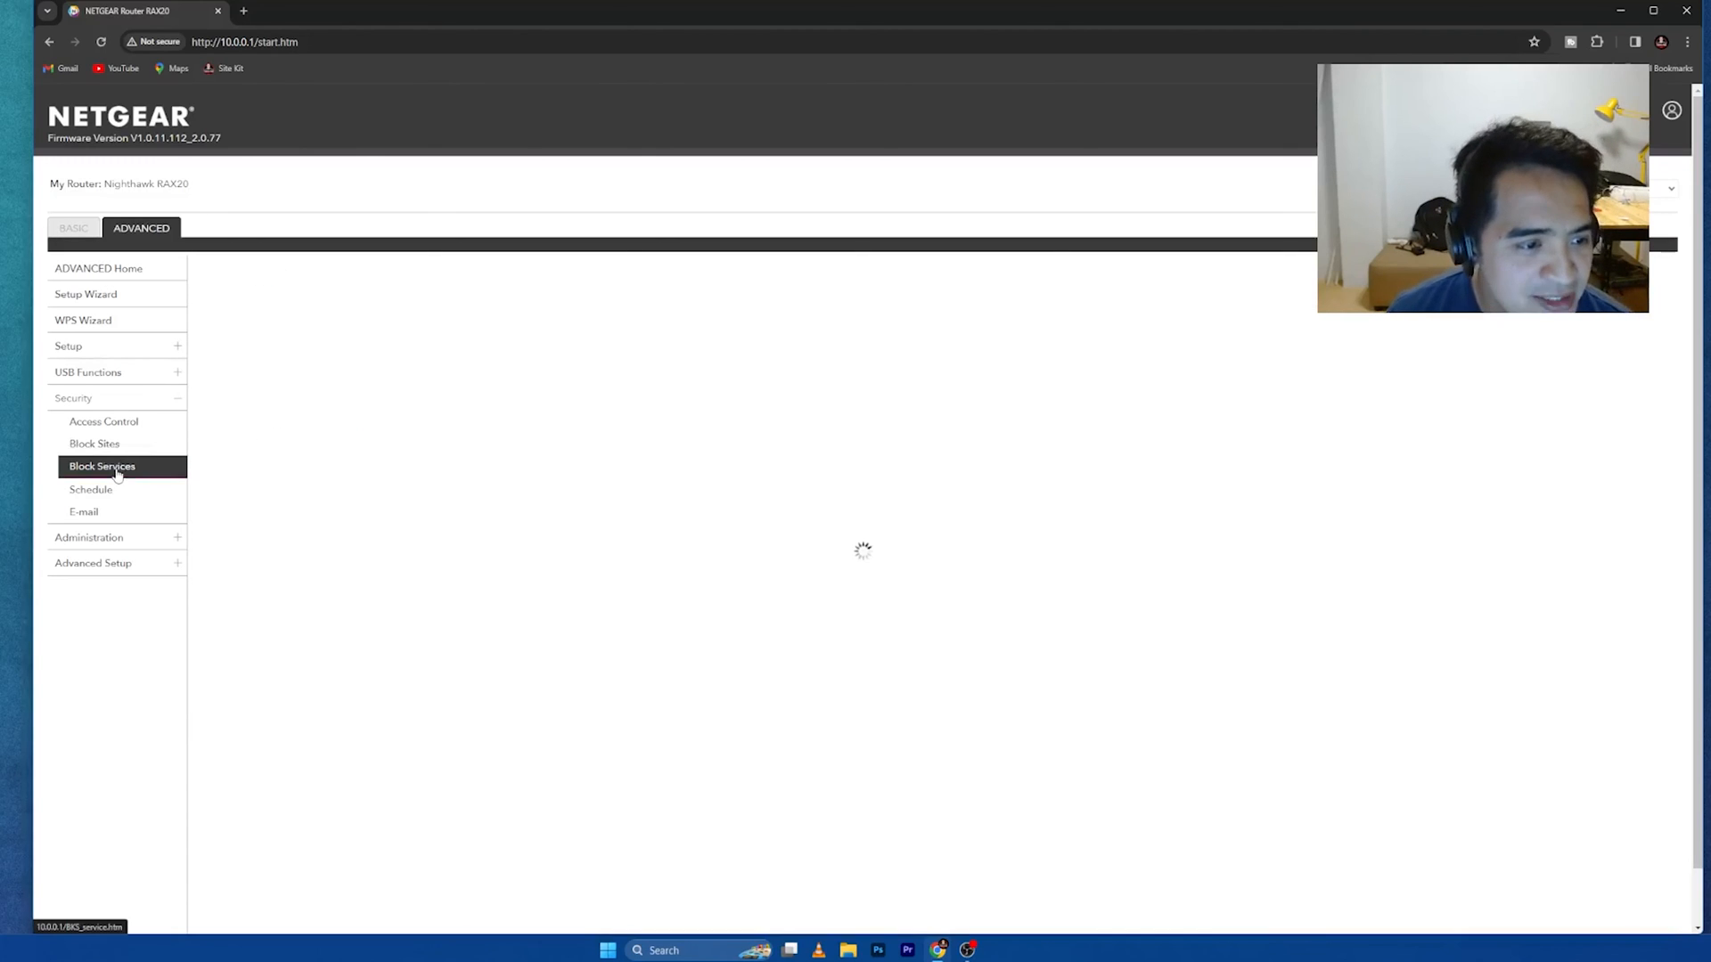
# Step: Add a Block Services rule for ALL services (ports 1–65535) on Only This IP 10.0.0.3, then go to Schedule
pyautogui.click(102, 465)
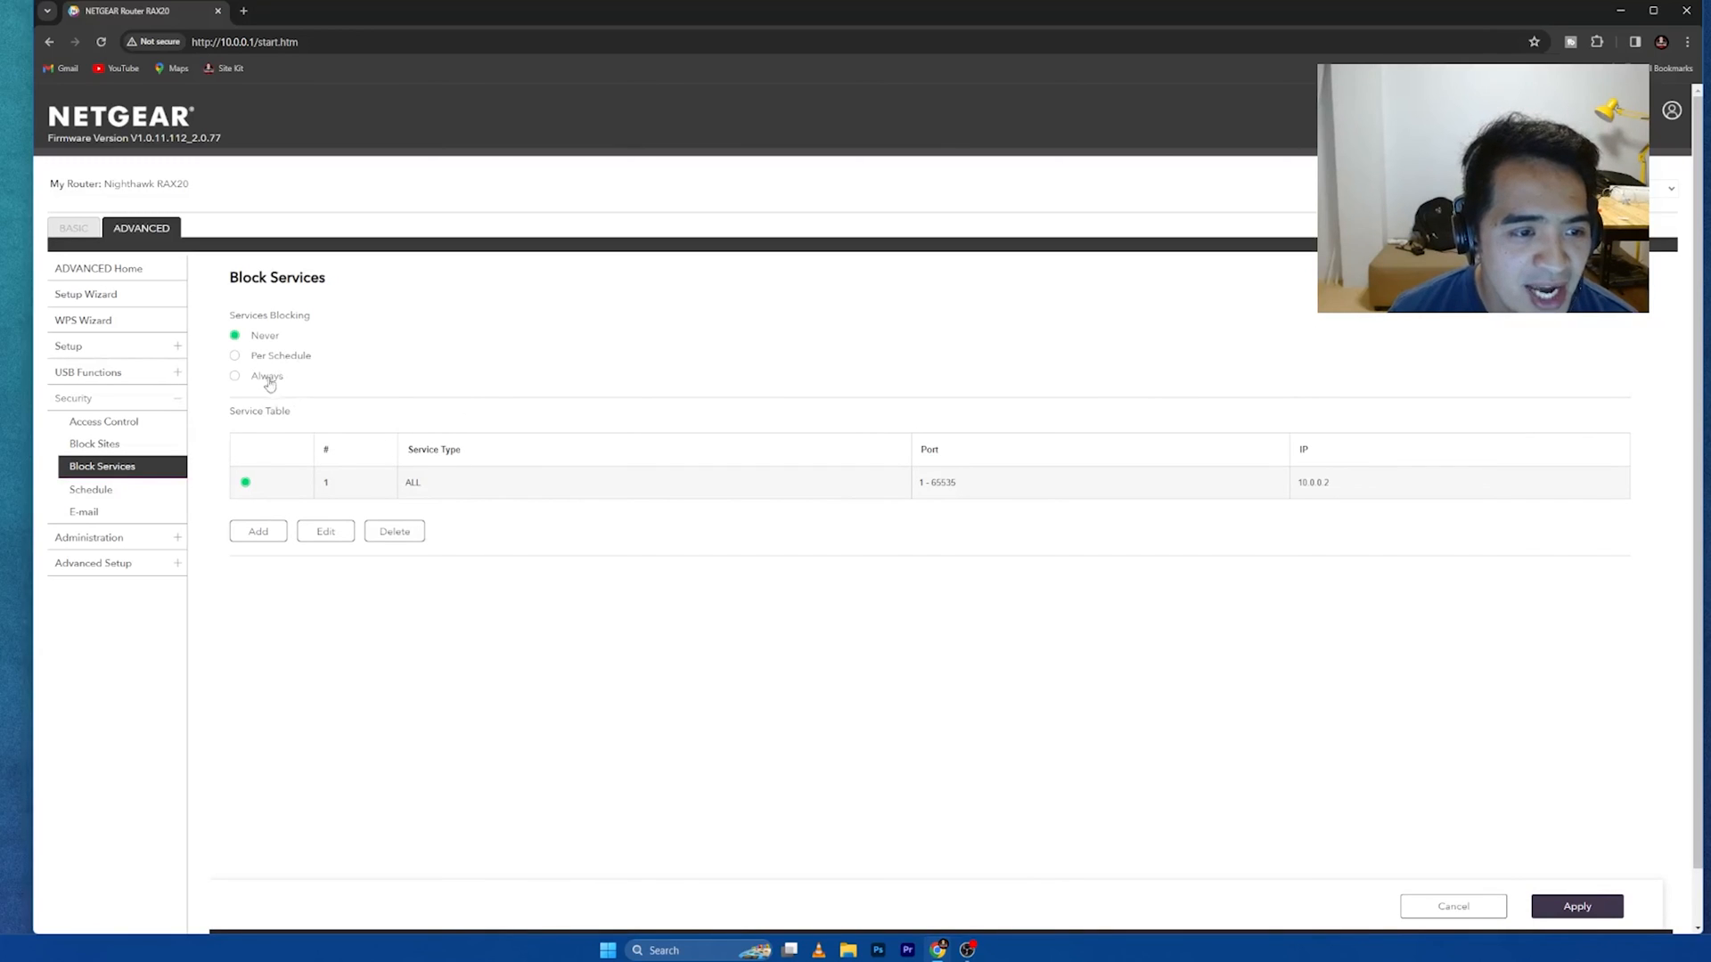
pyautogui.click(256, 531)
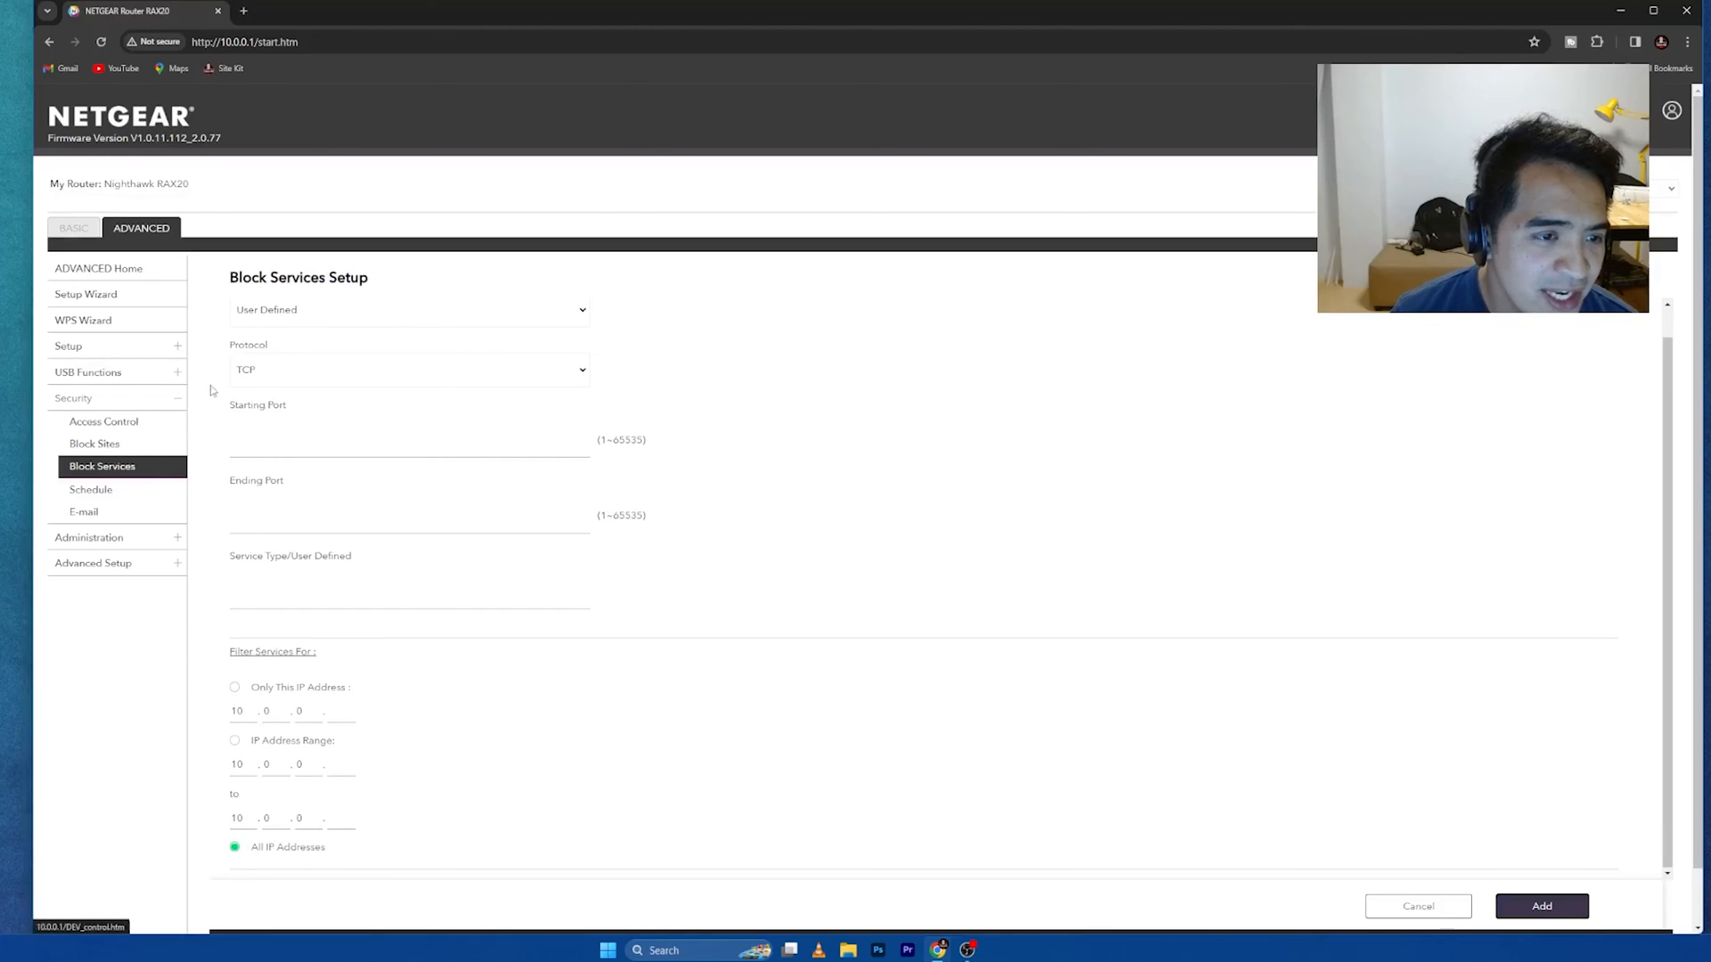
pyautogui.click(409, 308)
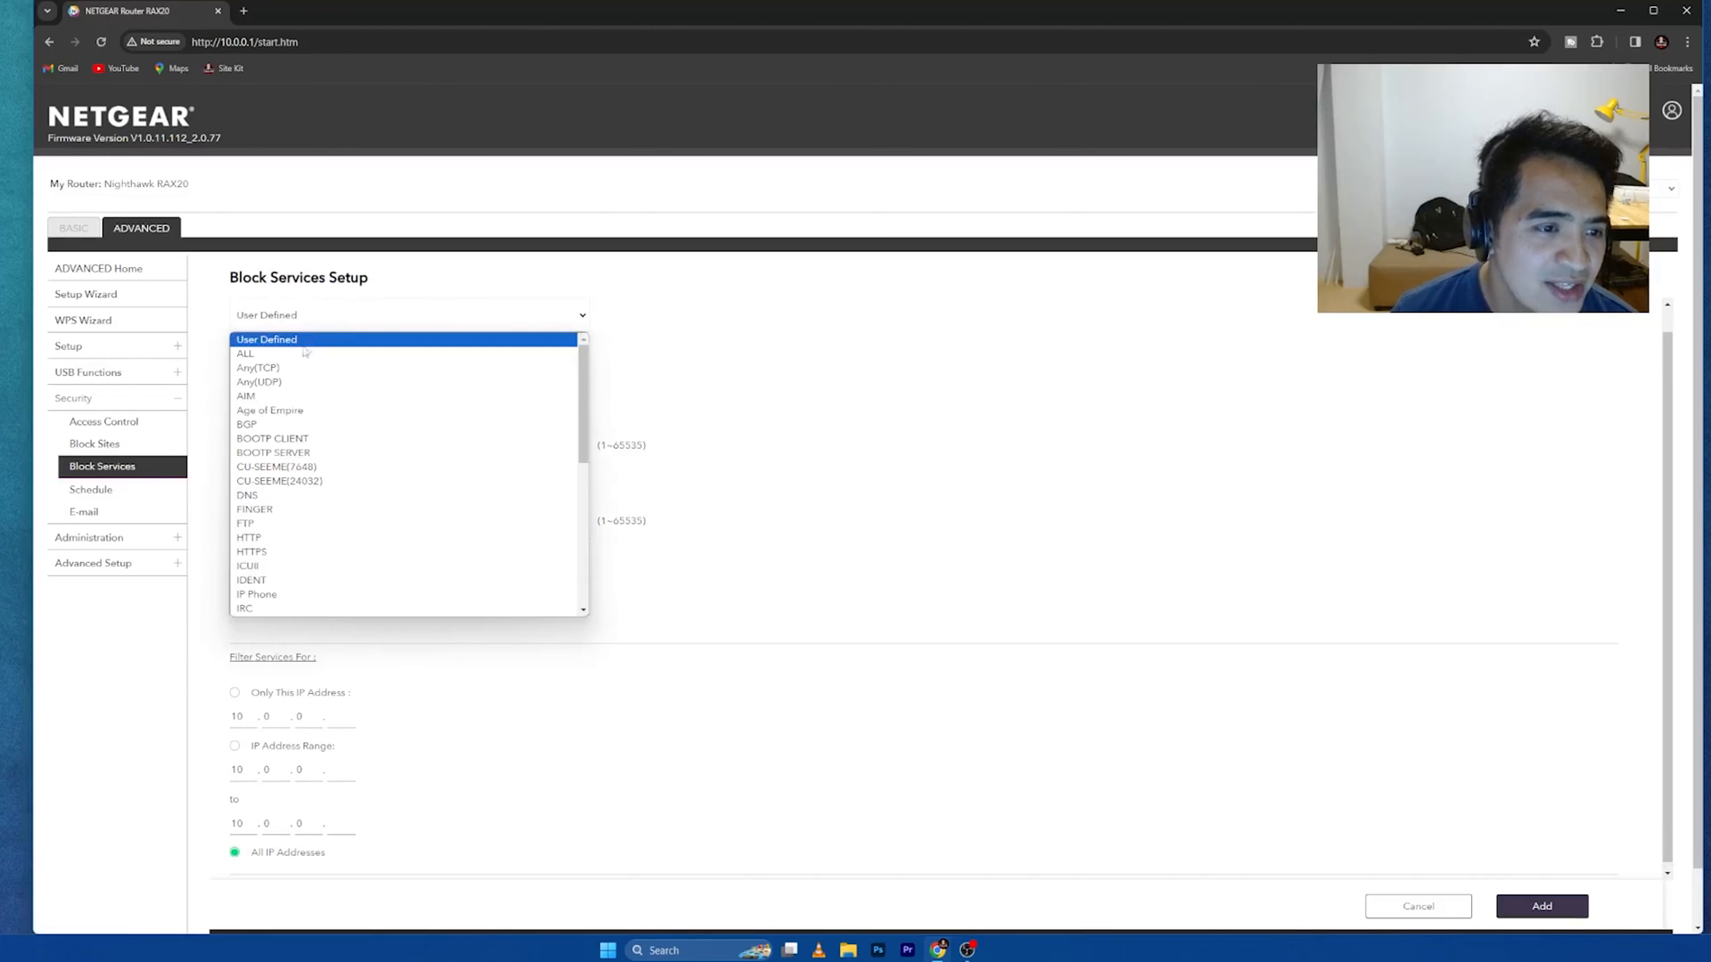
pyautogui.click(245, 353)
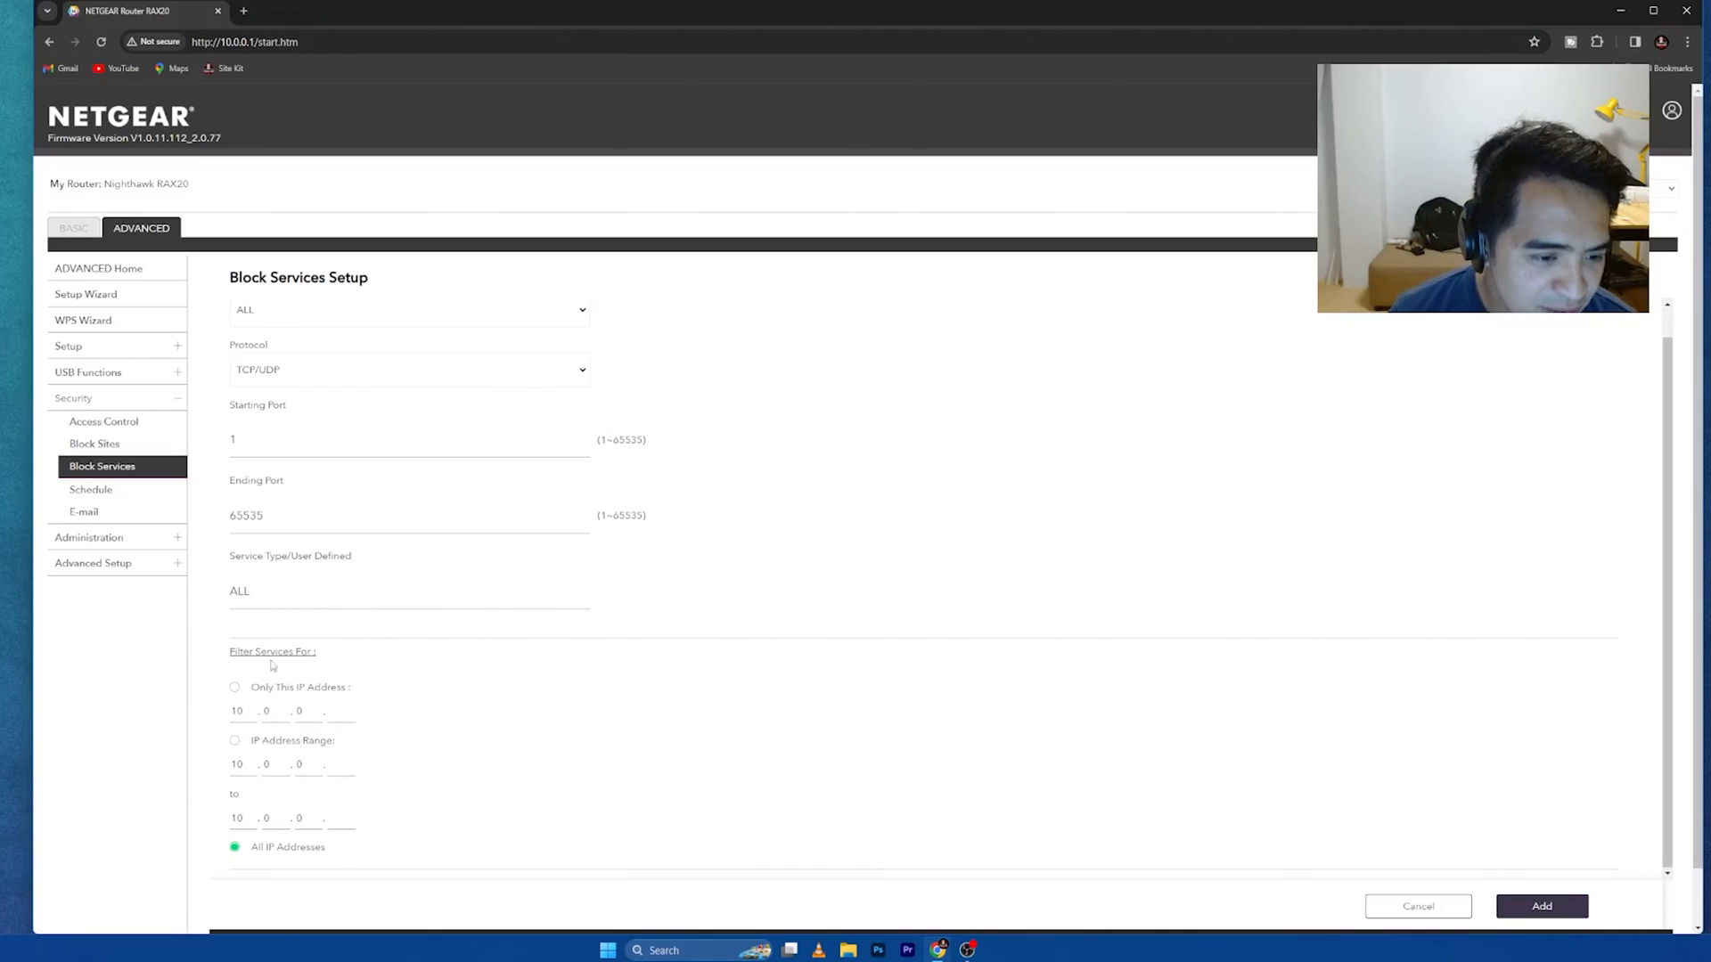
pyautogui.click(235, 688)
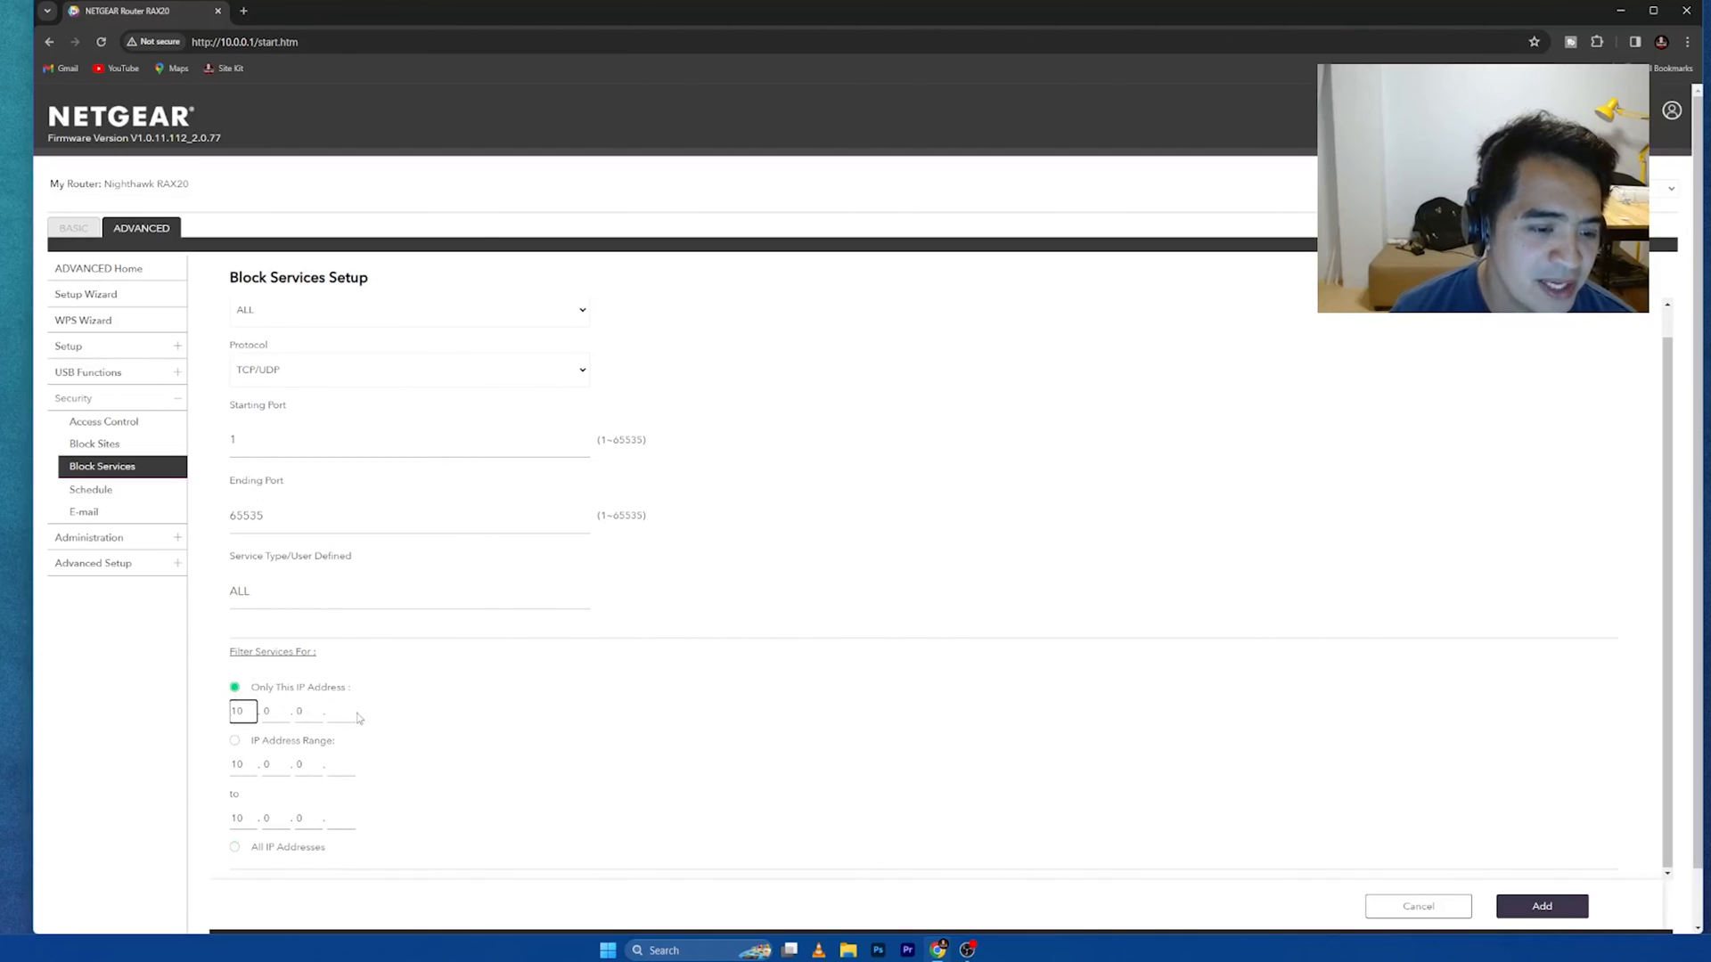
pyautogui.write('3')
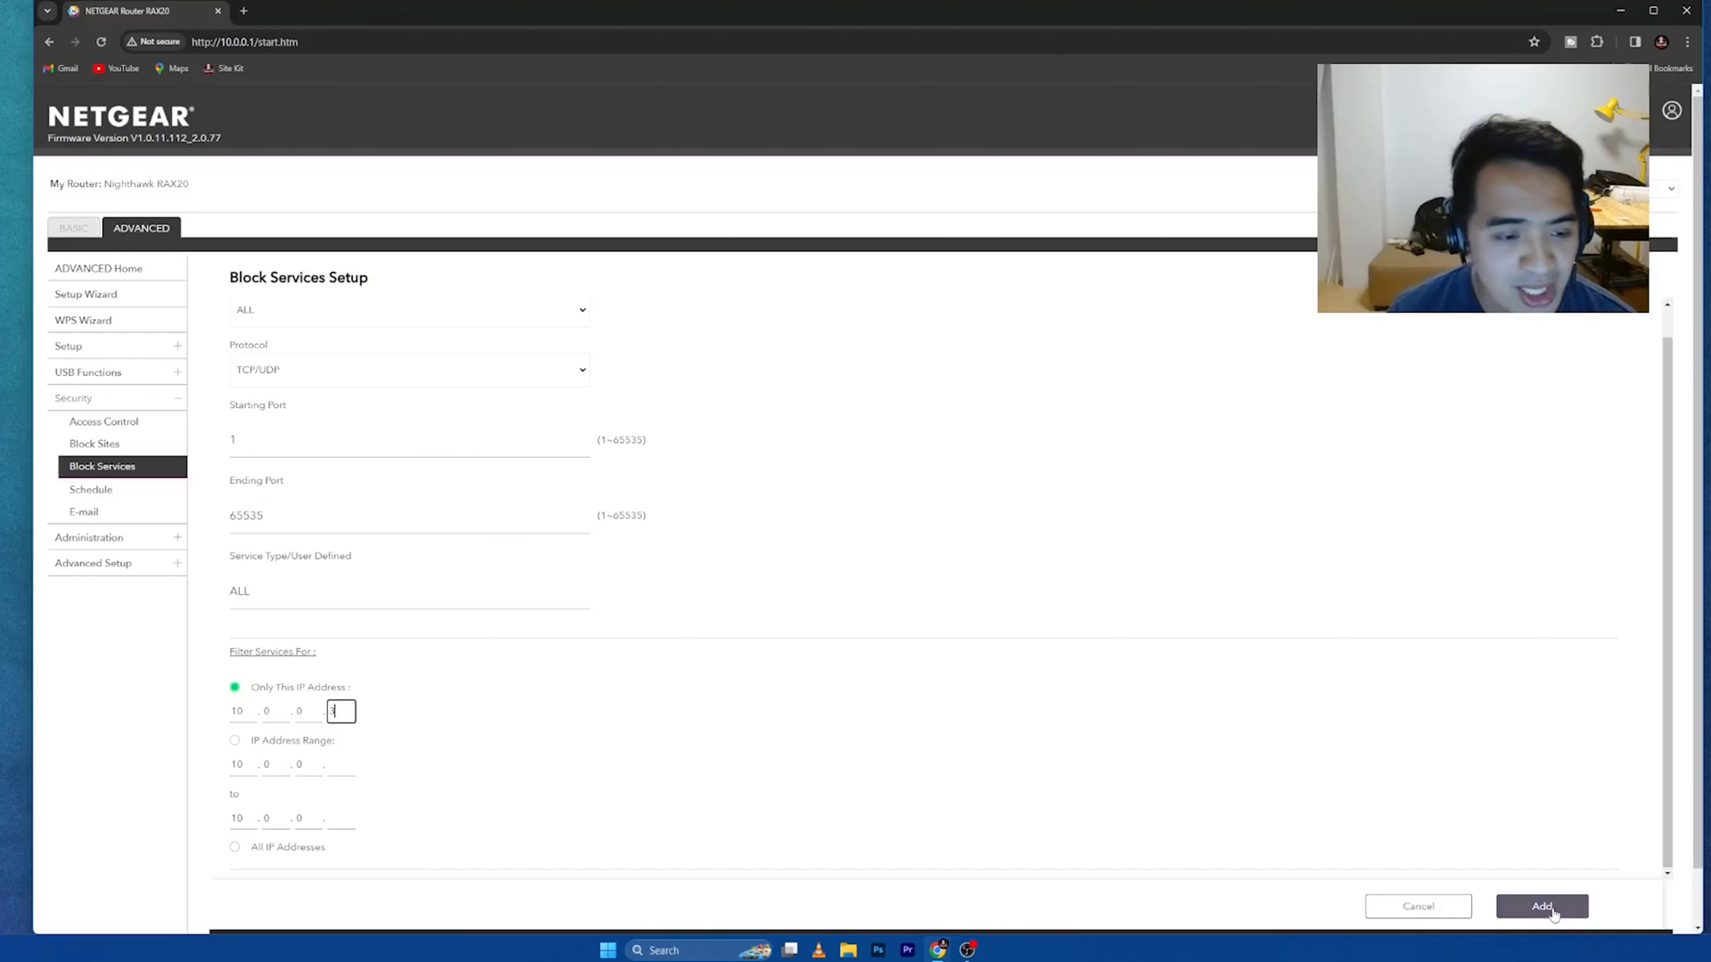
pyautogui.click(1540, 908)
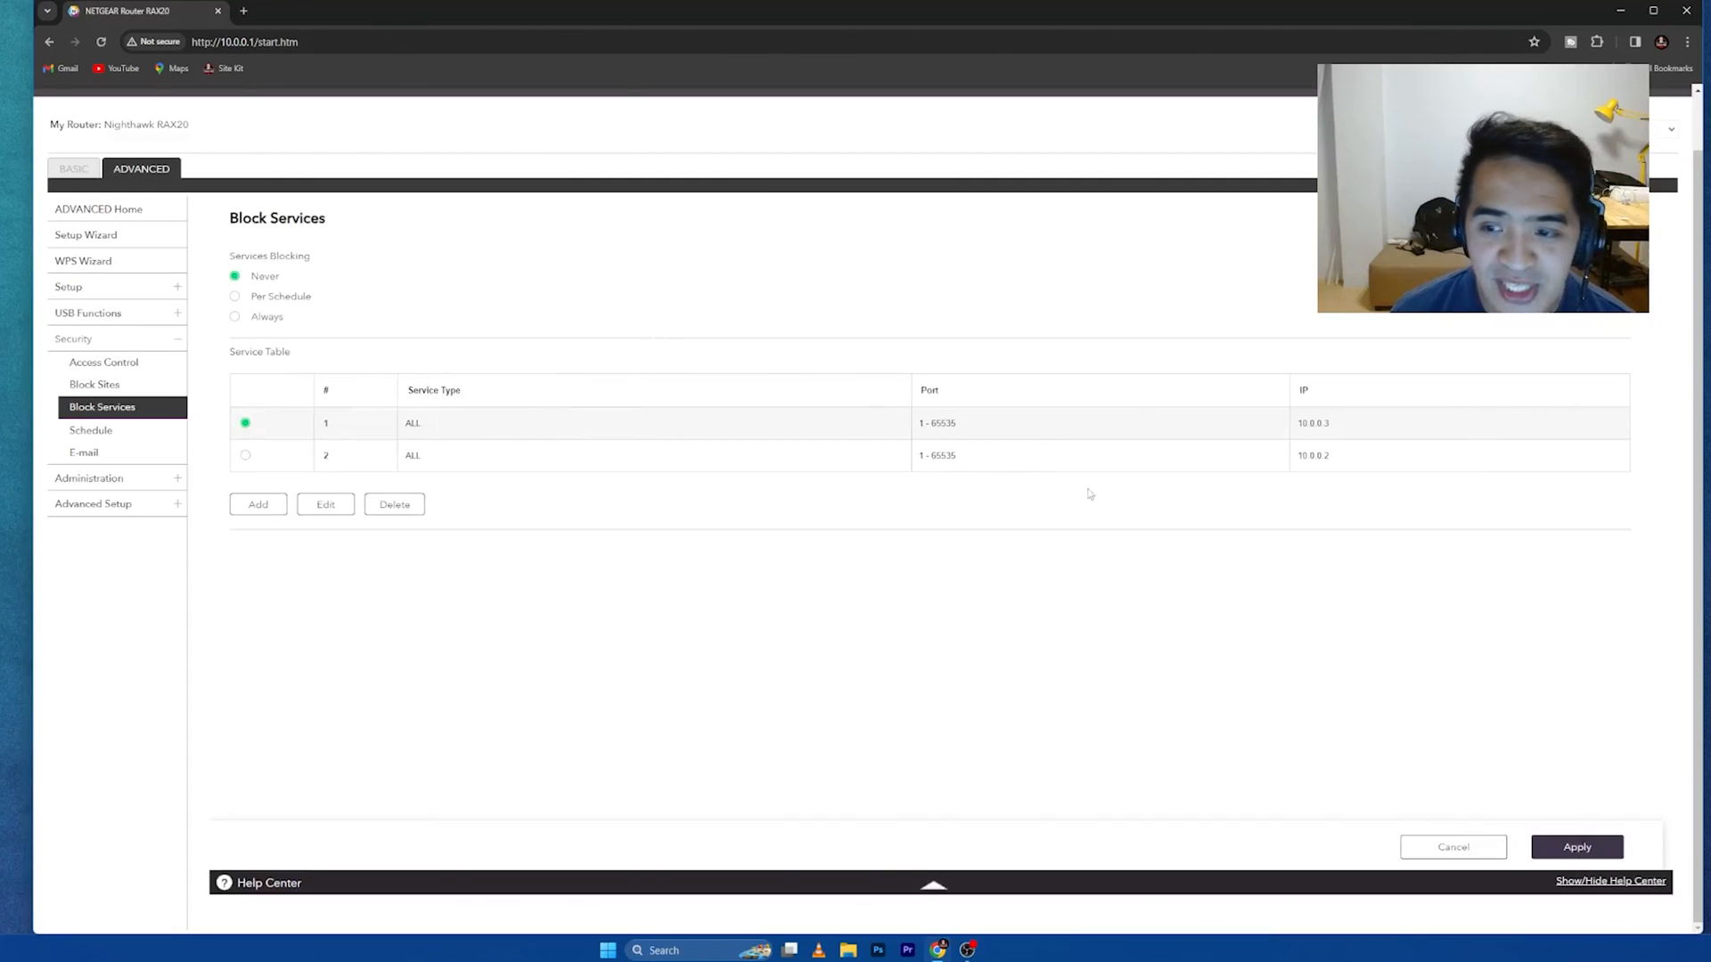
pyautogui.moveTo(217, 433)
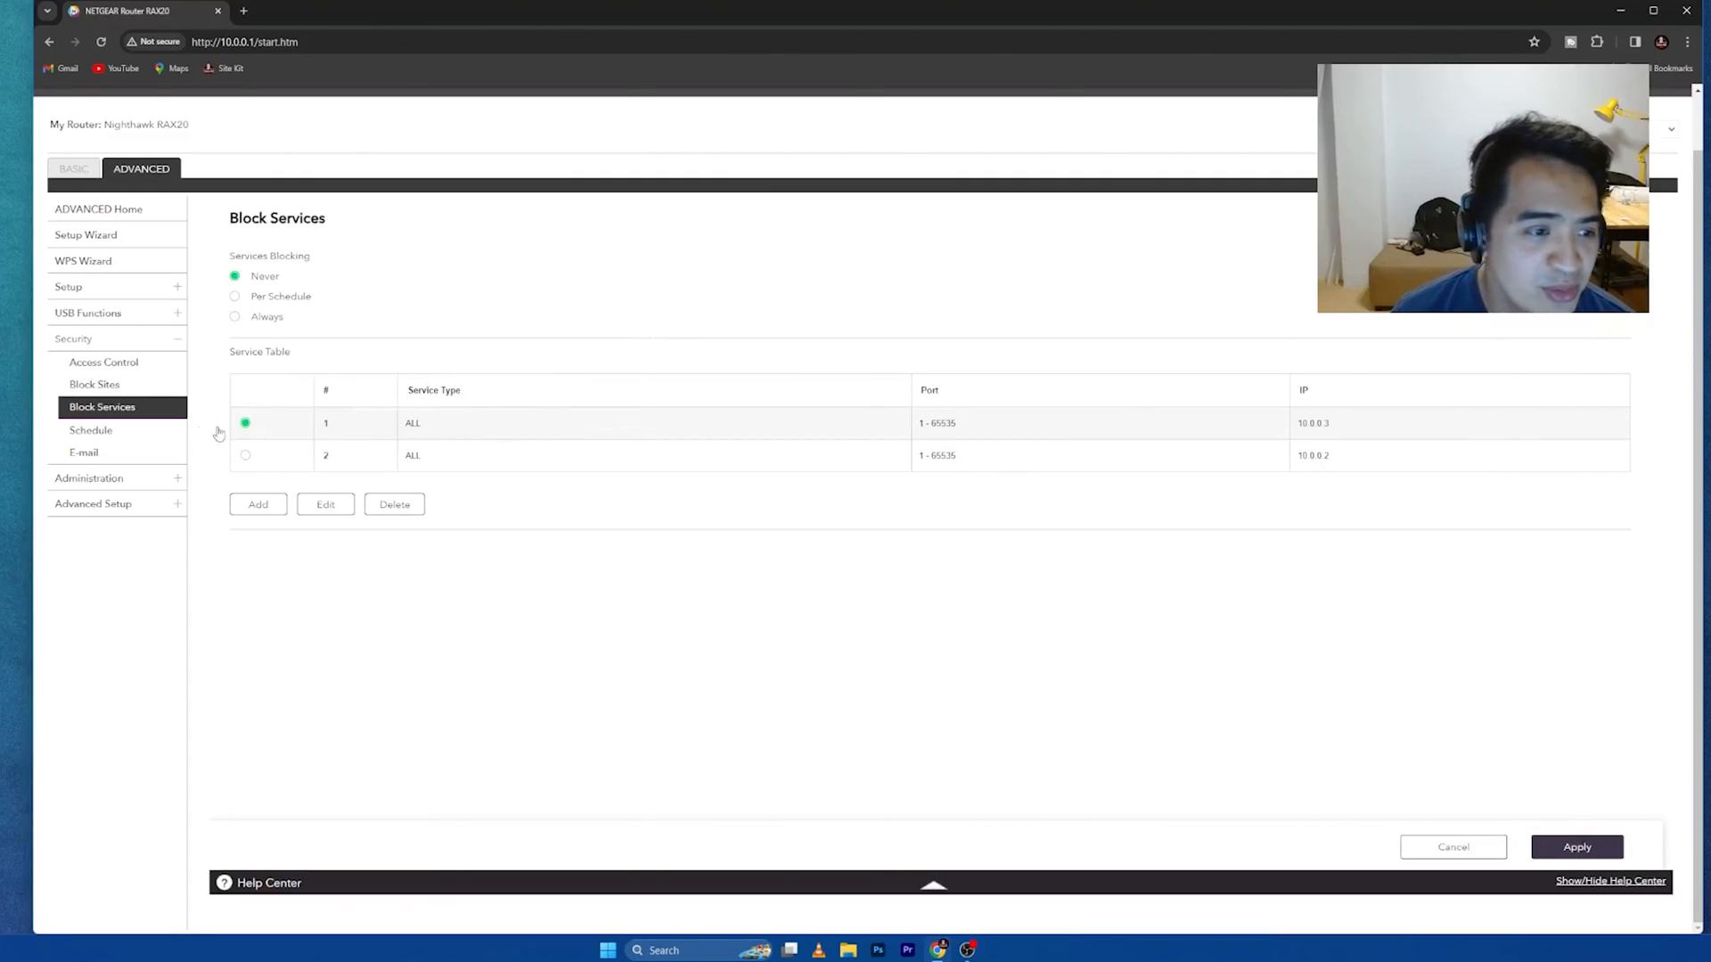
pyautogui.click(91, 430)
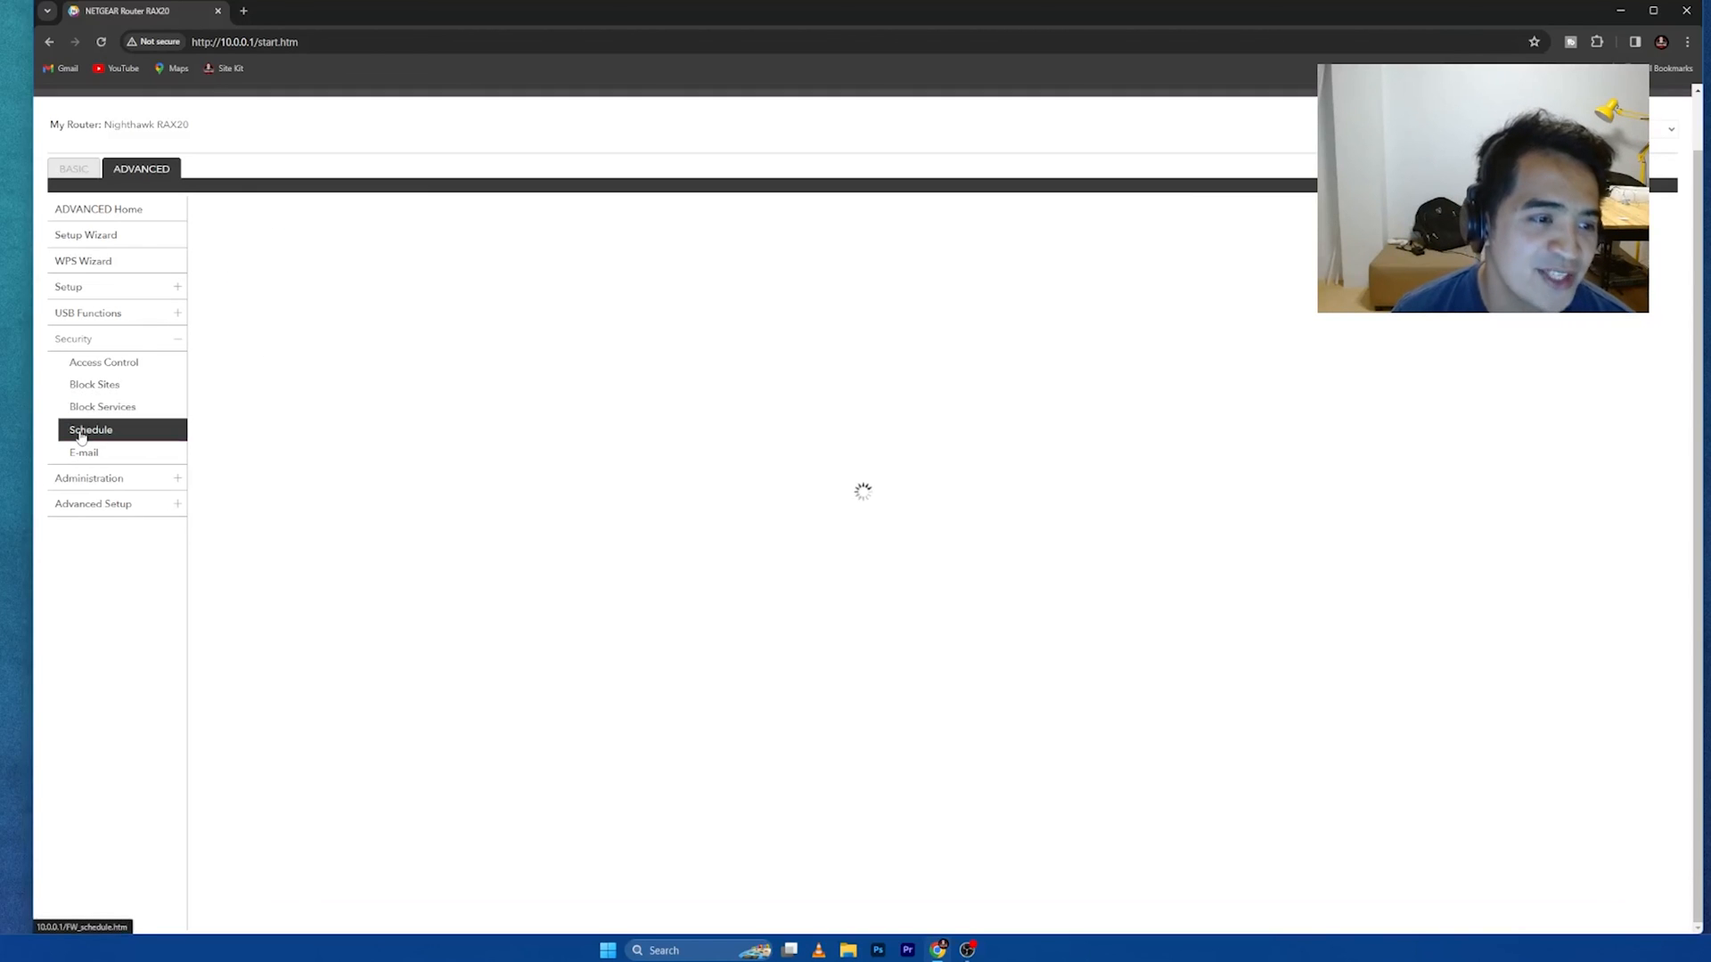
# Step: Review the every-day 8:00 to 20:00 blocking schedule and expand the Advanced Setup menu
pyautogui.click(89, 430)
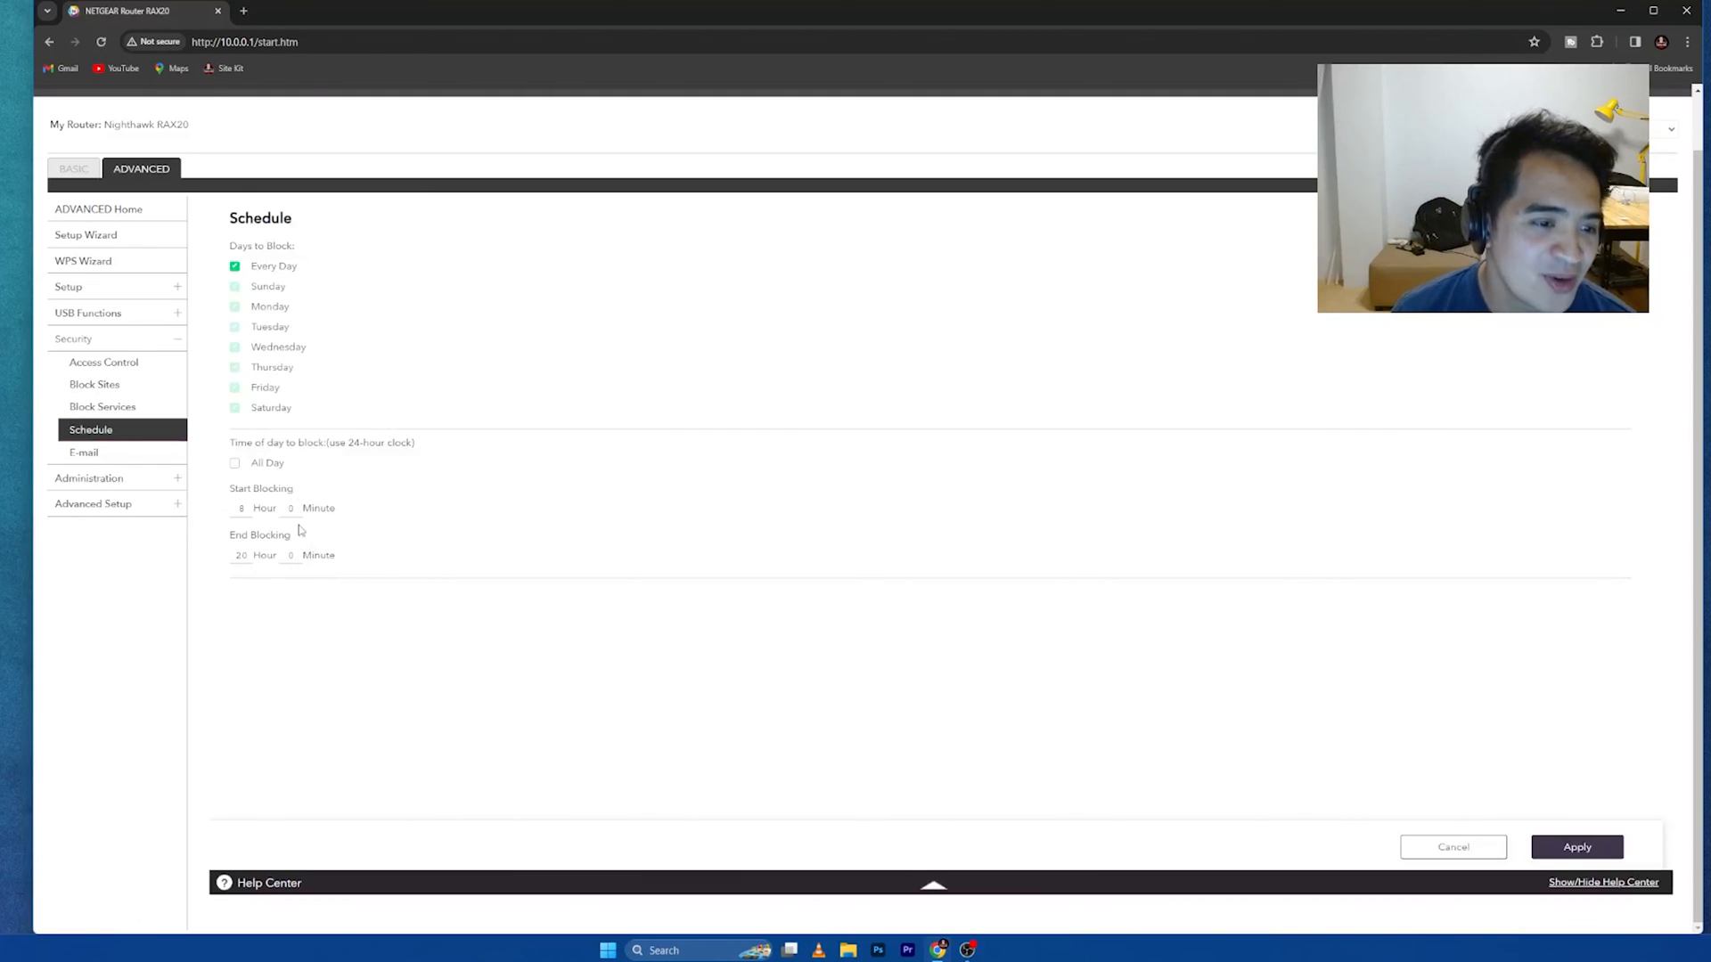
pyautogui.click(243, 507)
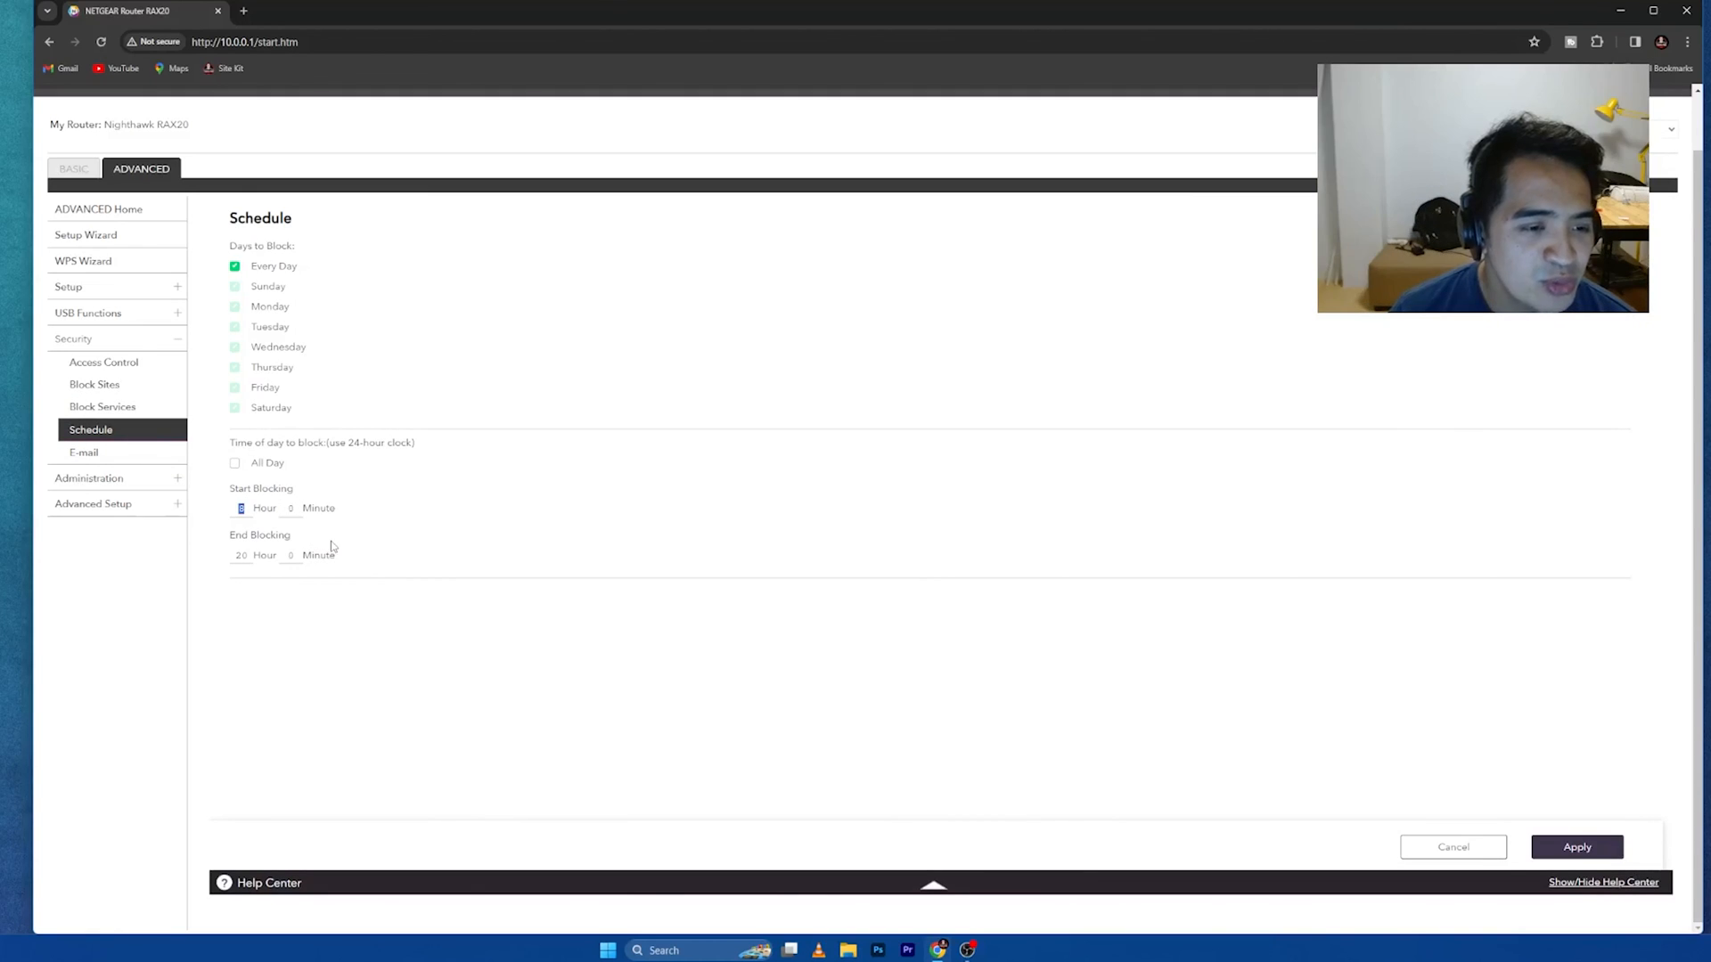
pyautogui.moveTo(221, 520)
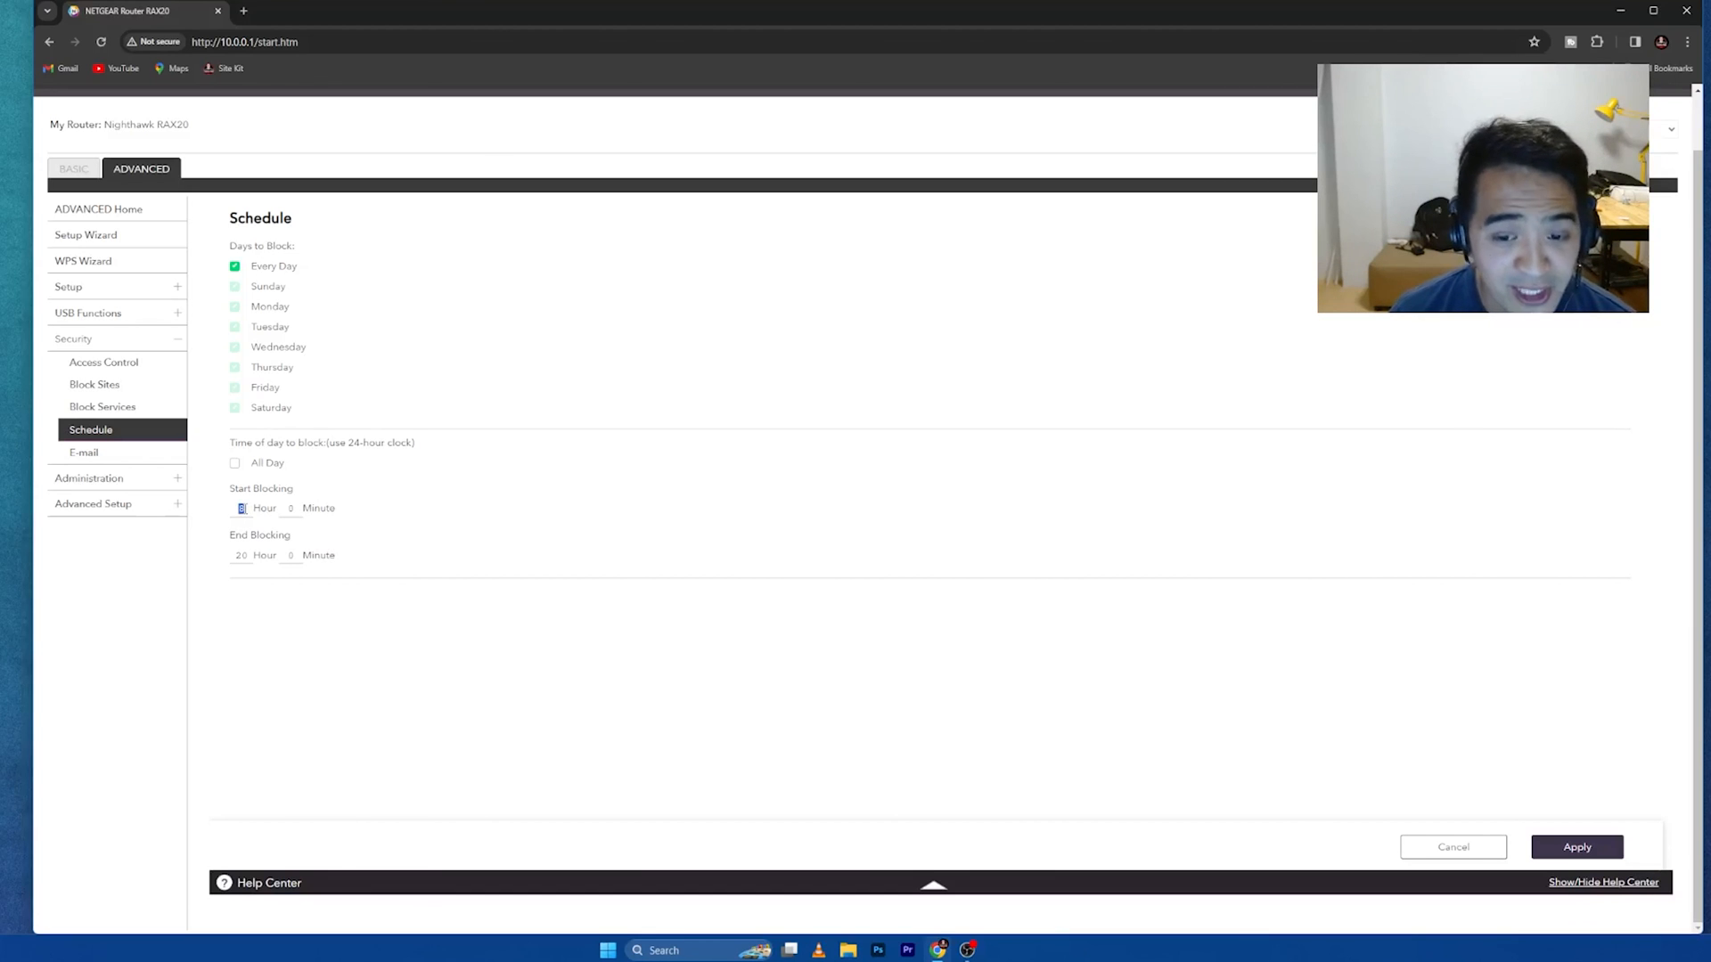
pyautogui.moveTo(257, 576)
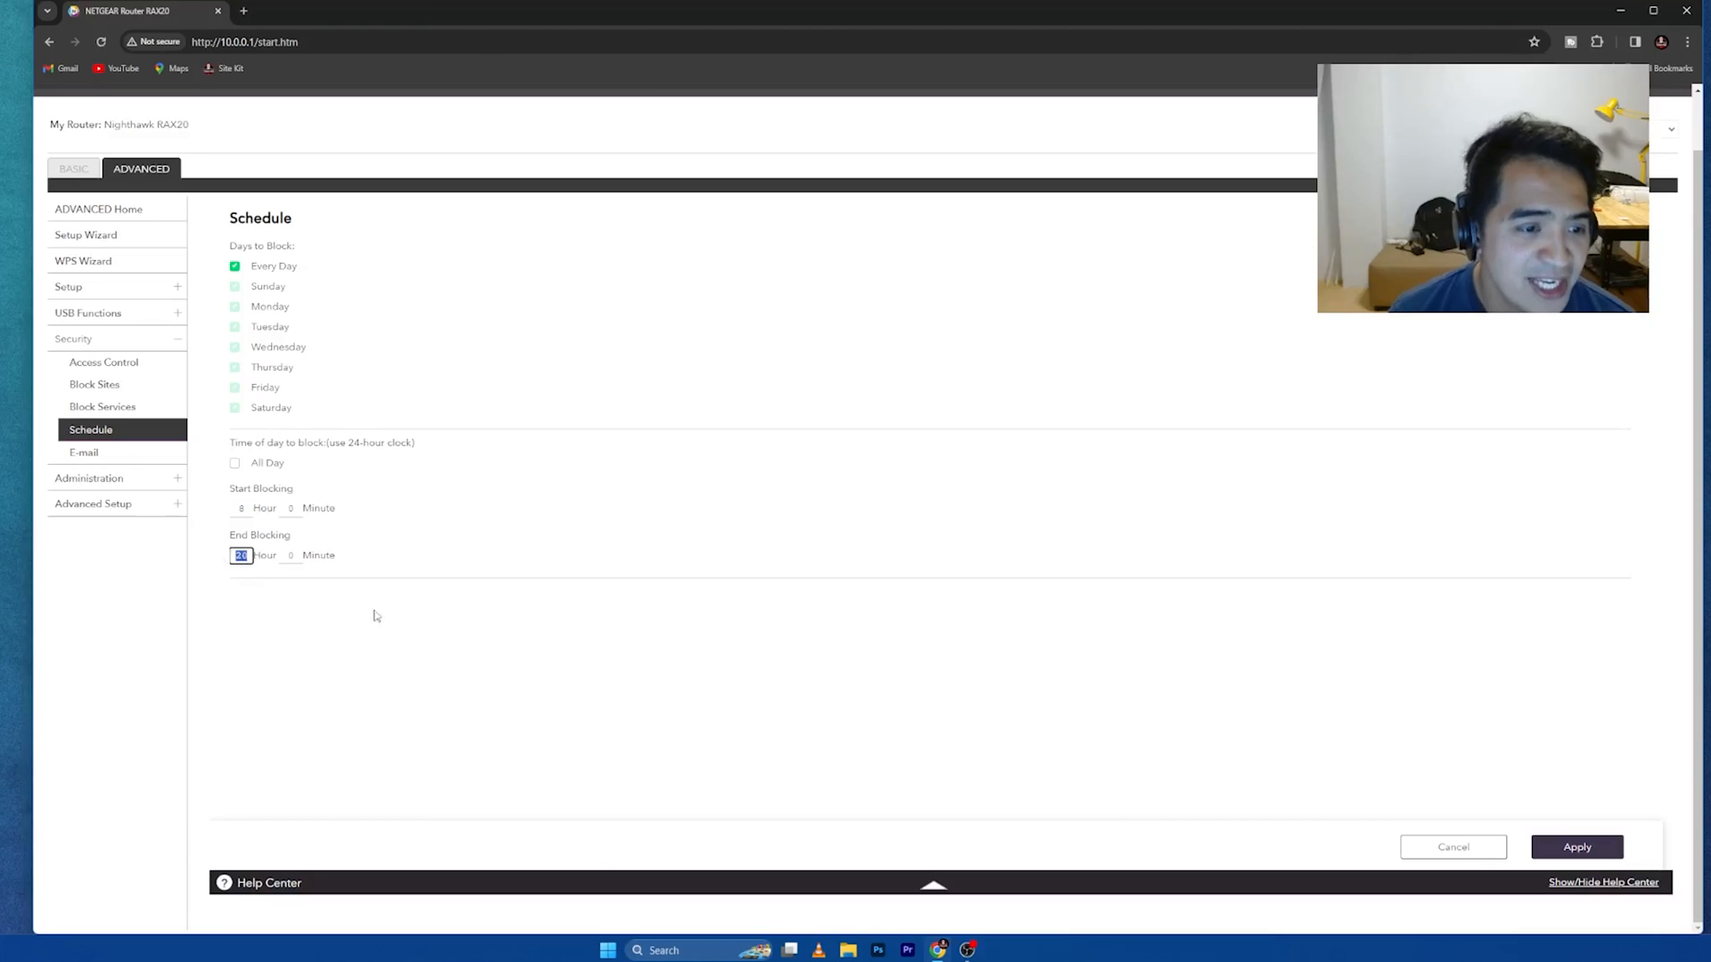
pyautogui.moveTo(476, 587)
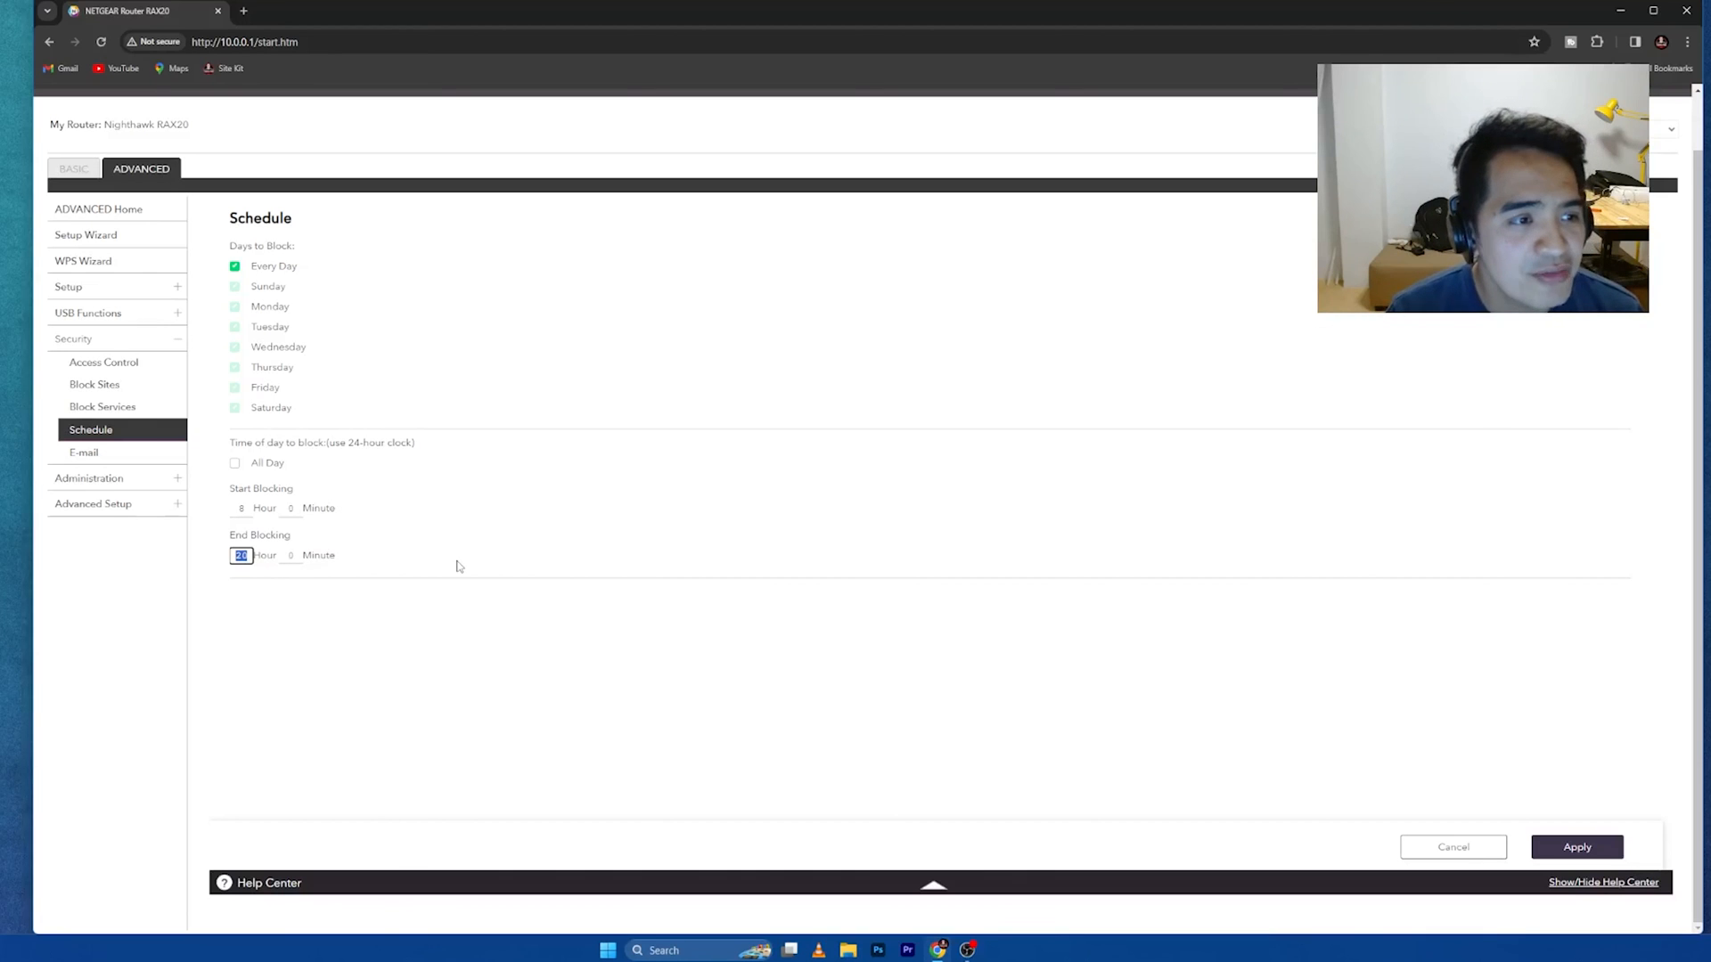
pyautogui.moveTo(485, 551)
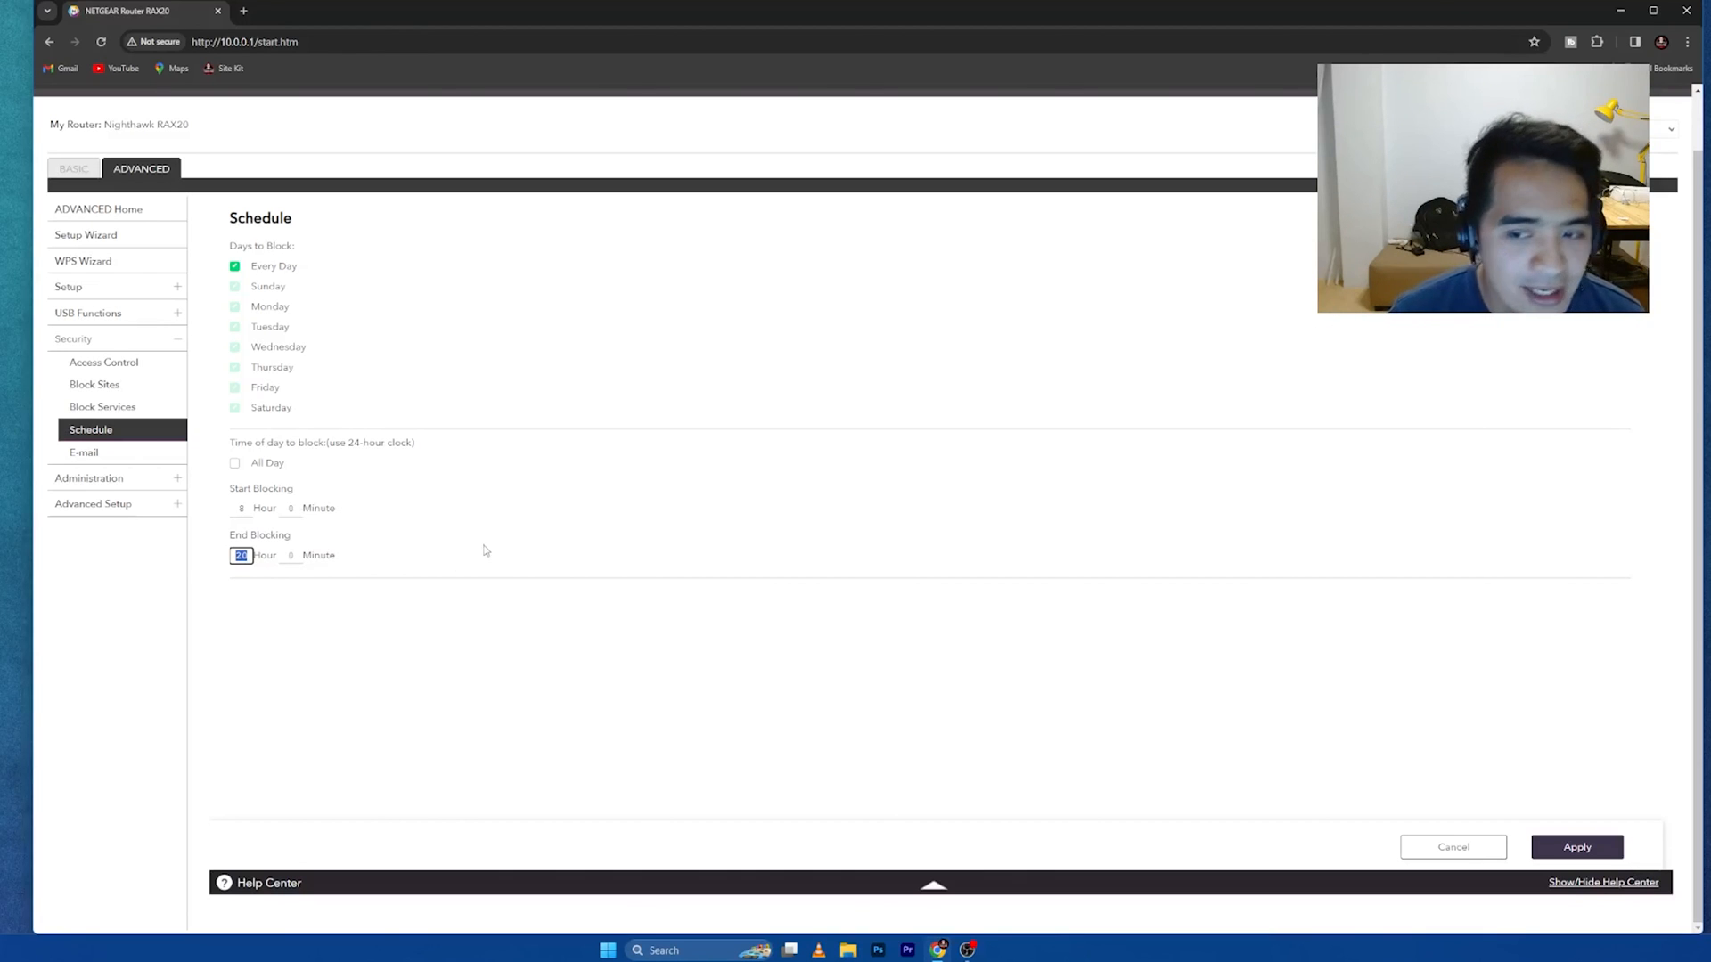
pyautogui.moveTo(166, 587)
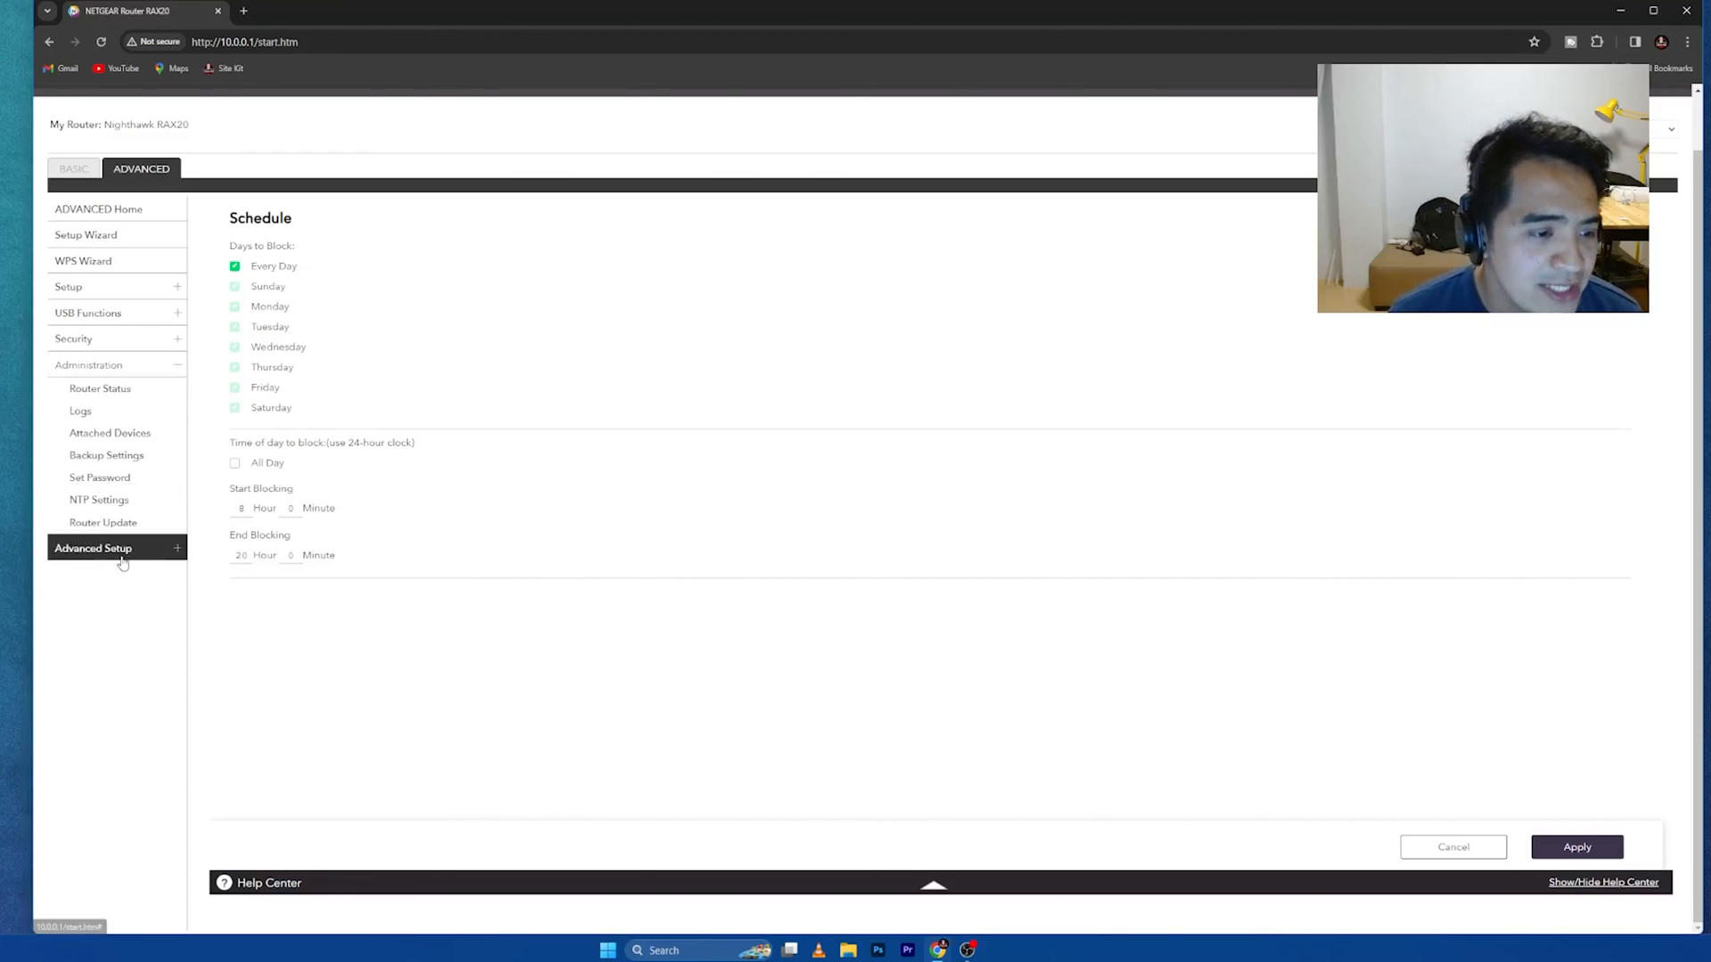
pyautogui.click(93, 547)
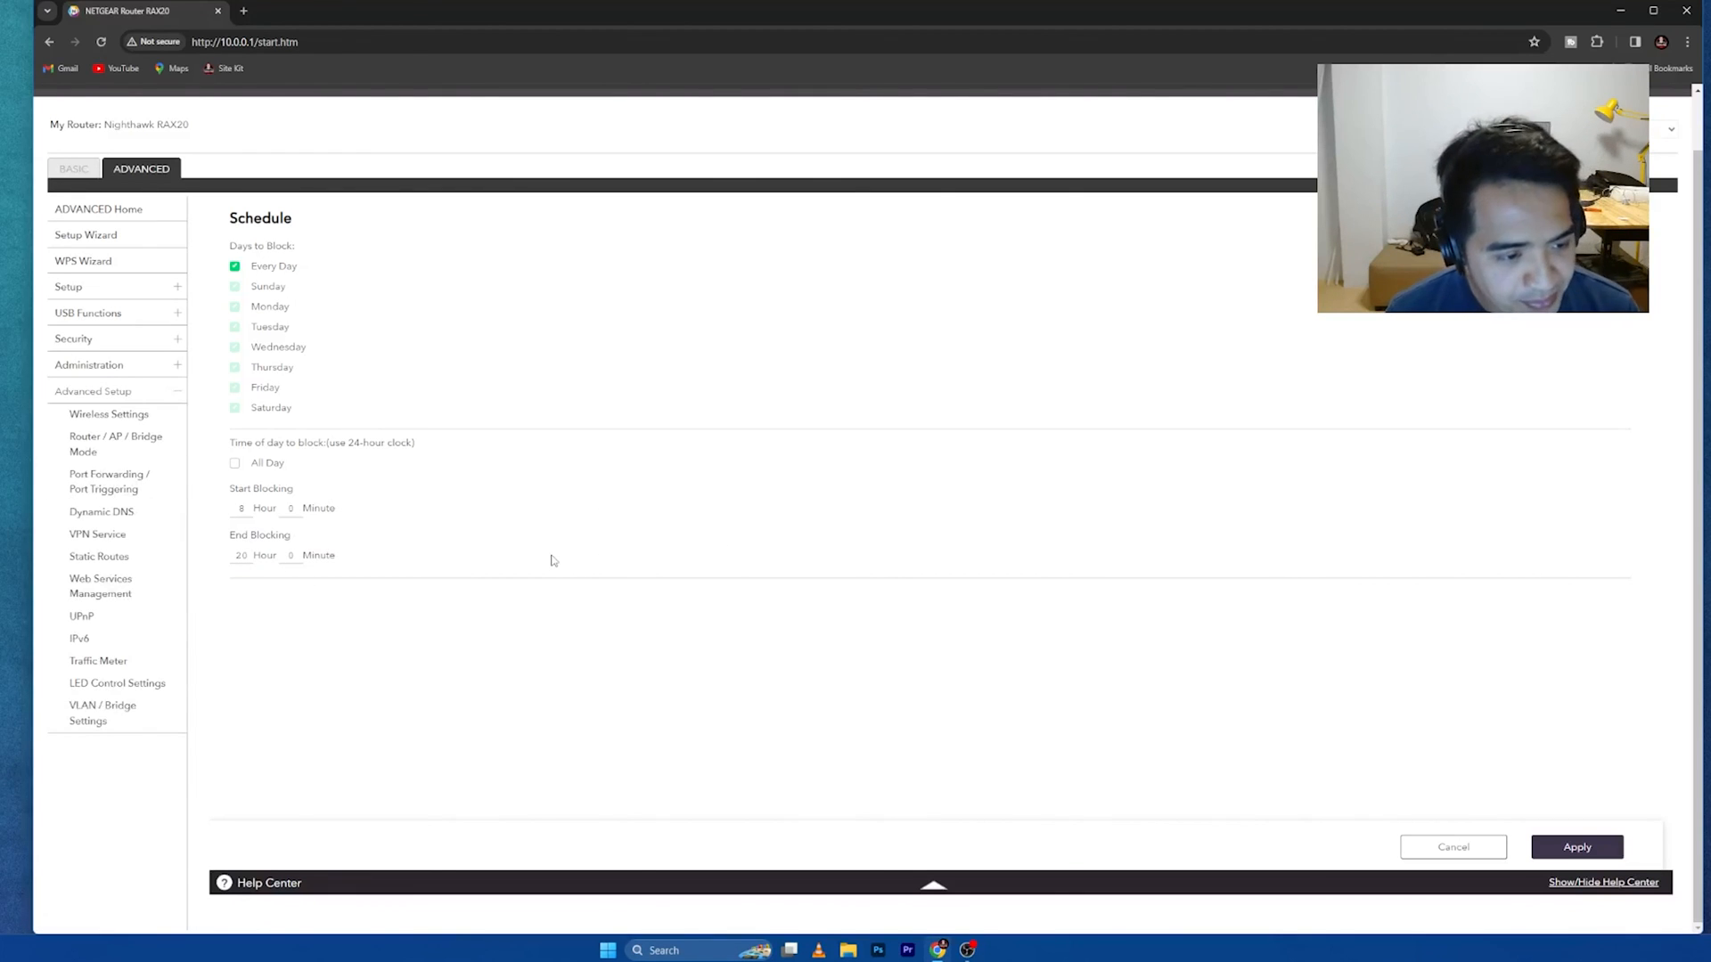